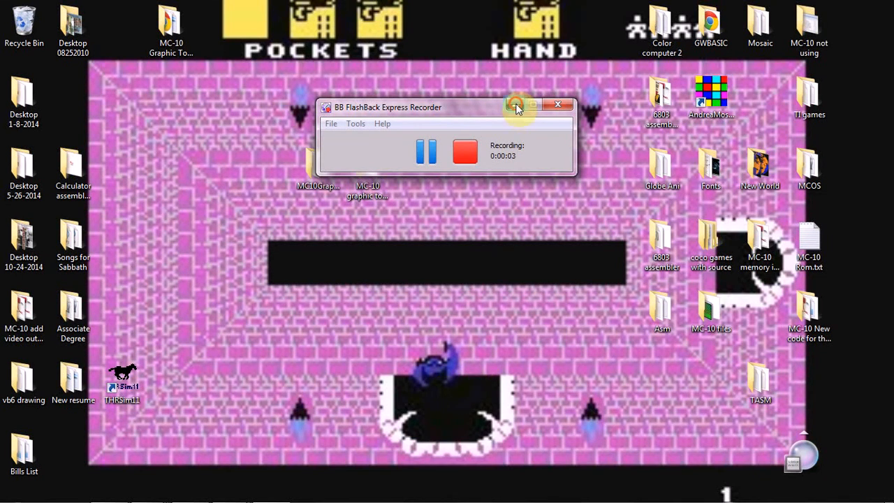
- Hide the recorder, open the MC10GraphicTool folder and launch MC10GraphicTool.exe
{"action": "left_click", "coordinate": [516, 105]}
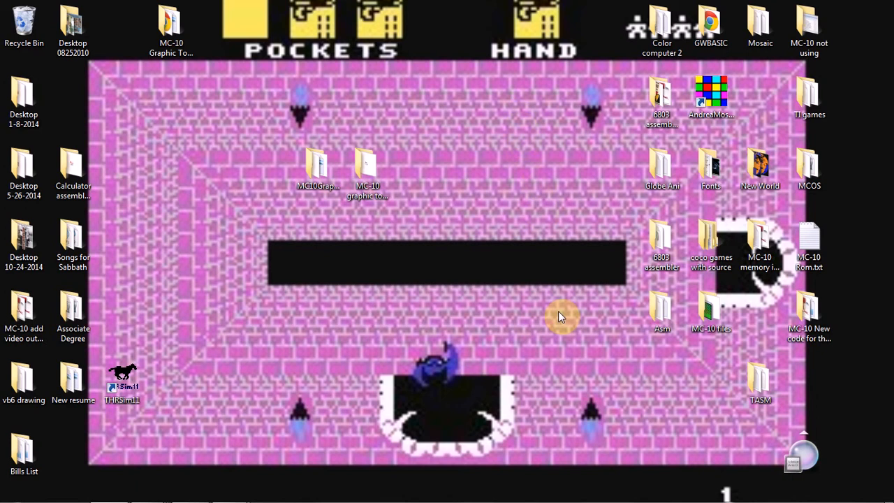
{"action": "left_click", "coordinate": [318, 168]}
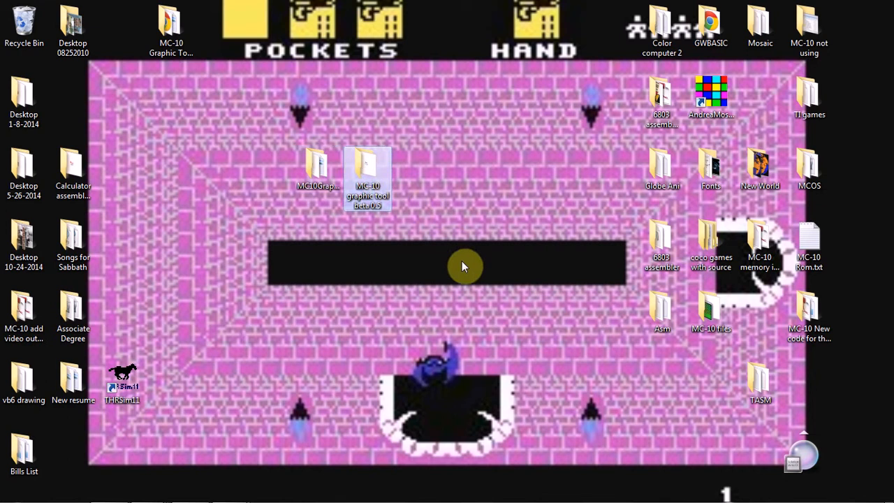
{"action": "mouse_move", "coordinate": [430, 248]}
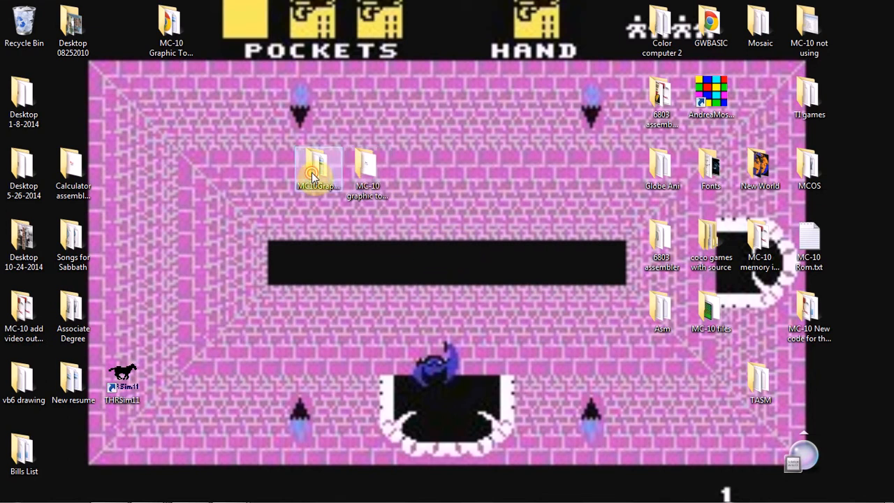
{"action": "double_click", "coordinate": [318, 167]}
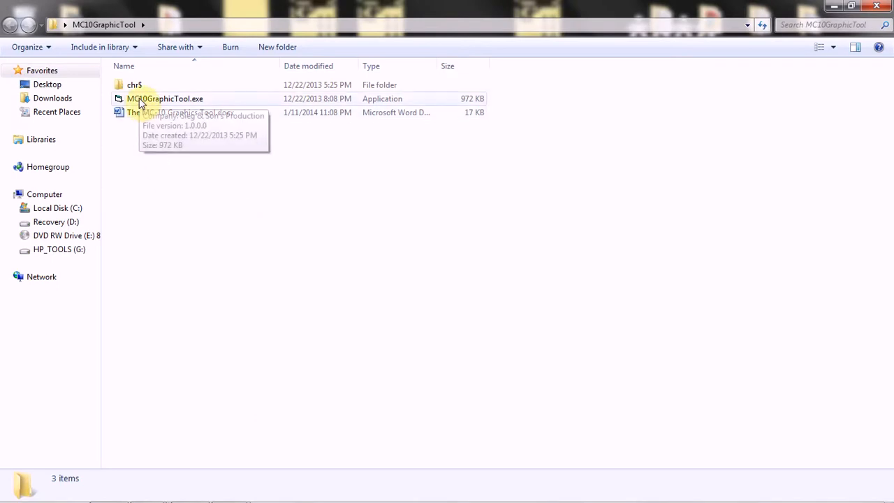
{"action": "left_click", "coordinate": [165, 99]}
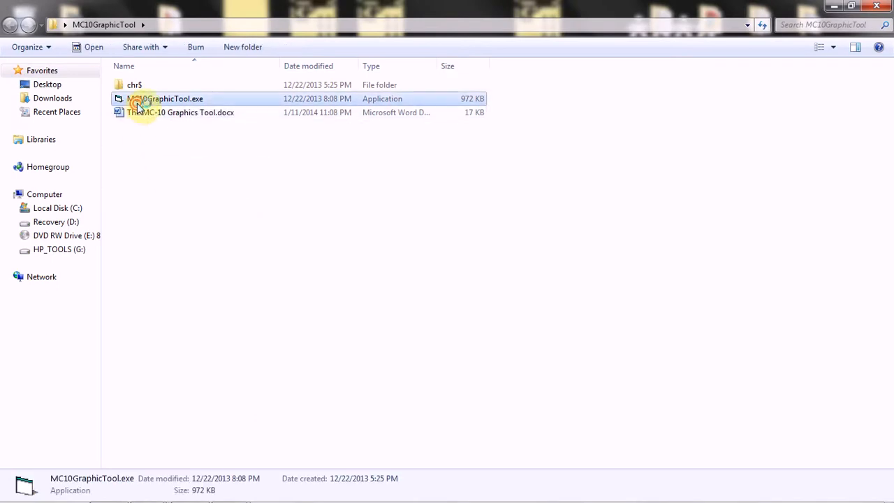
{"action": "double_click", "coordinate": [165, 99]}
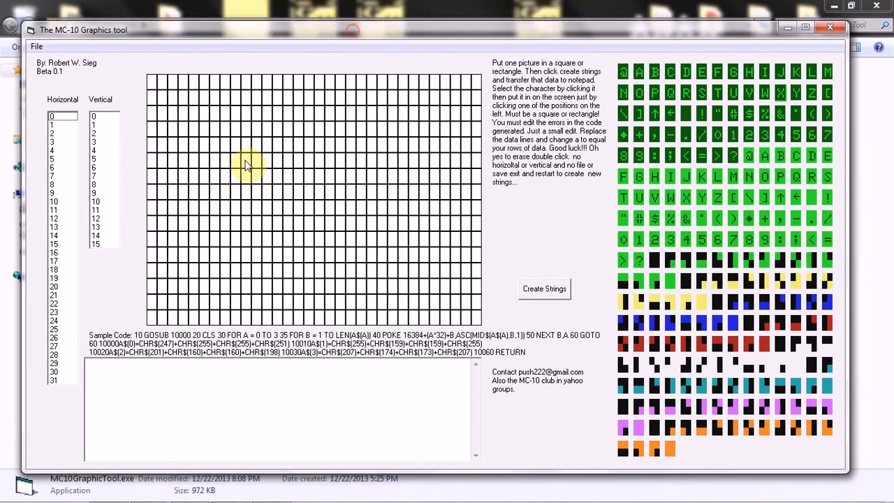
{"action": "mouse_move", "coordinate": [139, 216]}
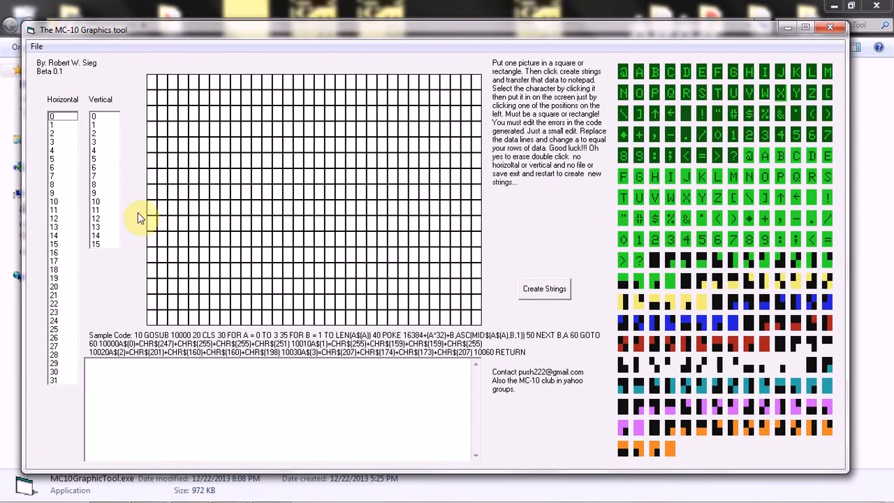
{"action": "mouse_move", "coordinate": [622, 63]}
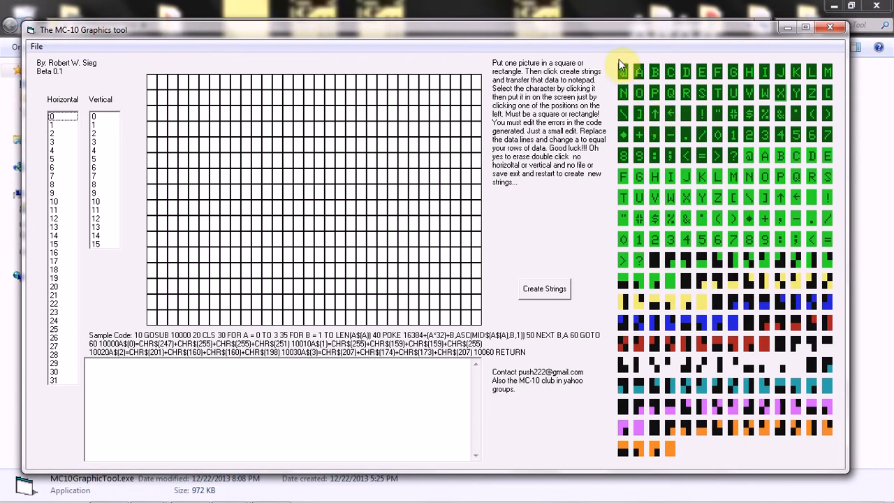
{"action": "mouse_move", "coordinate": [699, 172]}
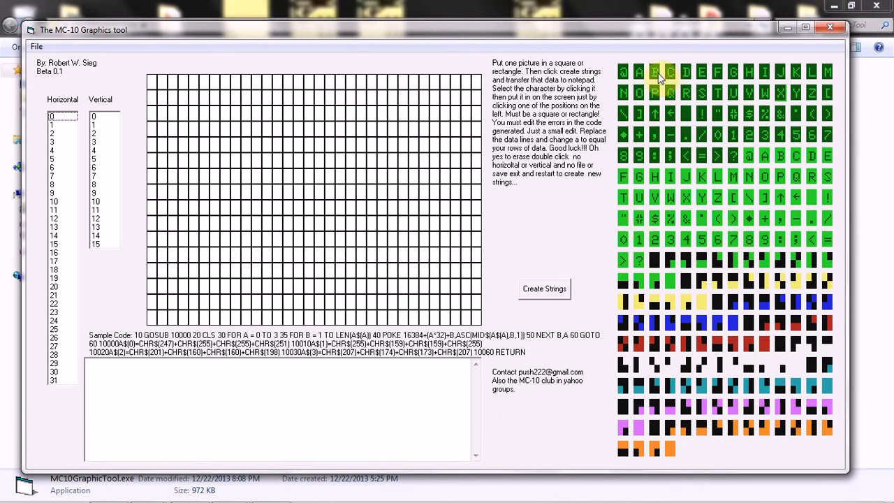
{"action": "mouse_move", "coordinate": [716, 260]}
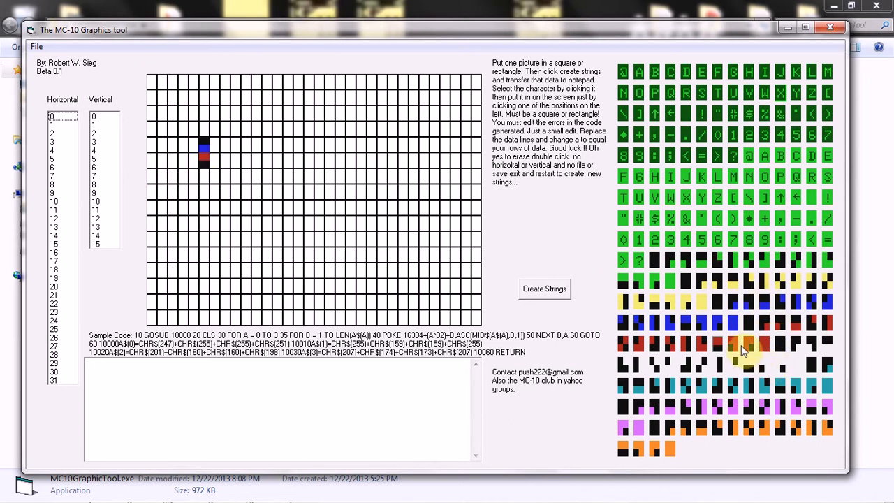
{"action": "mouse_move", "coordinate": [788, 324]}
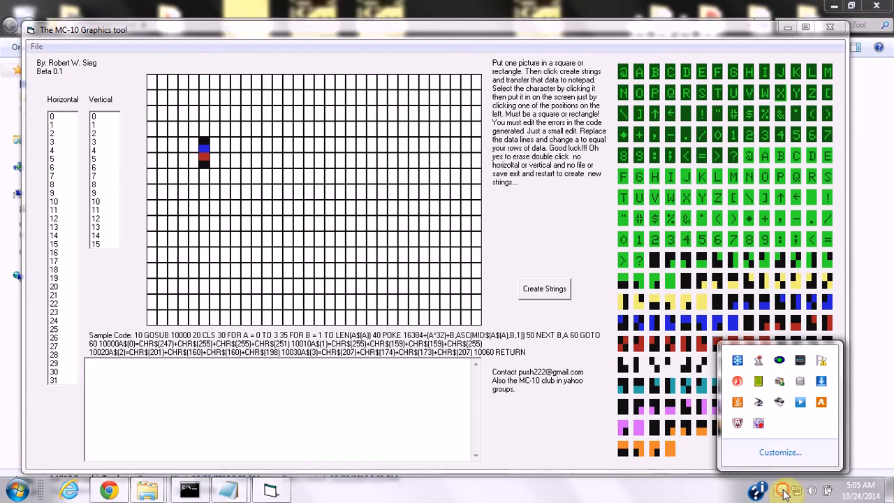
{"action": "mouse_move", "coordinate": [758, 425]}
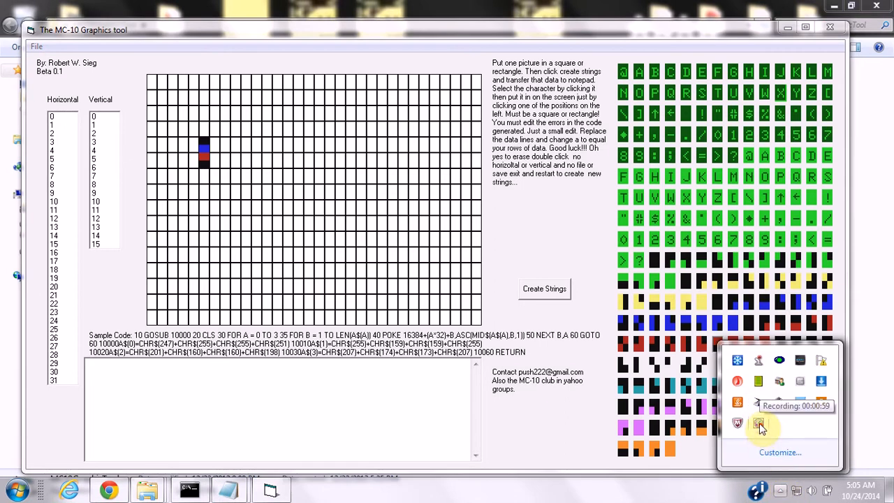
- Pause the screen recording from the system tray
{"action": "left_click", "coordinate": [758, 424]}
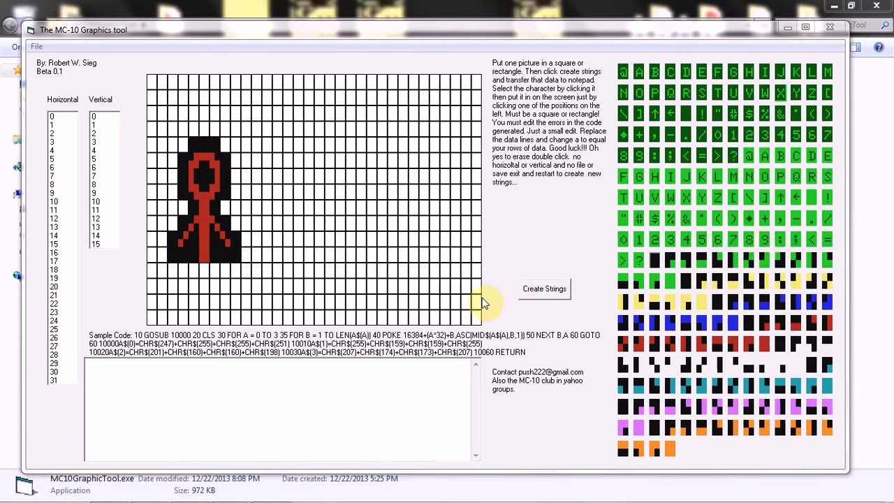
{"action": "mouse_move", "coordinate": [810, 340]}
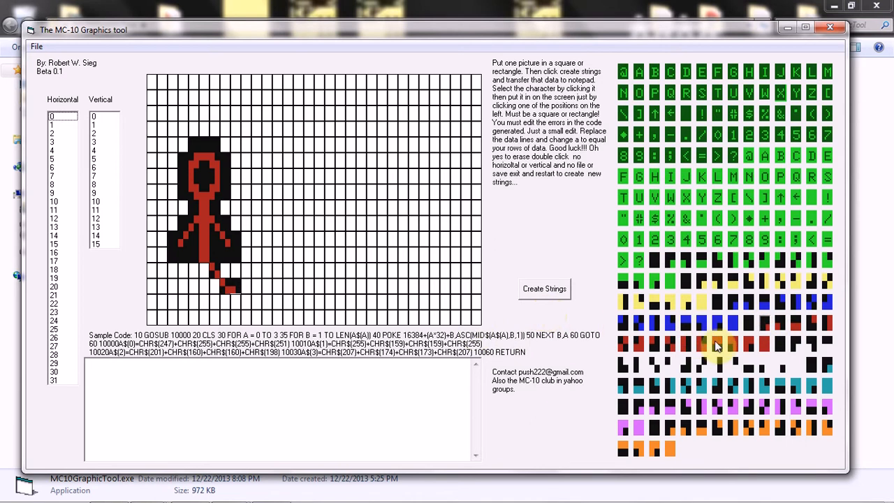
{"action": "mouse_move", "coordinate": [625, 353]}
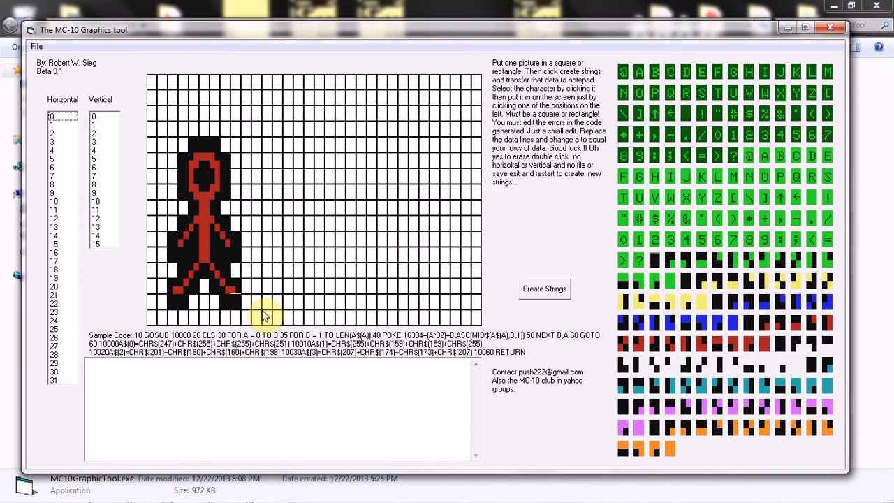
{"action": "mouse_move", "coordinate": [271, 213]}
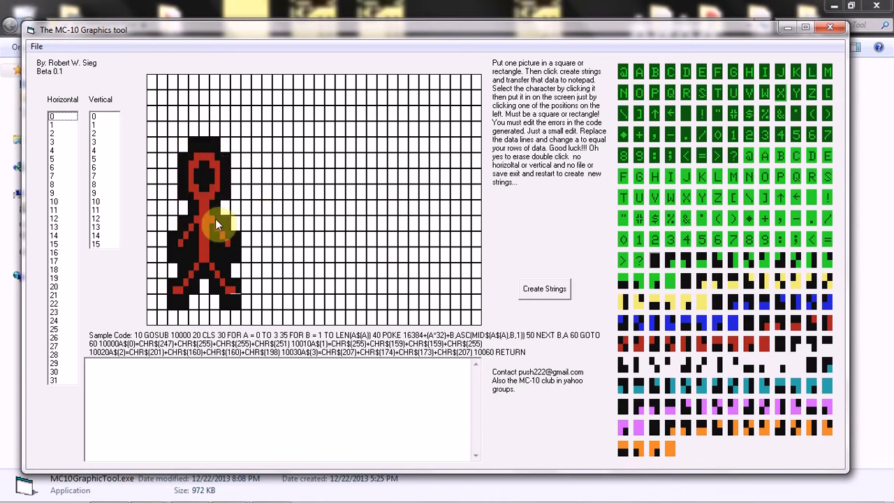
- Place a block character on the grid to finish the figure's arms and legs
{"action": "left_click", "coordinate": [206, 272]}
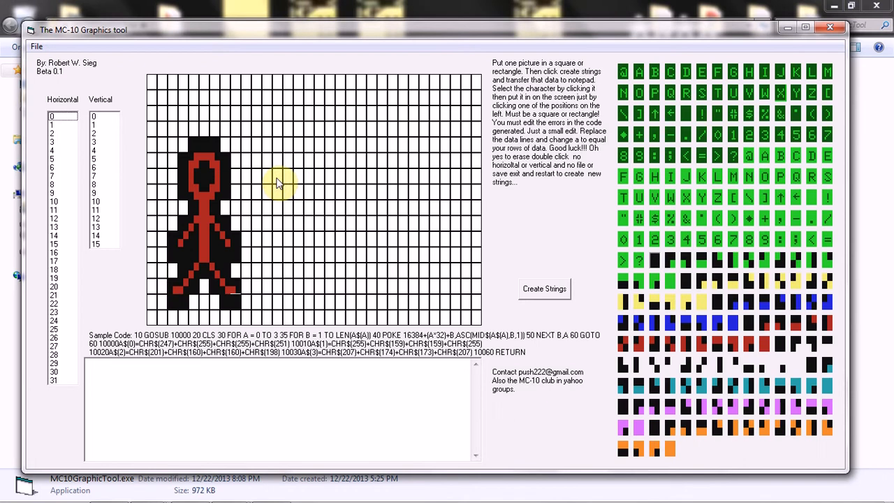
{"action": "mouse_move", "coordinate": [342, 202]}
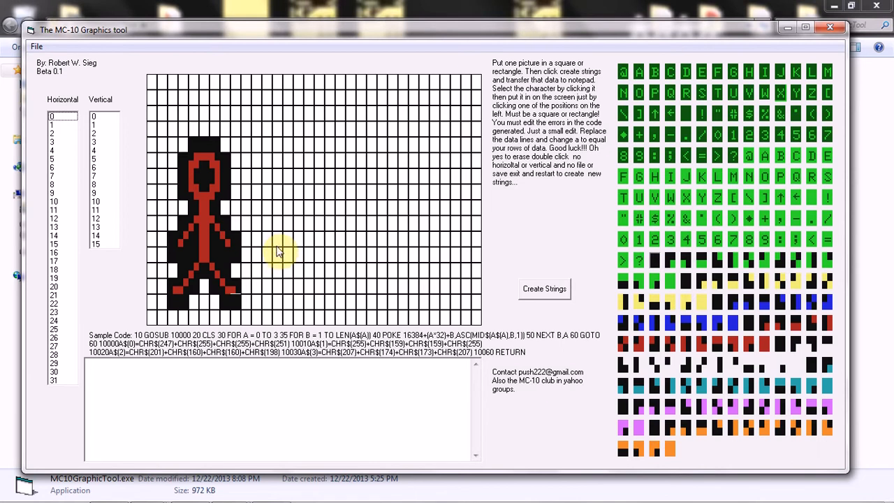
{"action": "mouse_move", "coordinate": [314, 257]}
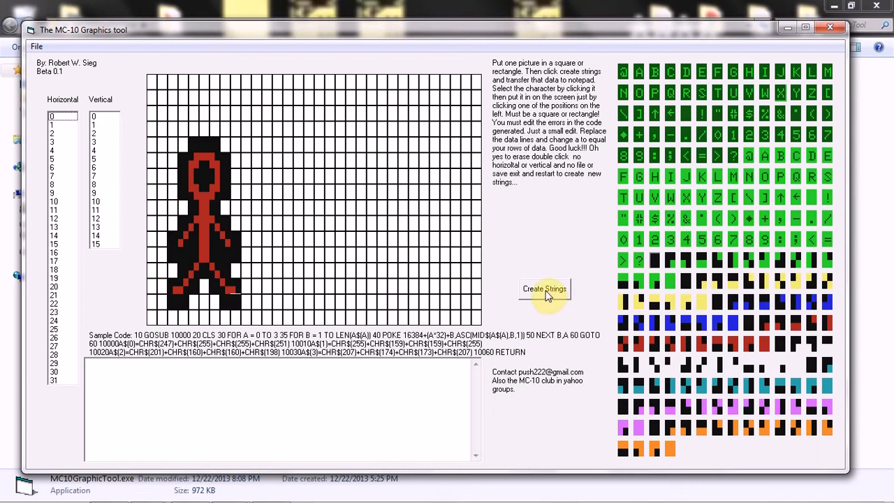
{"action": "mouse_move", "coordinate": [514, 343]}
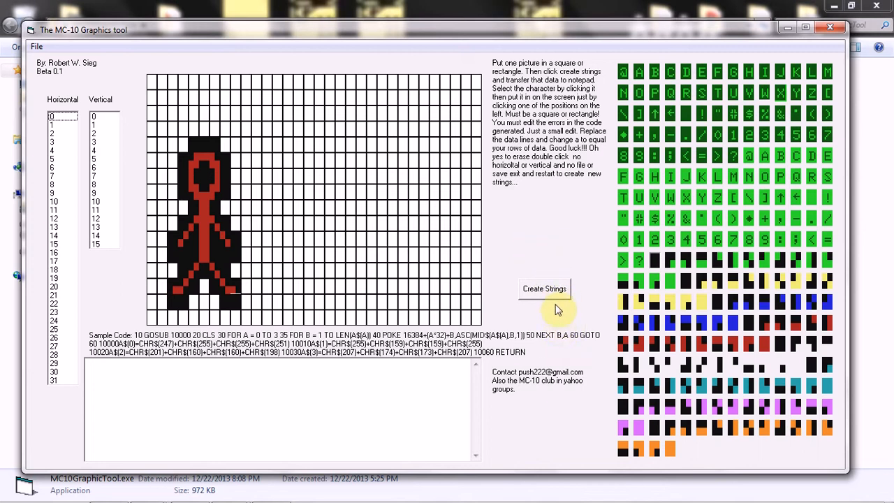
- Generate CHR$ DATA lines for the figure with Create Strings
{"action": "left_click", "coordinate": [543, 288]}
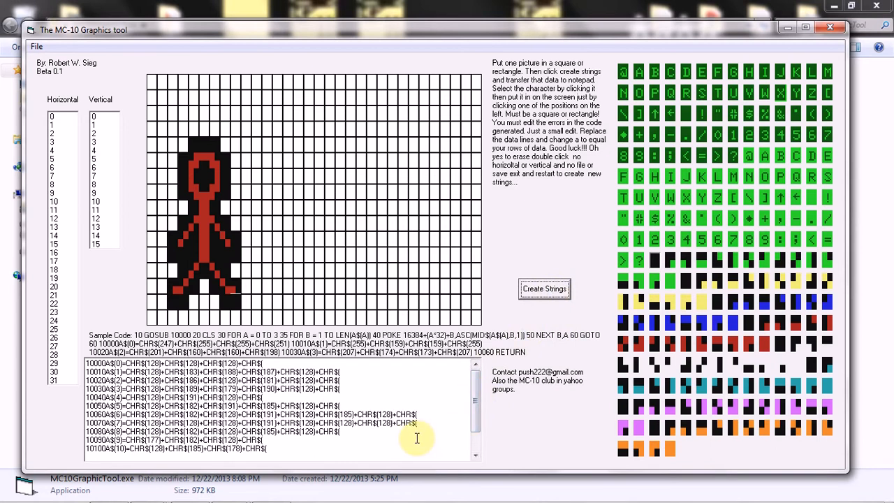
{"action": "mouse_move", "coordinate": [317, 449]}
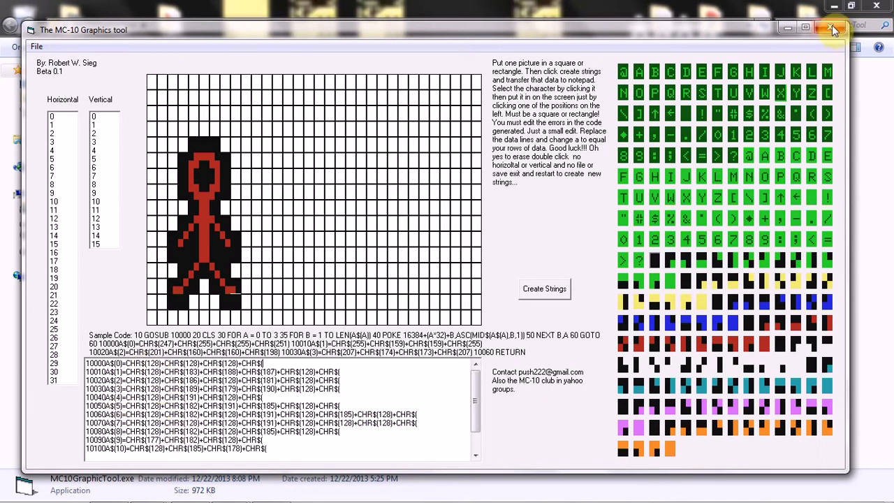
{"action": "mouse_move", "coordinate": [833, 29]}
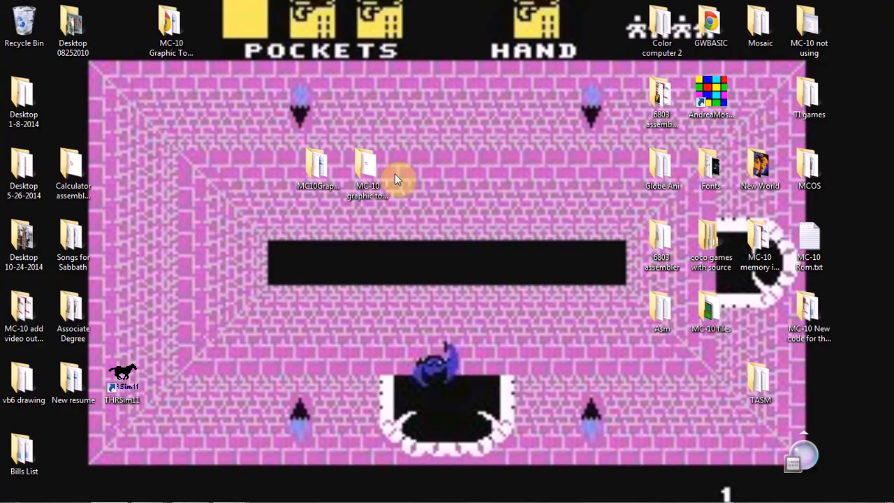
- Open the MC-10 graphic tool beta 0.5 folder and its chr$ subfolder
{"action": "left_click", "coordinate": [368, 167]}
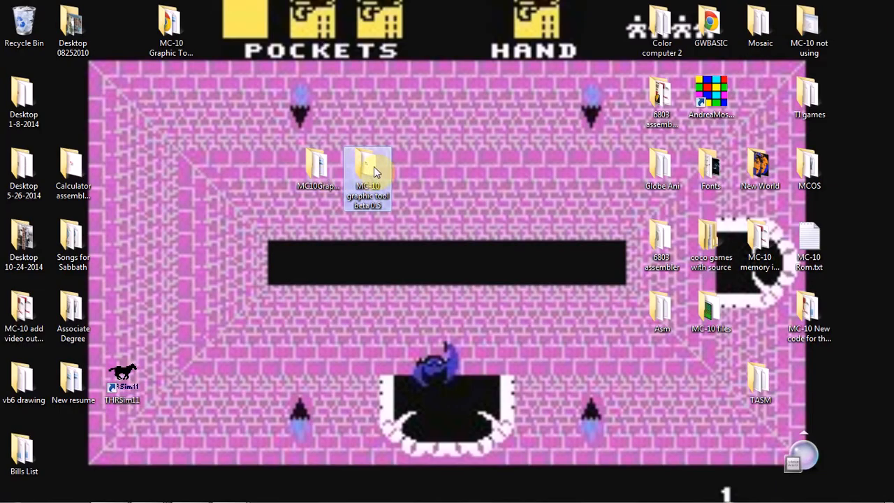
{"action": "double_click", "coordinate": [368, 167]}
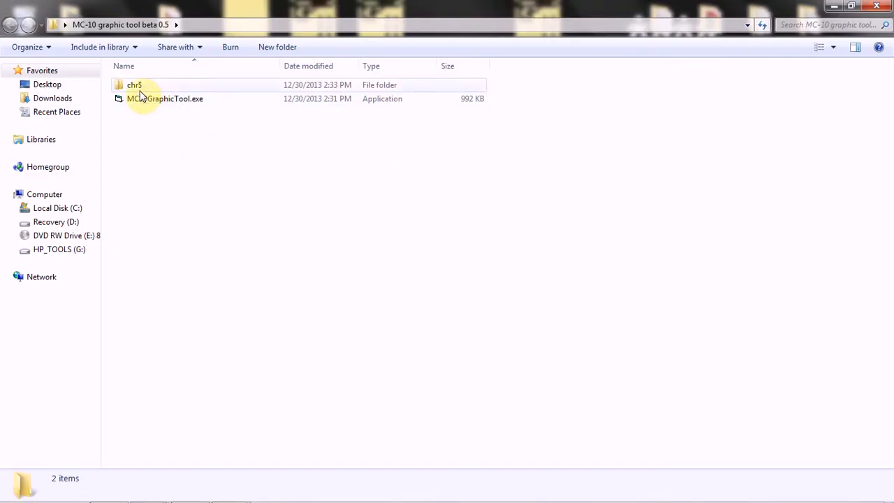
{"action": "double_click", "coordinate": [133, 84]}
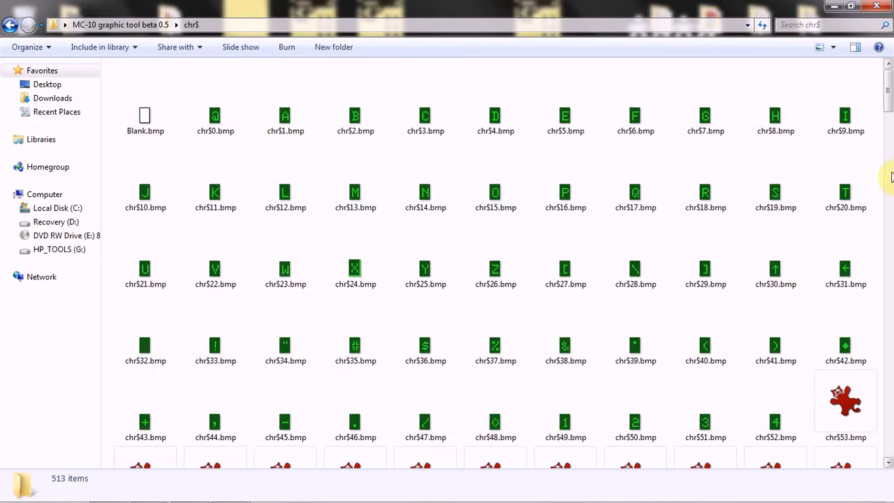
- Scroll through the character bitmaps down to the red-and-black schr$ blocks
{"action": "scroll", "scroll_direction": "down", "scroll_amount": 3}
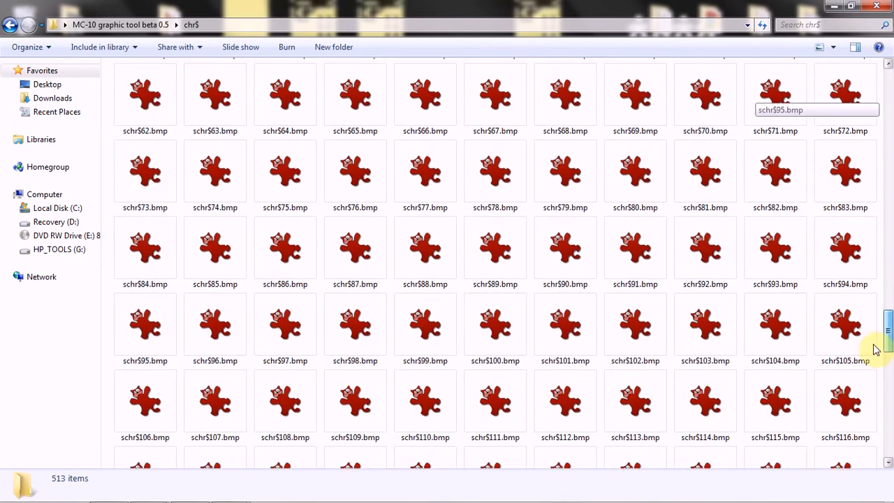
{"action": "scroll", "scroll_direction": "down", "scroll_amount": 3}
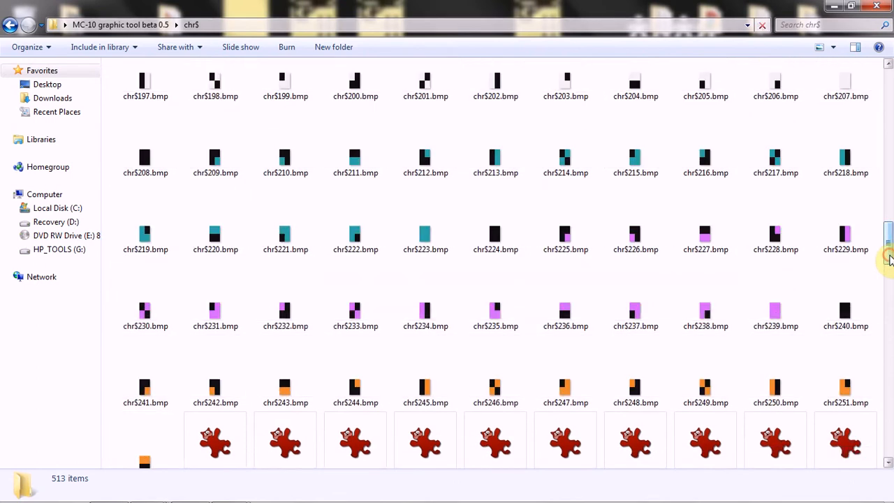
{"action": "scroll", "scroll_direction": "down", "scroll_amount": 3}
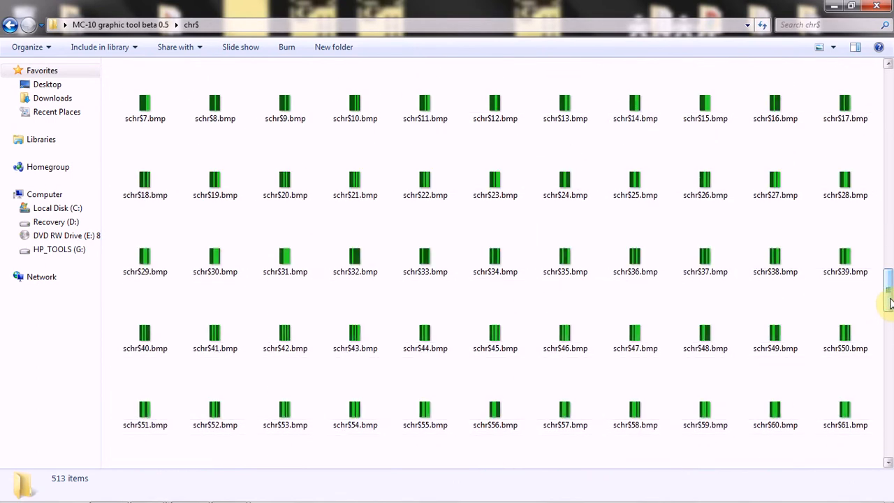
{"action": "scroll", "scroll_direction": "down", "scroll_amount": 3}
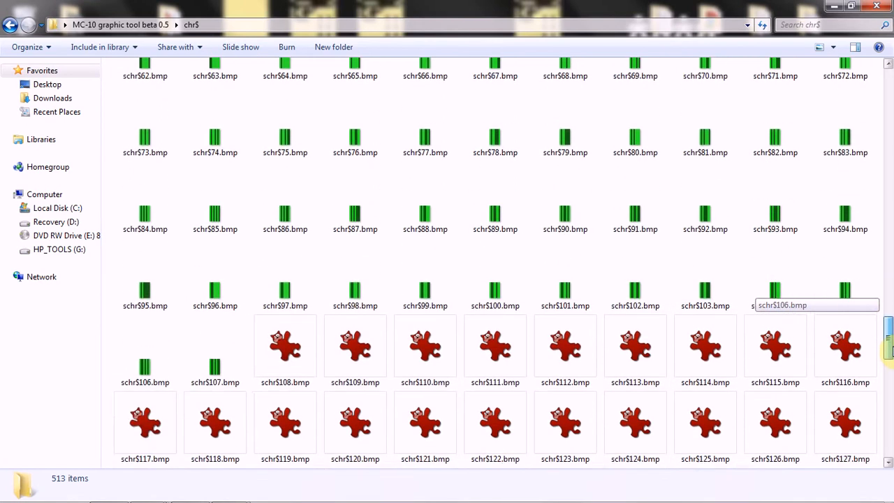
{"action": "scroll", "scroll_direction": "down", "scroll_amount": 3}
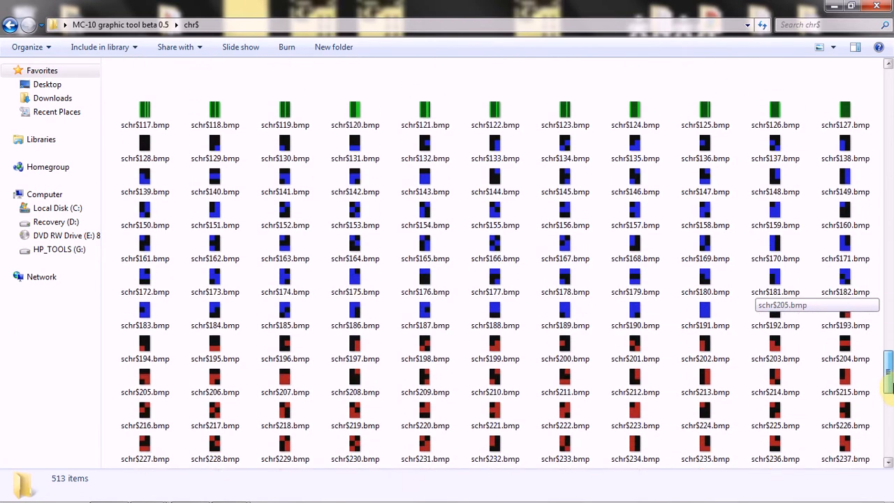
{"action": "scroll", "scroll_direction": "down", "scroll_amount": 3}
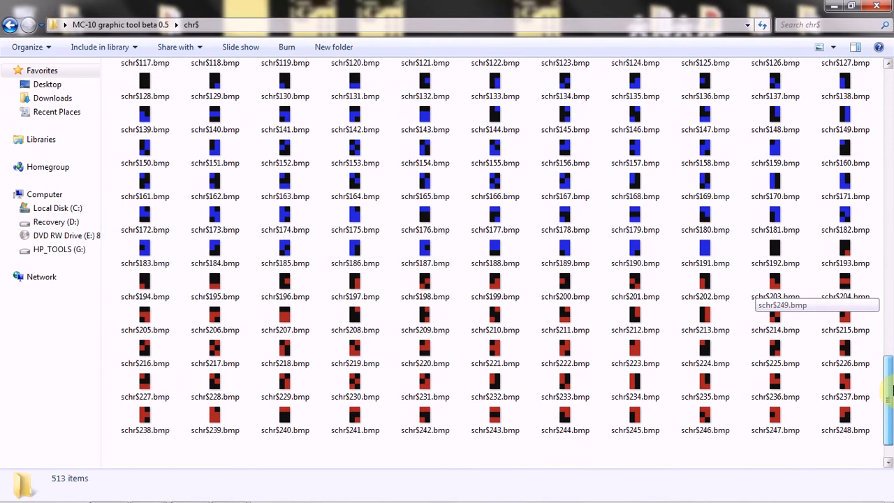
{"action": "scroll", "scroll_direction": "down", "scroll_amount": 3}
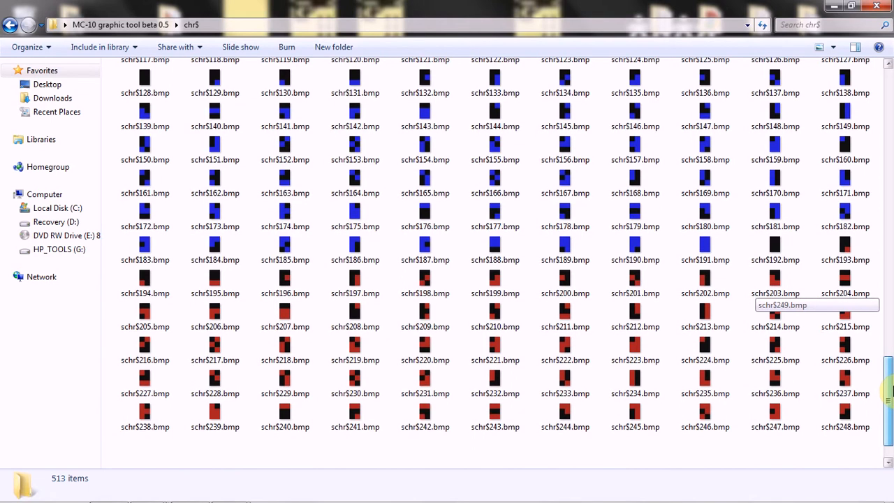
{"action": "scroll", "scroll_direction": "down", "scroll_amount": 3}
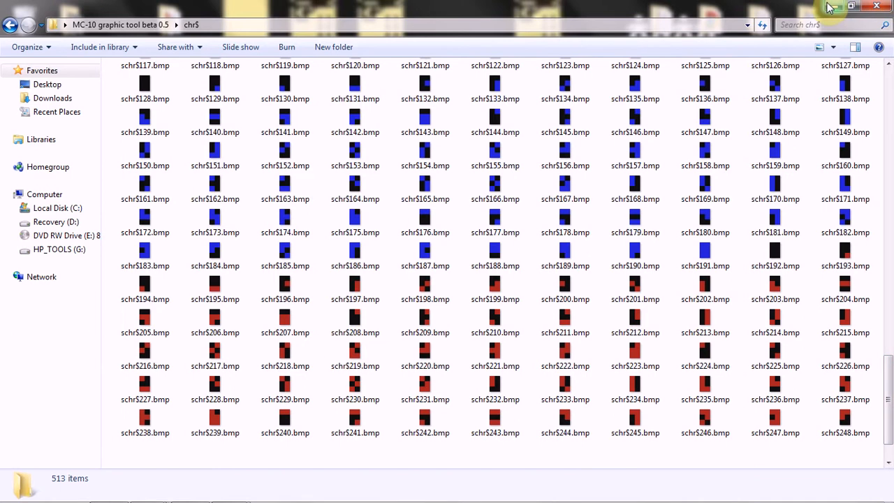
{"action": "mouse_move", "coordinate": [851, 7]}
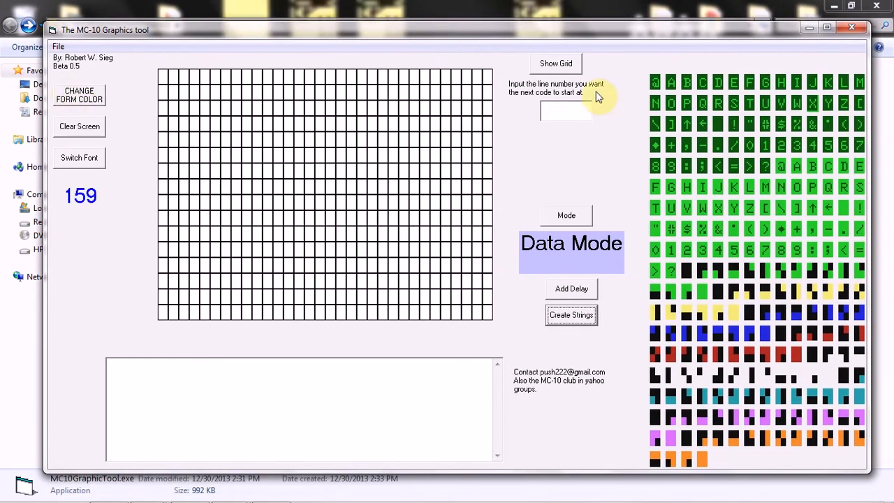
- Toggle the grid display to show separated cells
{"action": "left_click", "coordinate": [556, 63]}
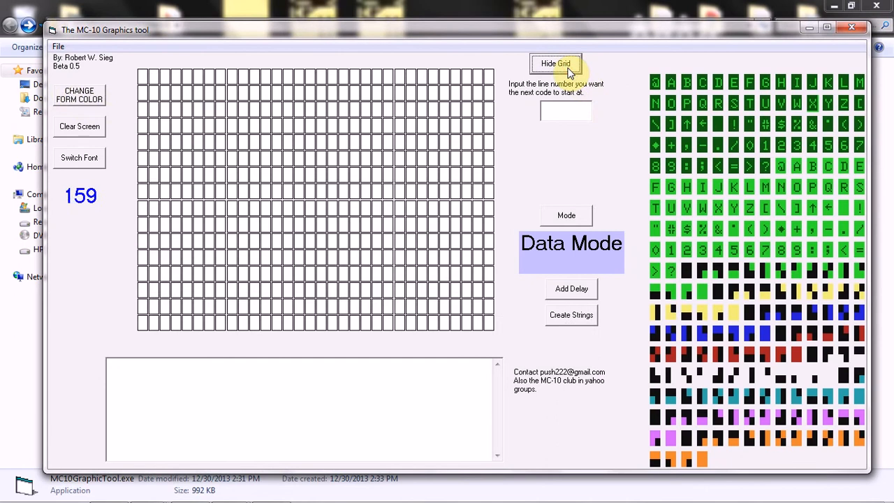
- Paint a yellow stepped shape in the grid's upper left and show separated grid cells
{"action": "left_click", "coordinate": [555, 63]}
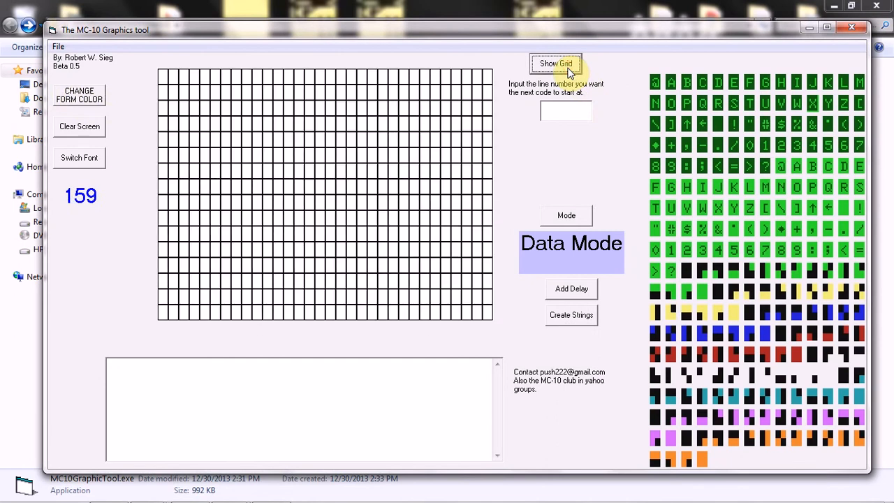
{"action": "left_click", "coordinate": [555, 64]}
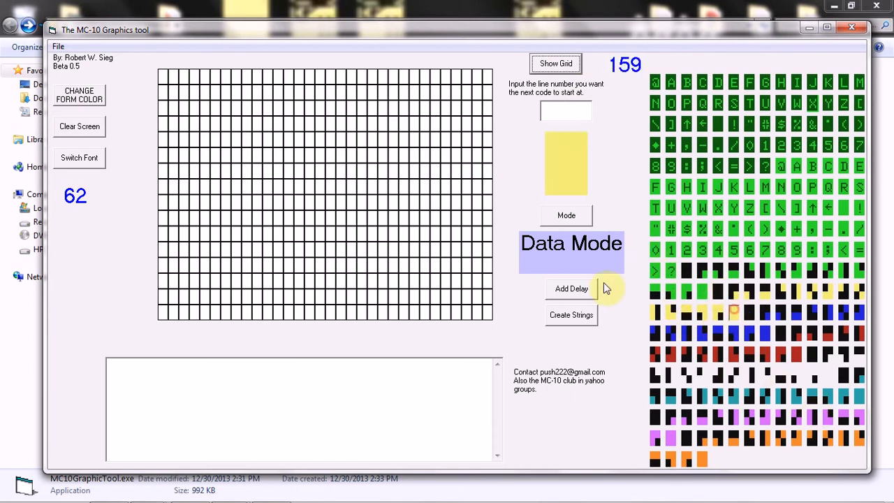
{"action": "left_click", "coordinate": [292, 171]}
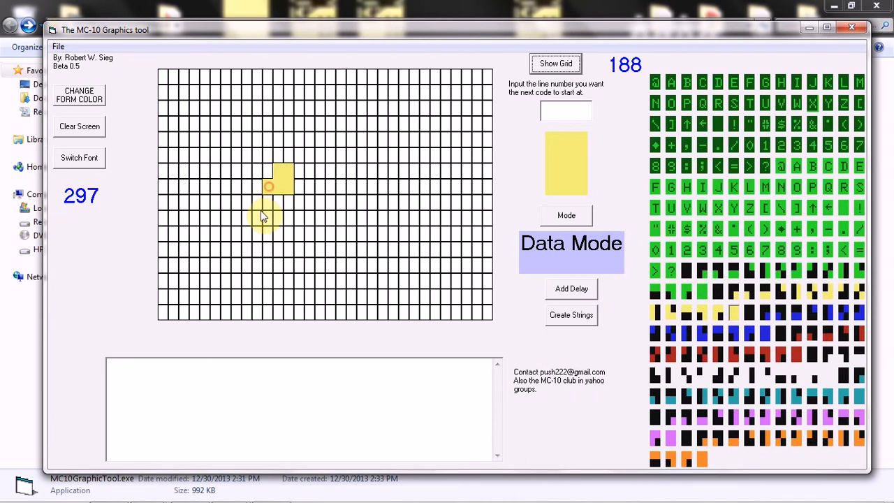
{"action": "left_click", "coordinate": [271, 224]}
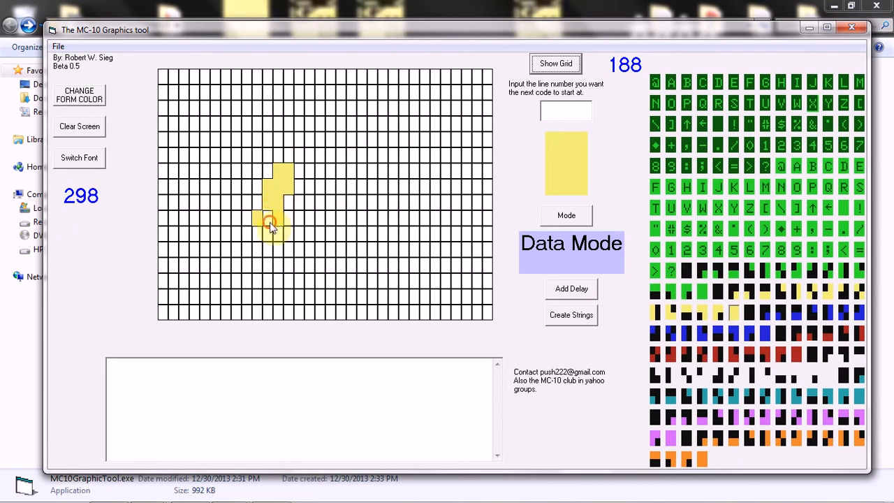
{"action": "left_click", "coordinate": [304, 216]}
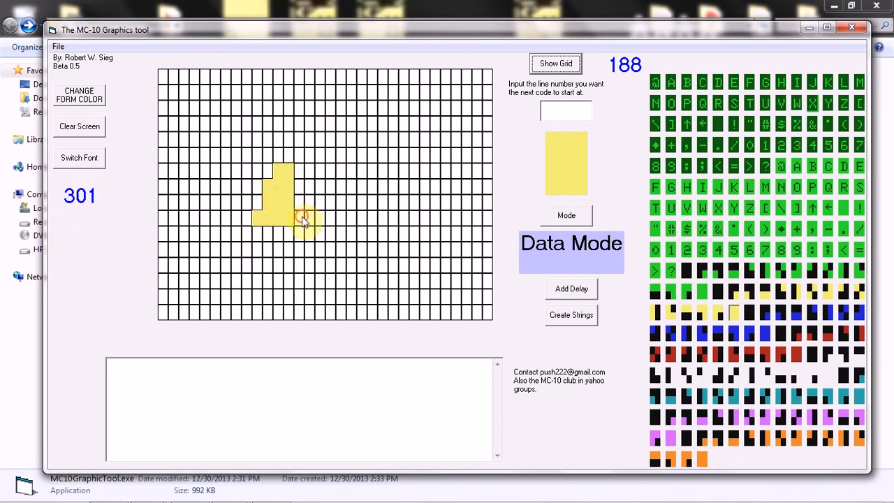
{"action": "left_click", "coordinate": [307, 174]}
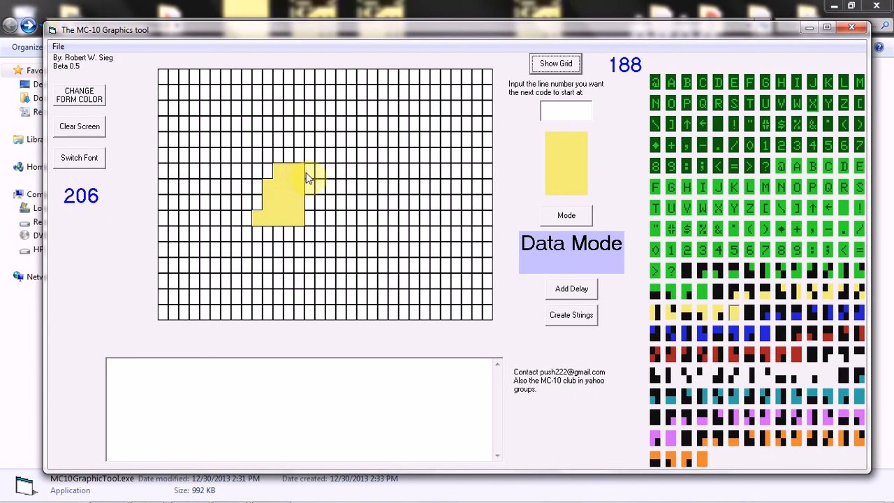
{"action": "left_click", "coordinate": [321, 219]}
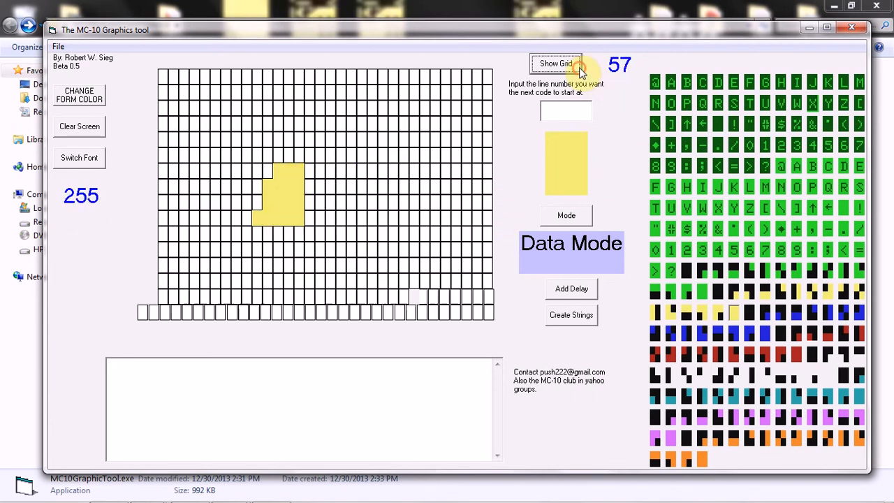
{"action": "left_click", "coordinate": [555, 63]}
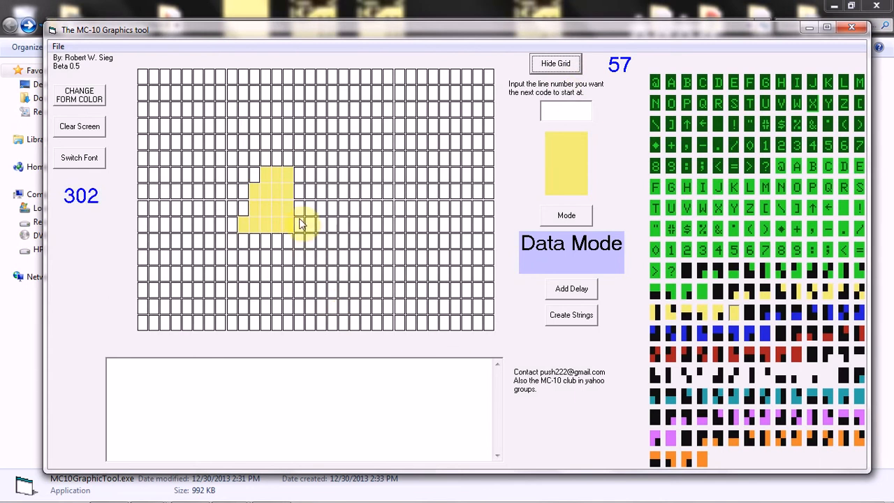
{"action": "left_click", "coordinate": [259, 264]}
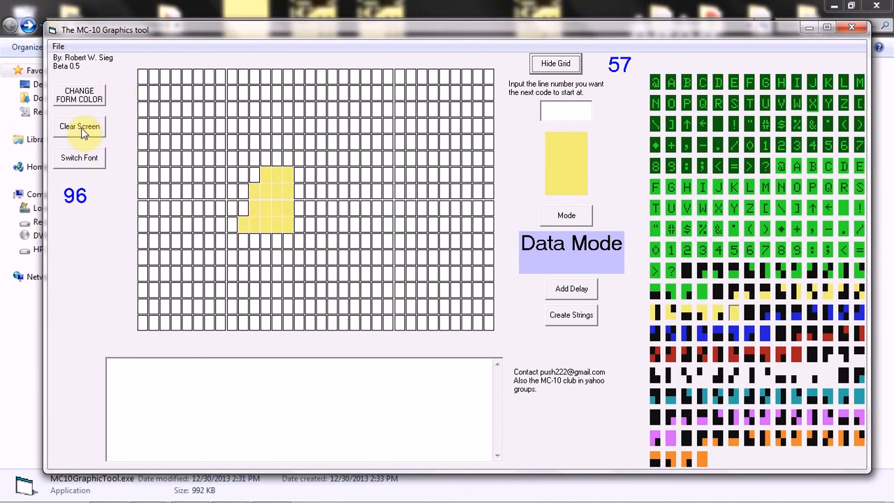
{"action": "mouse_move", "coordinate": [83, 153]}
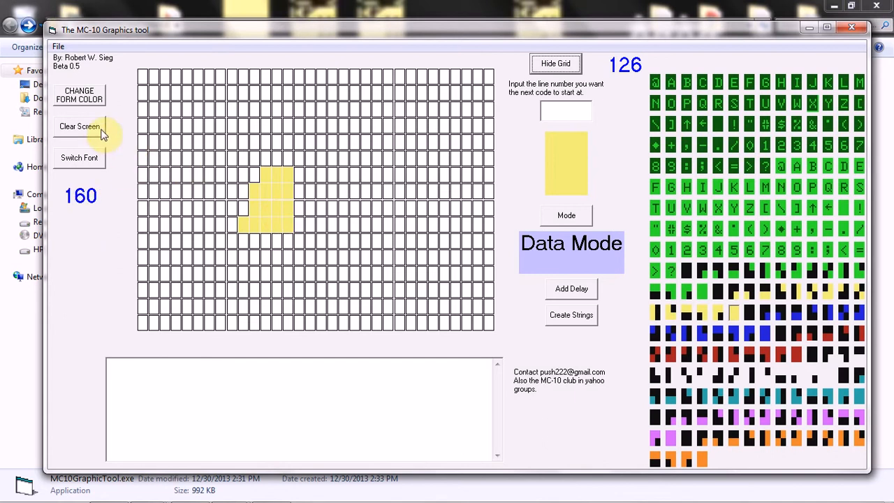
- Clear the grid, switch font and select the green @ character
{"action": "left_click", "coordinate": [79, 127]}
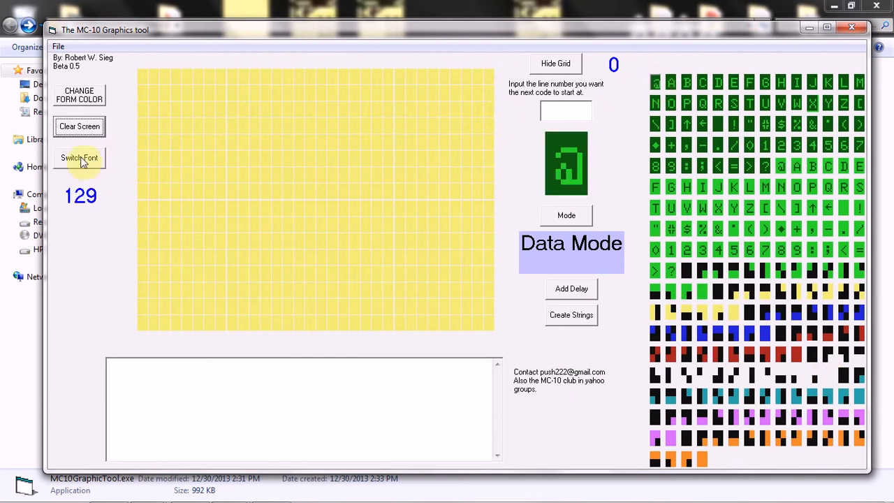
{"action": "left_click", "coordinate": [79, 127]}
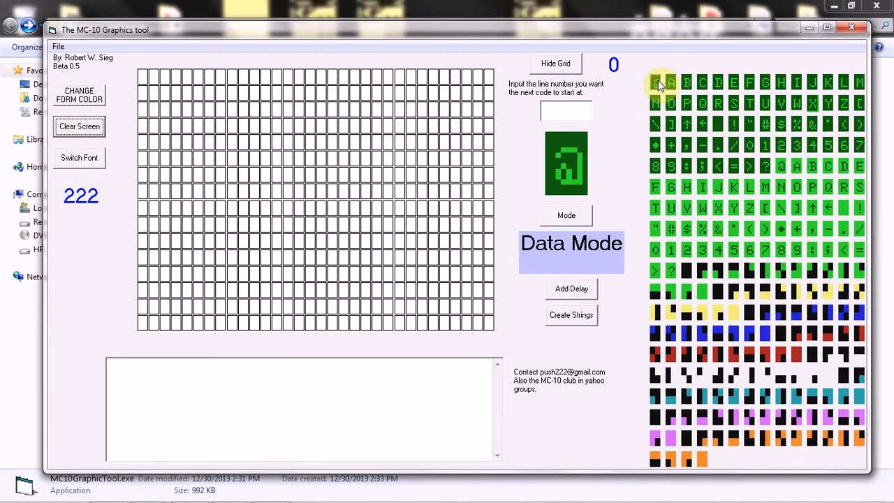
{"action": "left_click", "coordinate": [657, 82]}
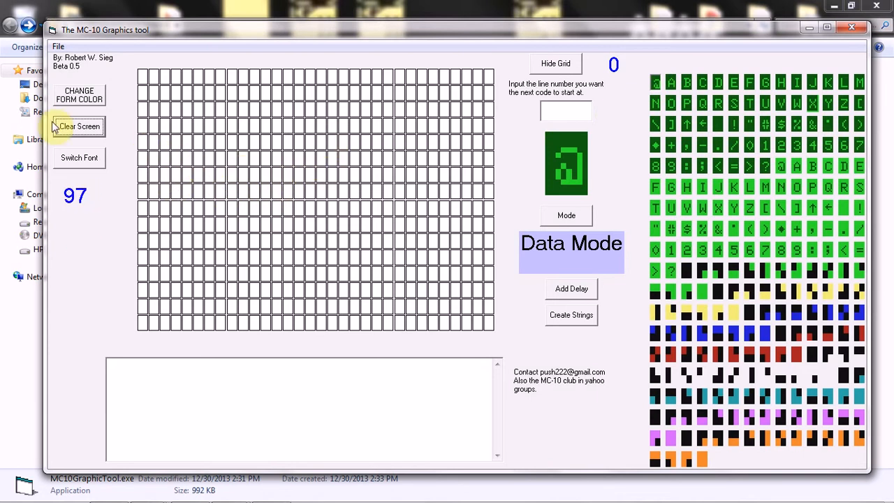
{"action": "mouse_move", "coordinate": [111, 124]}
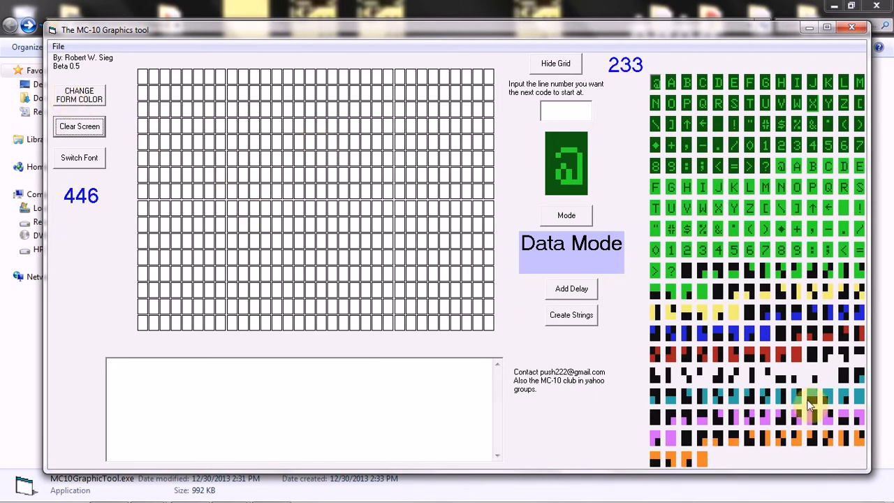
- Draw a blank band near the grid's upper left, make the form yellow, and select @
{"action": "left_click", "coordinate": [215, 160]}
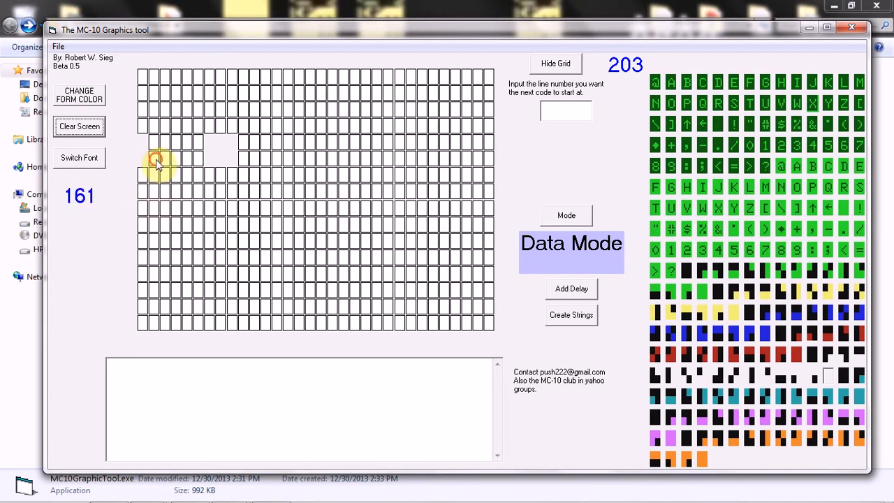
{"action": "left_click", "coordinate": [173, 146]}
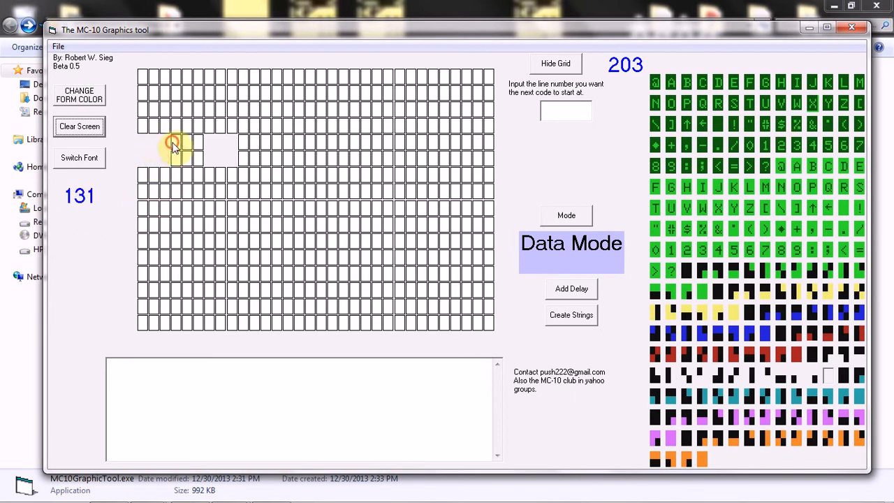
{"action": "left_click", "coordinate": [203, 166]}
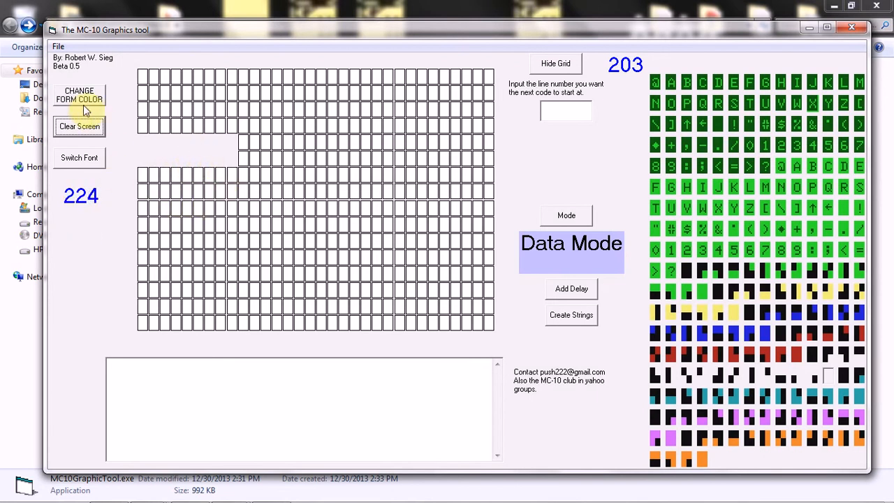
{"action": "left_click", "coordinate": [79, 95]}
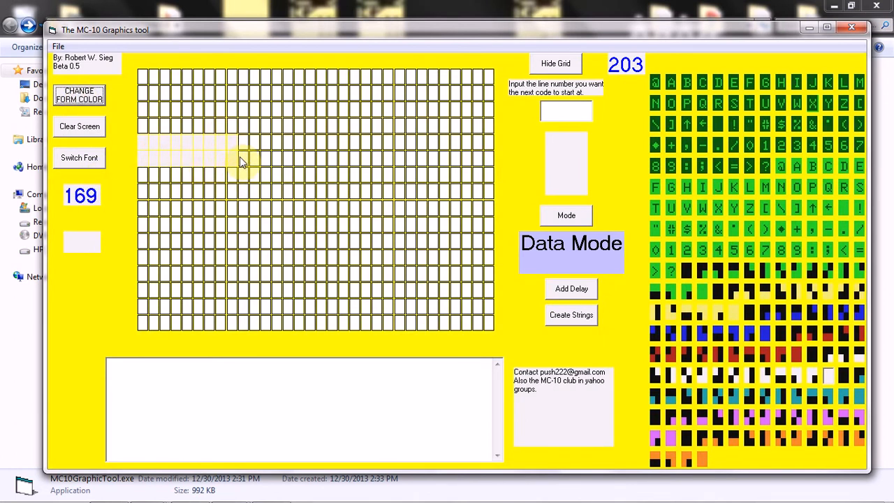
{"action": "left_click", "coordinate": [241, 163]}
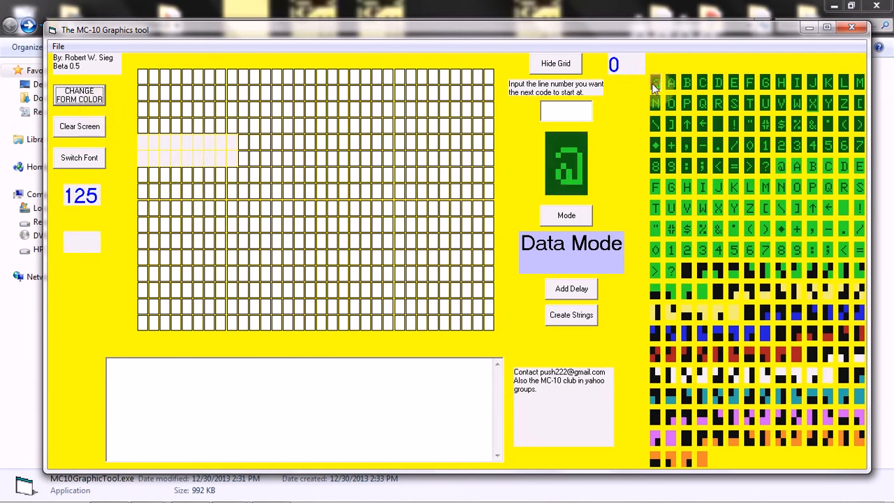
{"action": "left_click", "coordinate": [253, 136]}
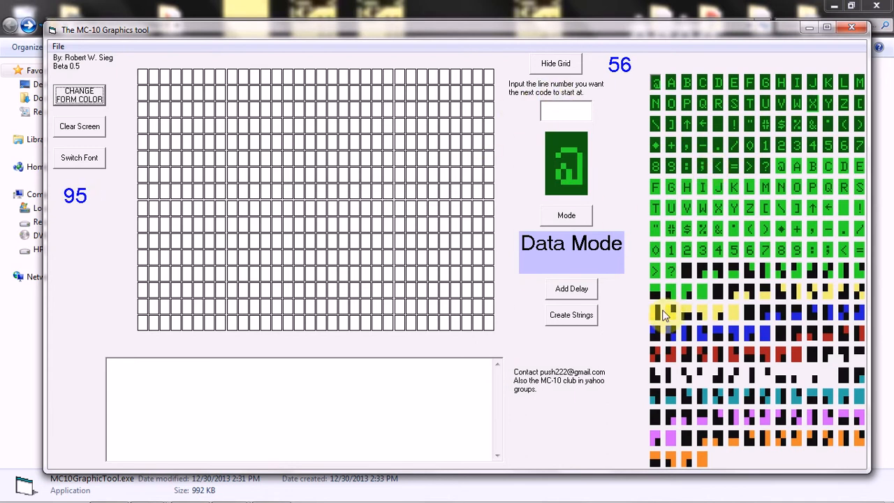
{"action": "left_click", "coordinate": [780, 491]}
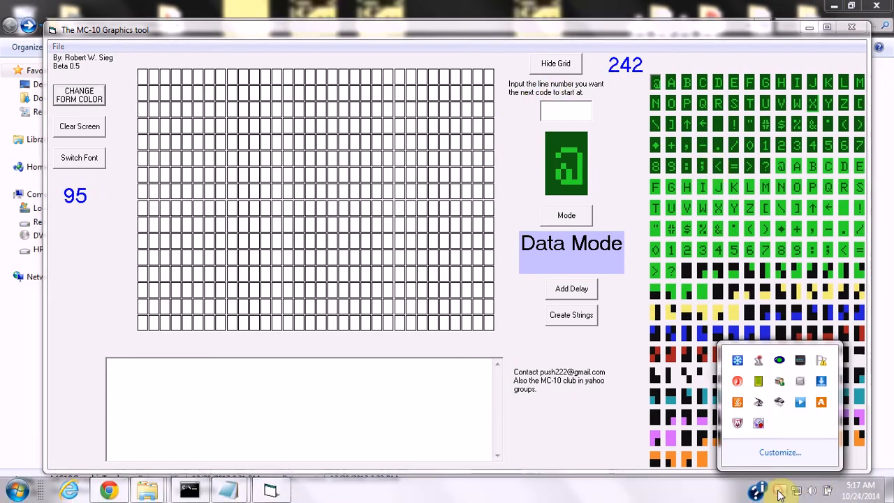
{"action": "mouse_move", "coordinate": [760, 423]}
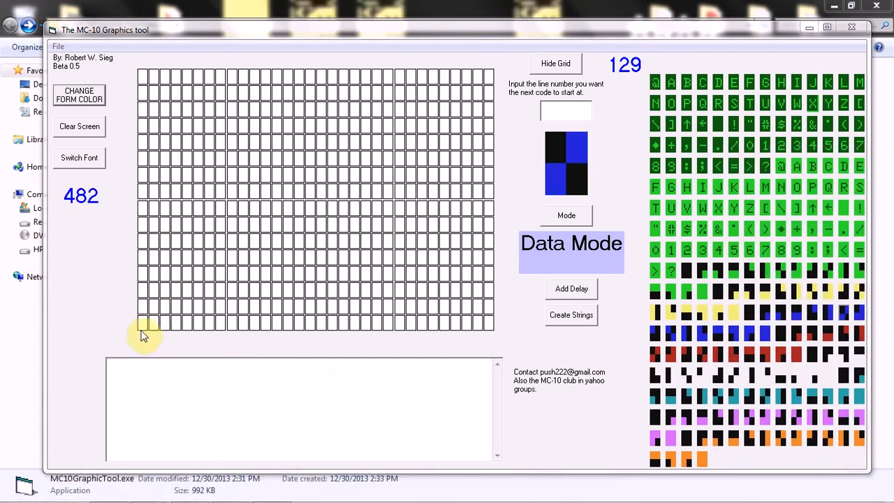
- Draw a blue-and-black block line from bottom-left, peaking at the top row, toward bottom-right
{"action": "left_click", "coordinate": [151, 323]}
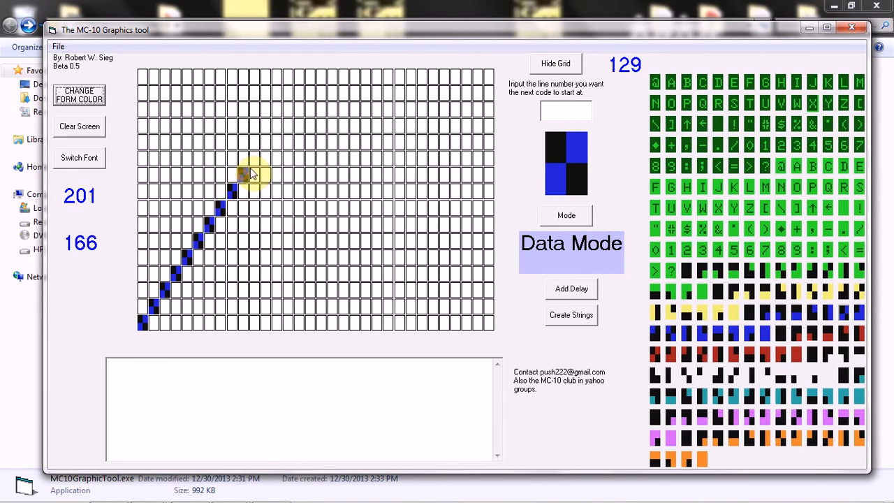
{"action": "left_click", "coordinate": [294, 114]}
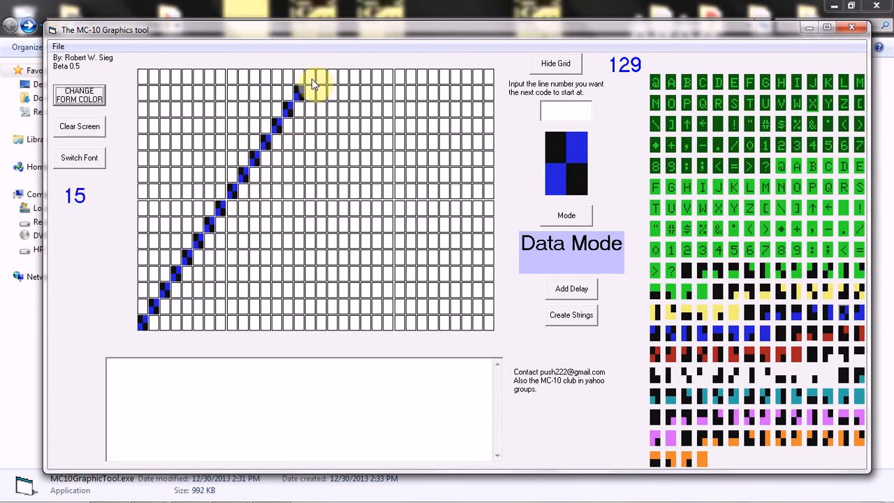
{"action": "left_click", "coordinate": [313, 84]}
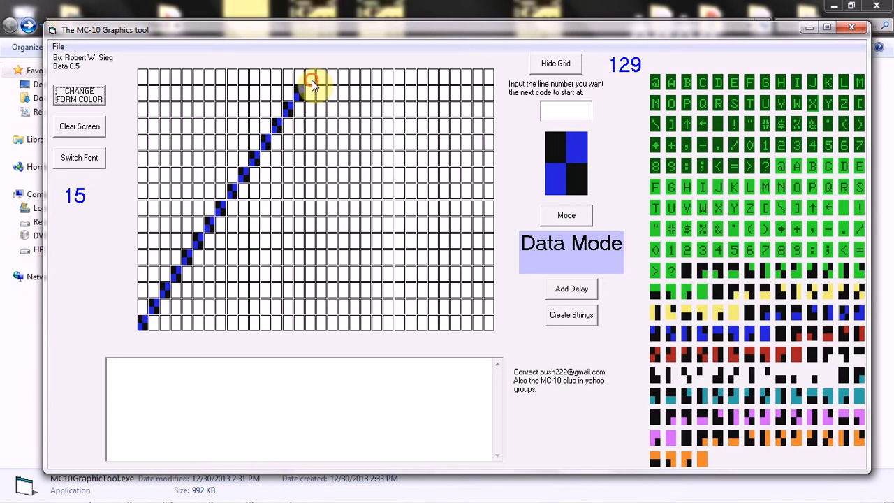
{"action": "left_click", "coordinate": [409, 241]}
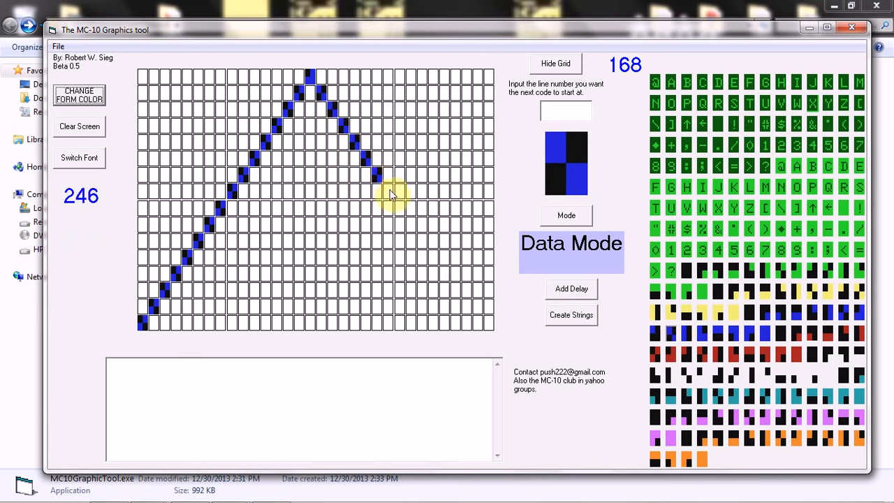
{"action": "left_click", "coordinate": [409, 231]}
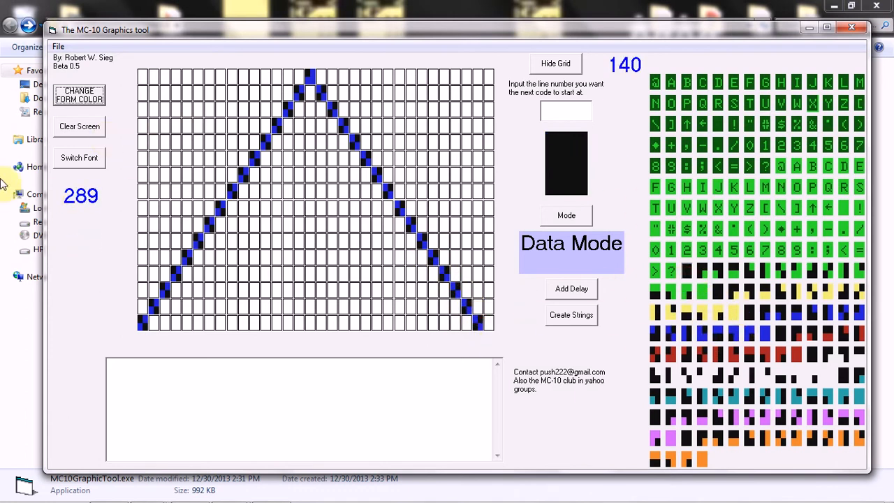
- Clear the grid to a black background with Clear Screen
{"action": "left_click", "coordinate": [79, 126]}
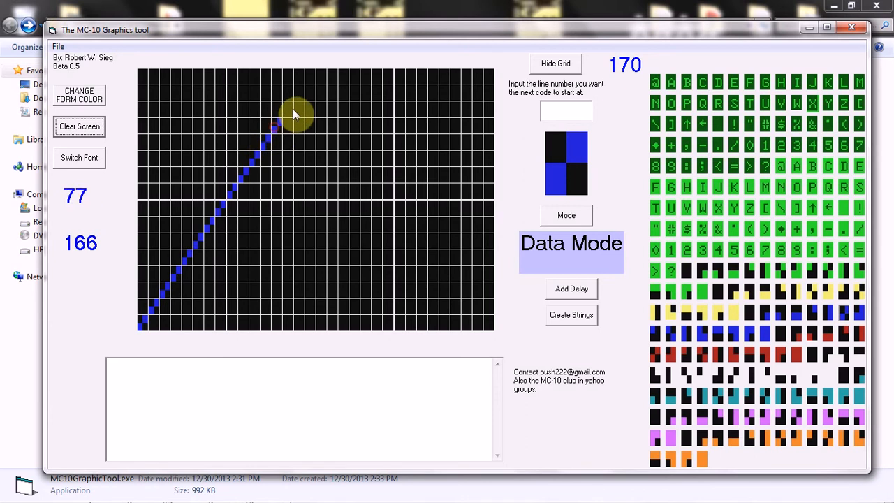
{"action": "mouse_move", "coordinate": [311, 80]}
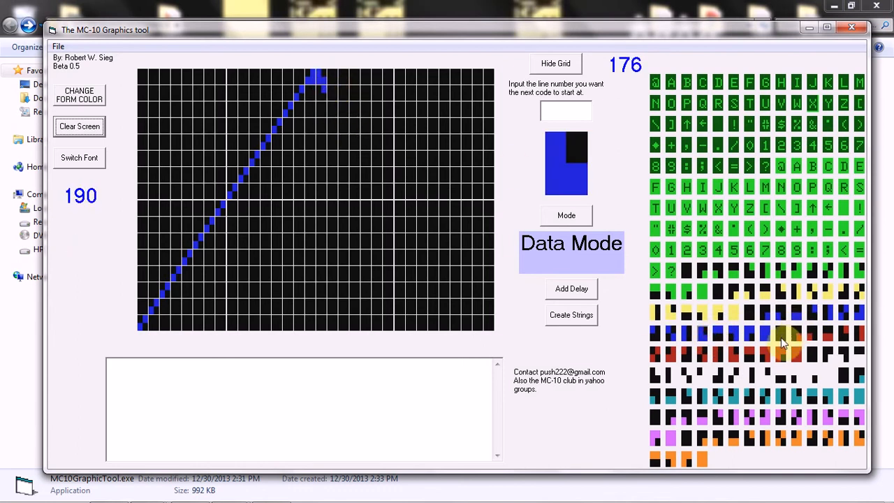
- With the blue-and-black diagonal block, drag down-right to draw the peak's right side
{"action": "left_click", "coordinate": [788, 354]}
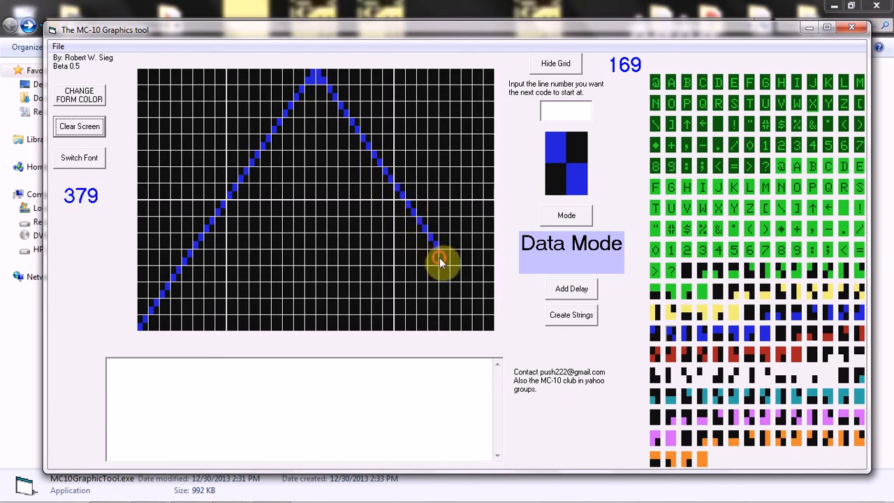
{"action": "left_click_drag", "start_coordinate": [440, 262], "coordinate": [485, 320]}
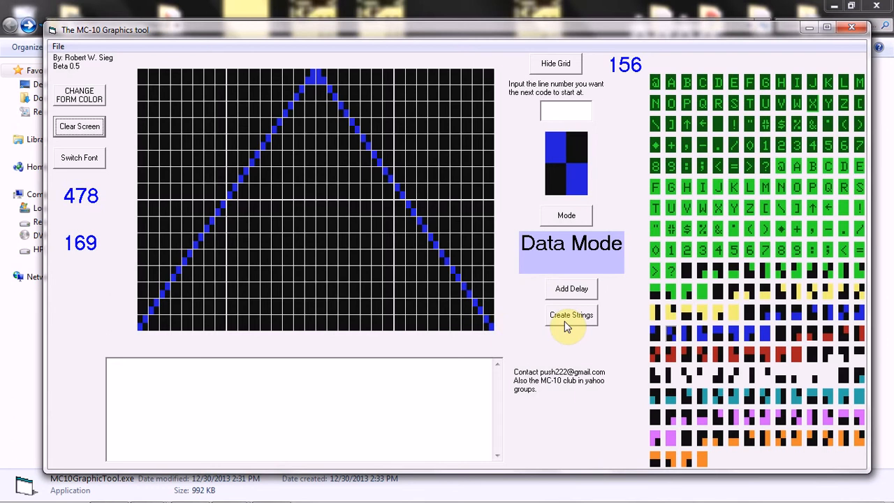
- Generate the peak's DATA lines starting at line 1000, dismissing the missing line-number warning
{"action": "left_click", "coordinate": [571, 315]}
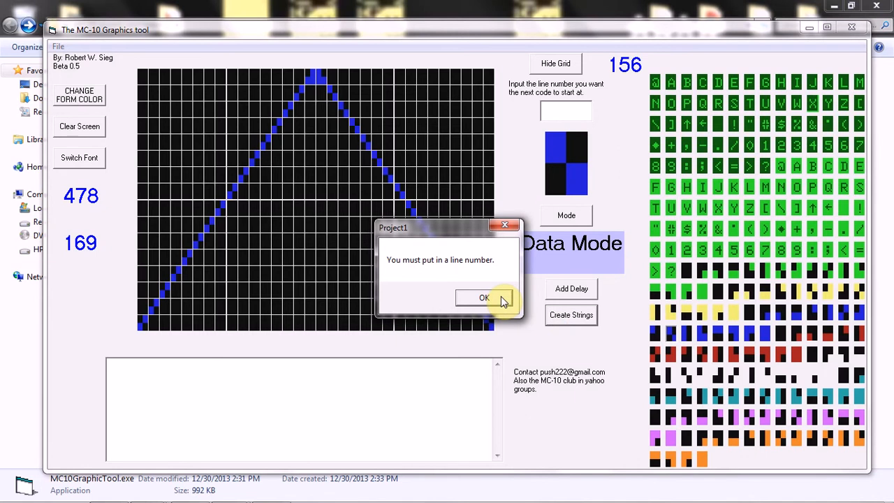
{"action": "left_click", "coordinate": [484, 296]}
{"action": "type", "text": "1000"}
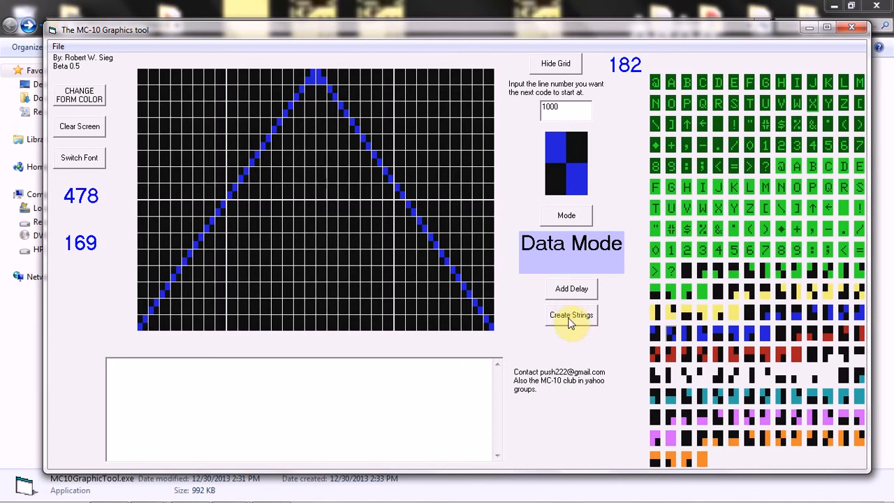
{"action": "left_click", "coordinate": [571, 315]}
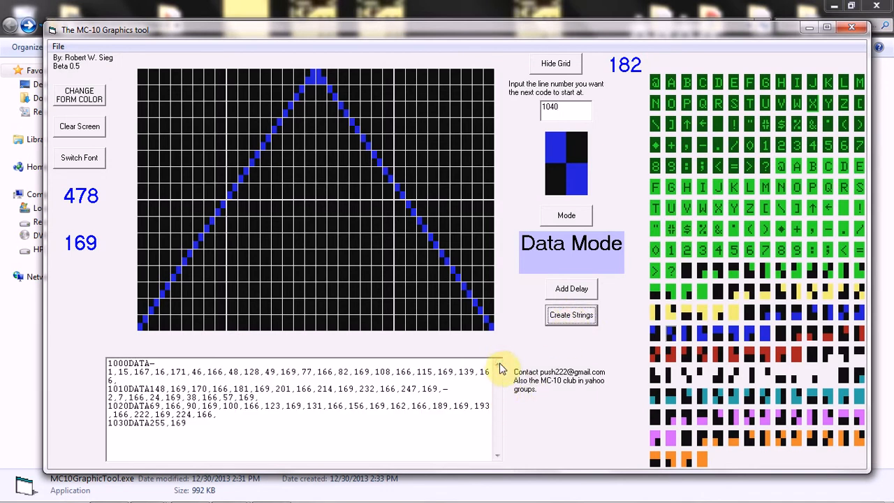
{"action": "mouse_move", "coordinate": [308, 434]}
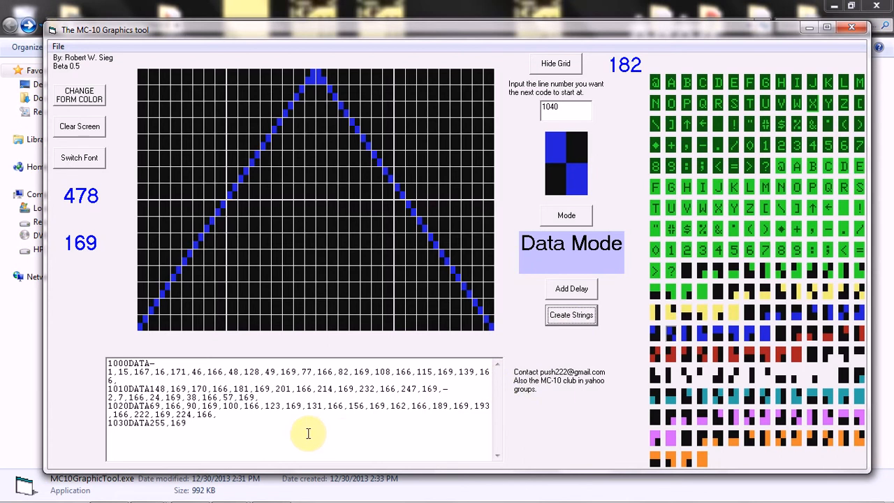
{"action": "mouse_move", "coordinate": [84, 392]}
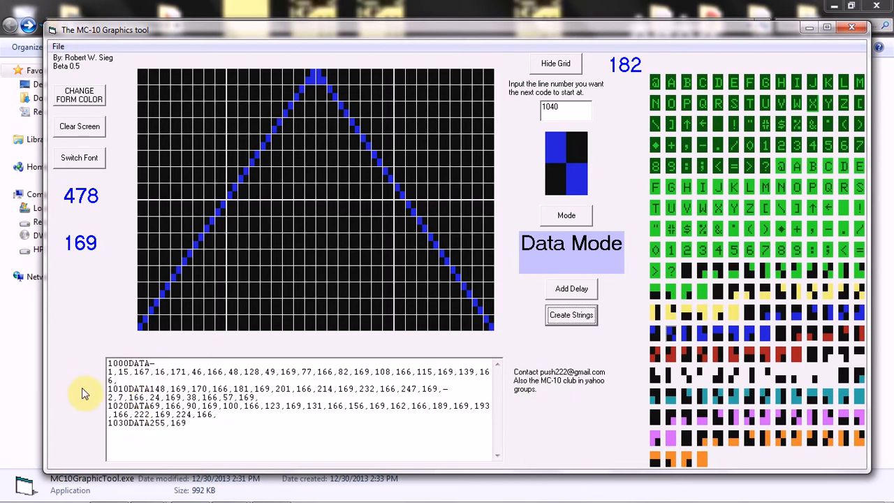
{"action": "mouse_move", "coordinate": [211, 446]}
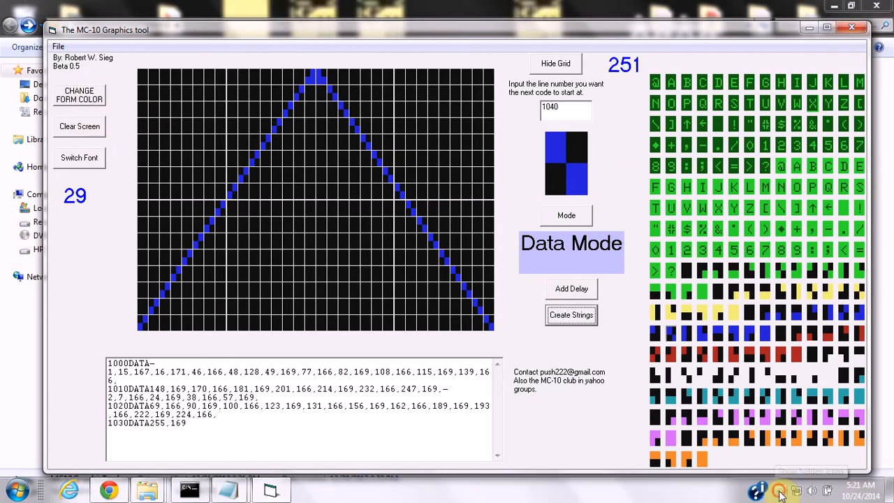
- Bring up the MC10GraphicToolver.5beta window from the taskbar
{"action": "left_click", "coordinate": [780, 491]}
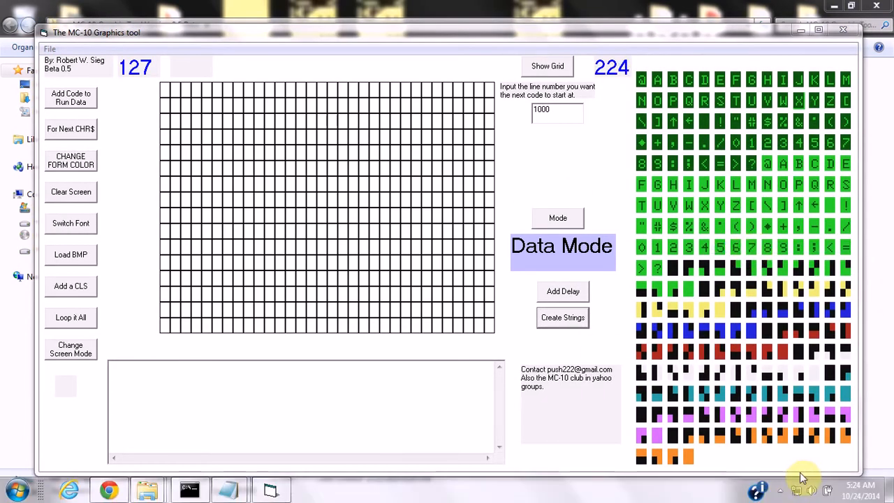
{"action": "mouse_move", "coordinate": [797, 489]}
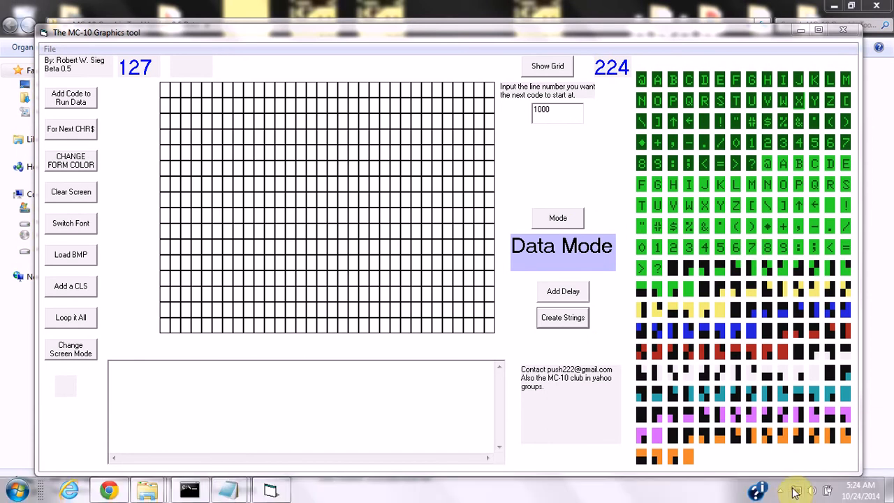
{"action": "left_click", "coordinate": [795, 491]}
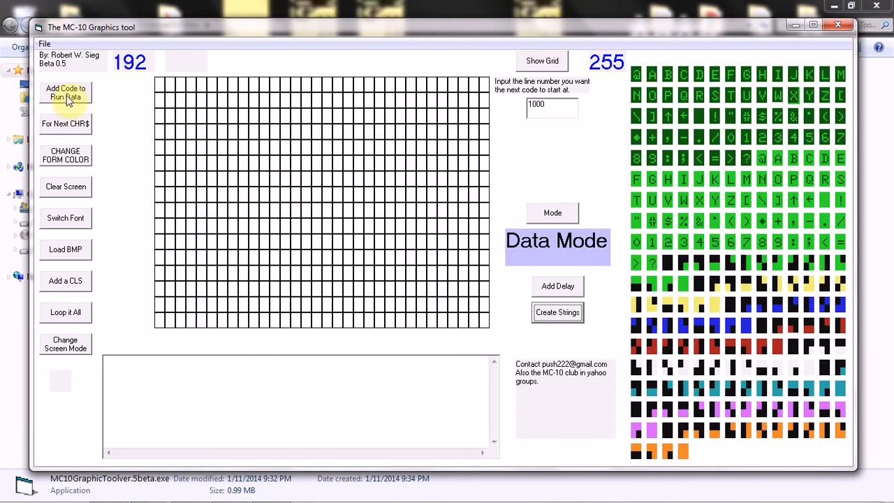
{"action": "mouse_move", "coordinate": [80, 377]}
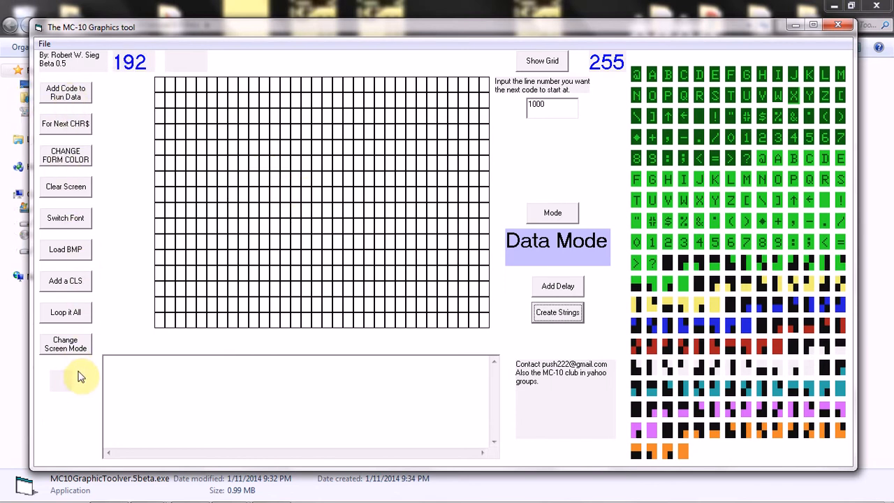
{"action": "mouse_move", "coordinate": [356, 356]}
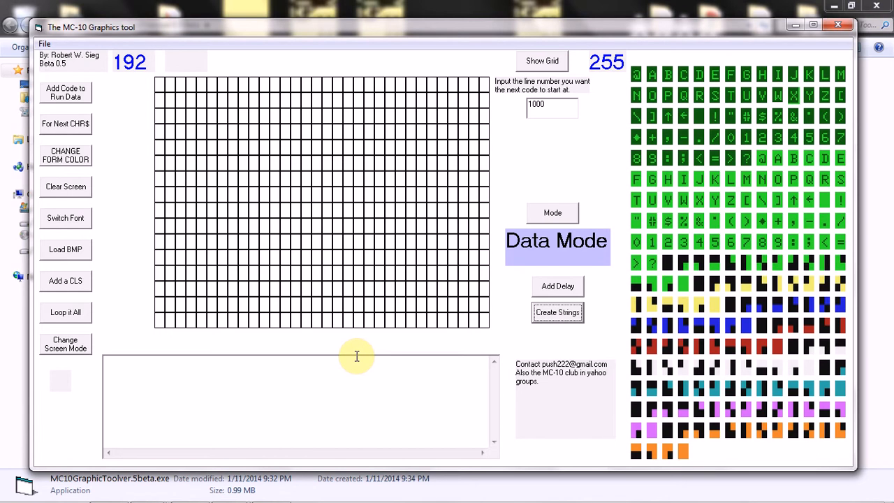
{"action": "mouse_move", "coordinate": [145, 341]}
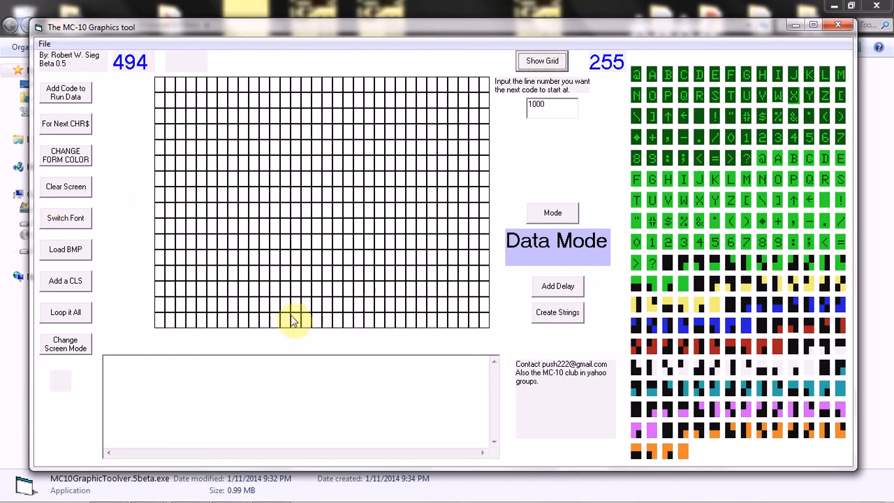
- Clear the grid and switch to the alternate striped character set
{"action": "left_click", "coordinate": [65, 187]}
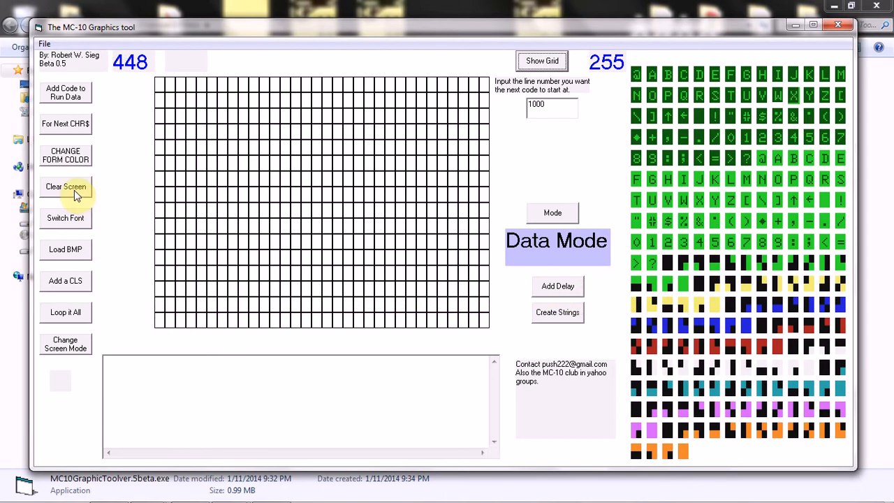
{"action": "mouse_move", "coordinate": [75, 222]}
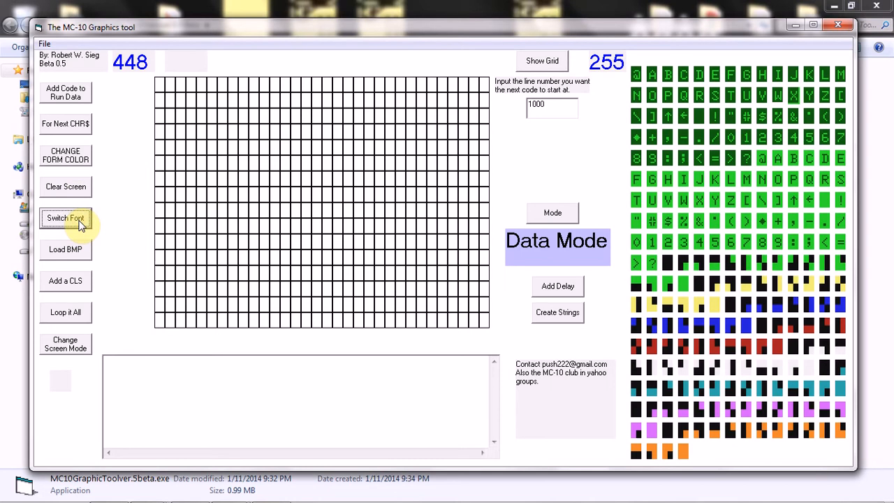
{"action": "left_click", "coordinate": [65, 217]}
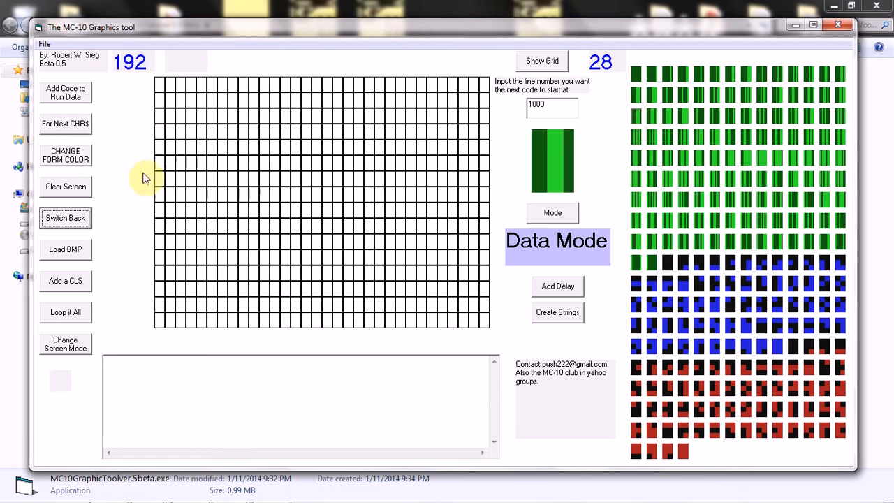
{"action": "mouse_move", "coordinate": [65, 124]}
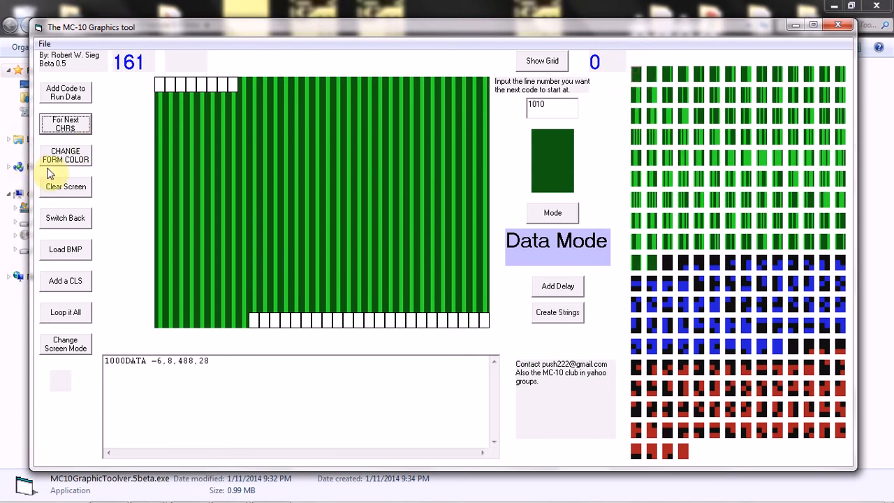
- Clear the grid and draw blue-topped, red and blue horizontal stripes across it
{"action": "left_click", "coordinate": [65, 187]}
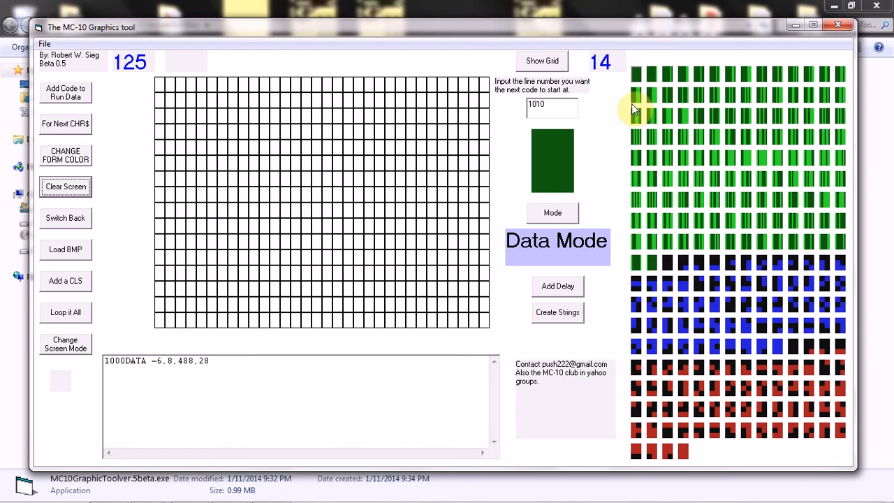
{"action": "left_click", "coordinate": [769, 328]}
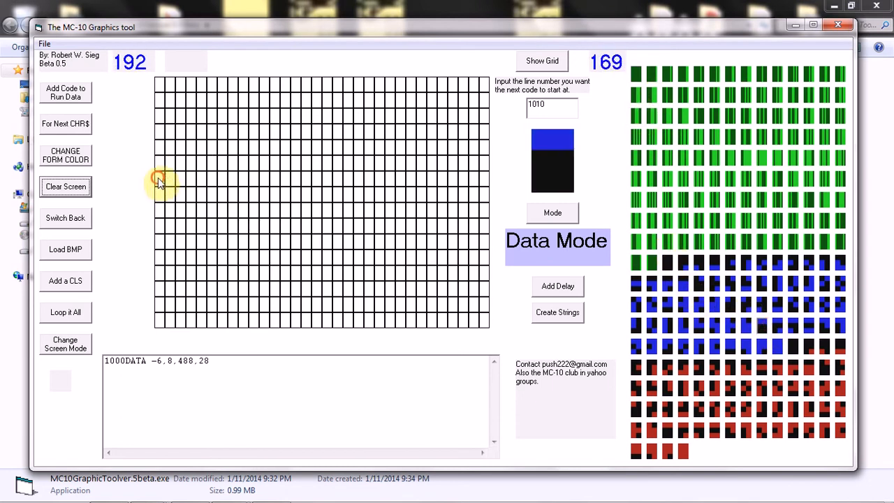
{"action": "left_click", "coordinate": [161, 178]}
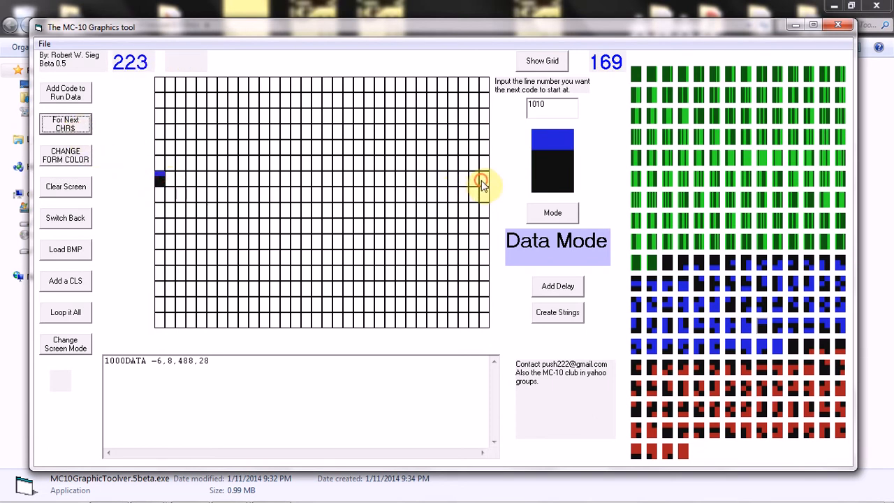
{"action": "left_click", "coordinate": [65, 124]}
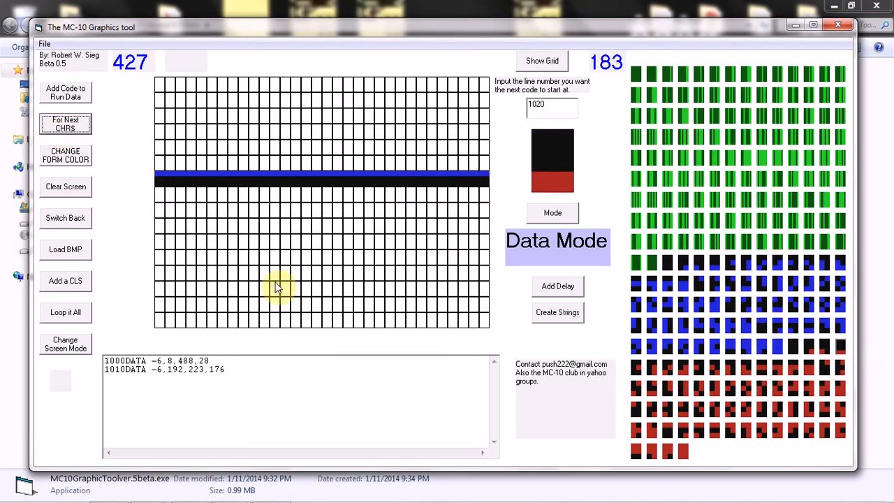
{"action": "left_click", "coordinate": [65, 124]}
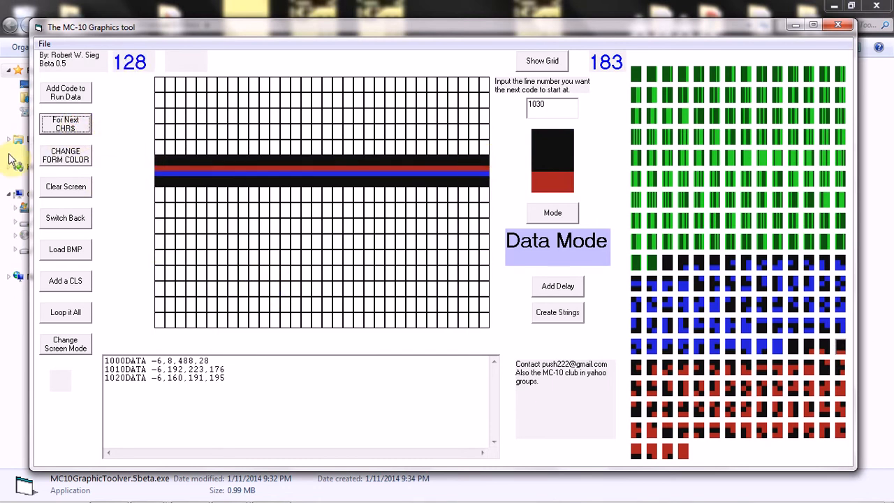
{"action": "mouse_move", "coordinate": [164, 153]}
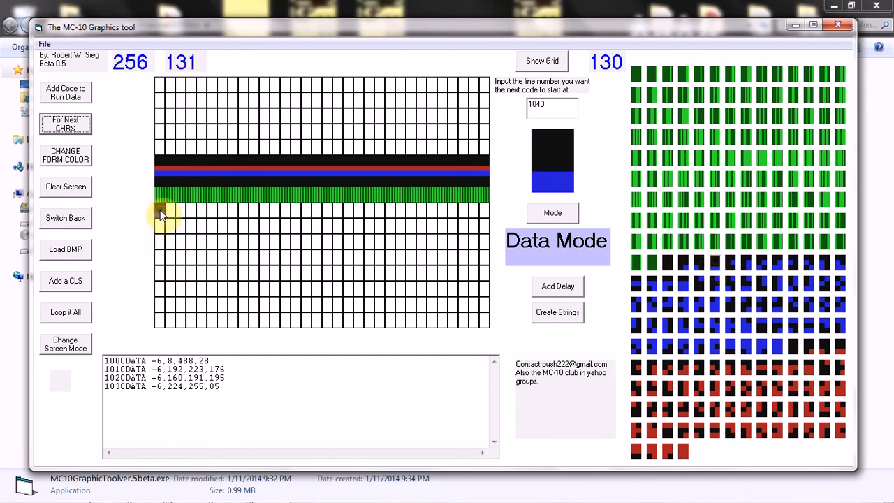
- Draw a blue stripe and a red-topped stripe across the next grid rows
{"action": "left_click", "coordinate": [65, 124]}
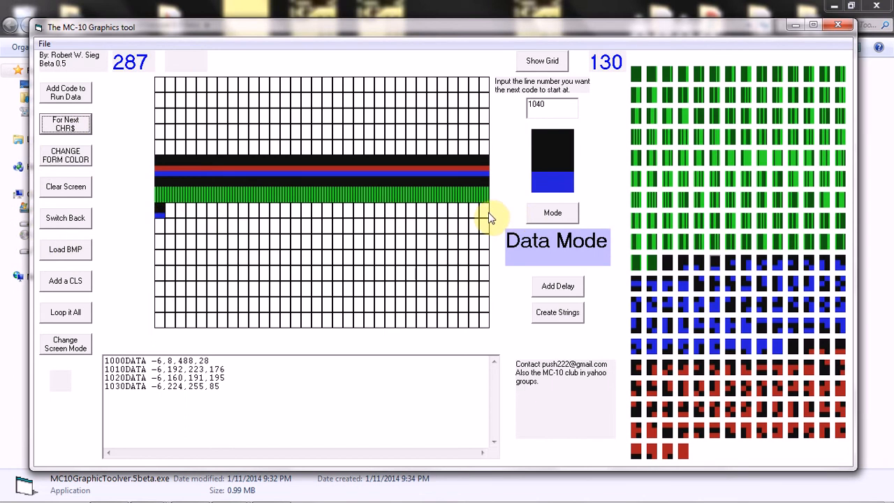
{"action": "left_click", "coordinate": [467, 217]}
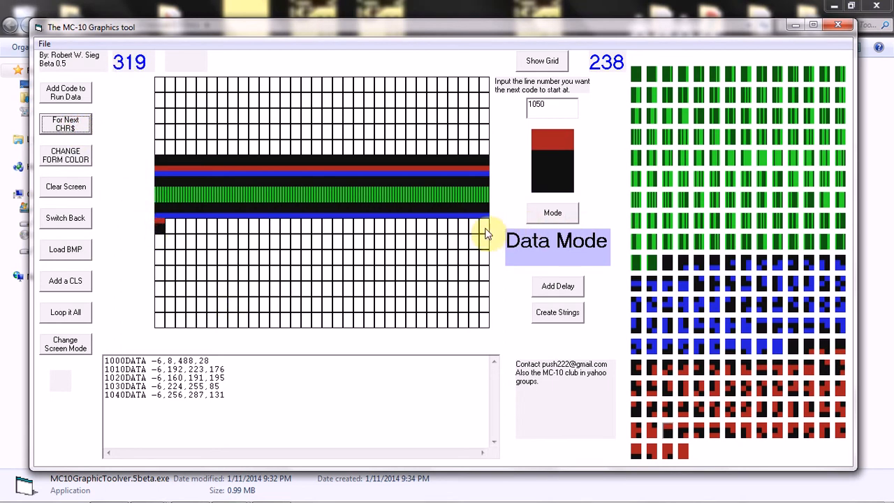
{"action": "left_click", "coordinate": [482, 225]}
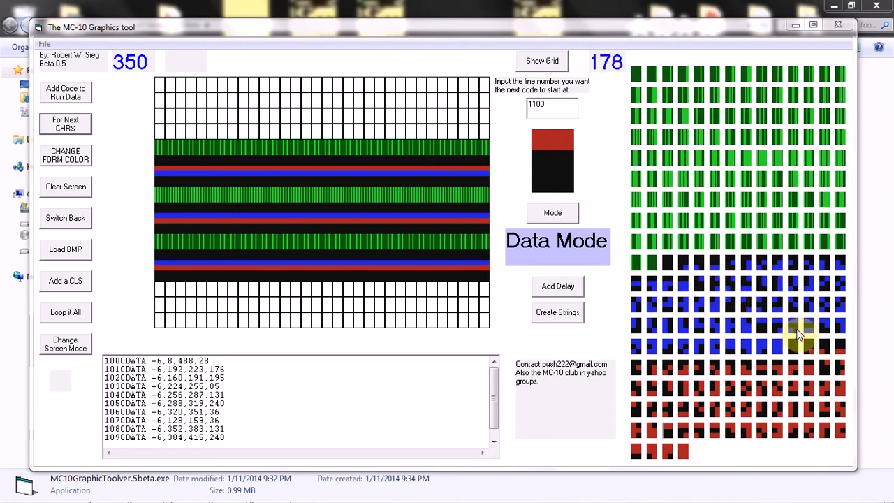
- Add a blue-and-black For-Next stripe near the top, then red-and-black and green characters
{"action": "left_click", "coordinate": [800, 329]}
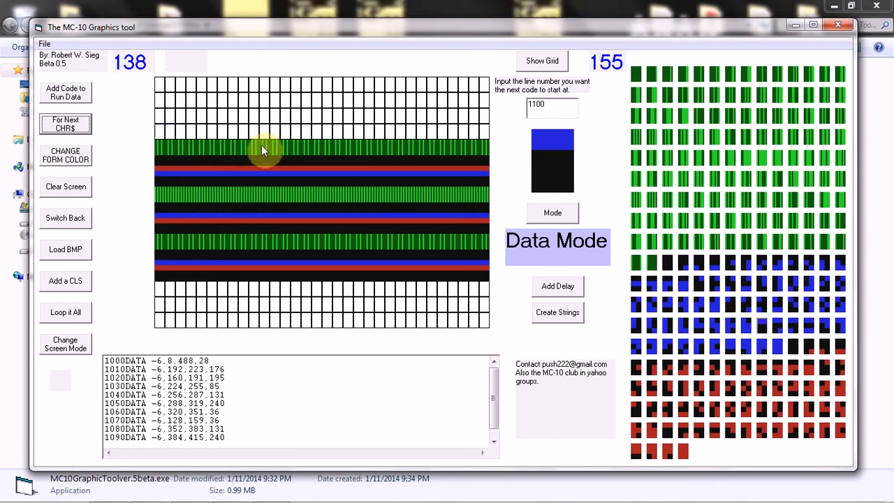
{"action": "left_click", "coordinate": [65, 125]}
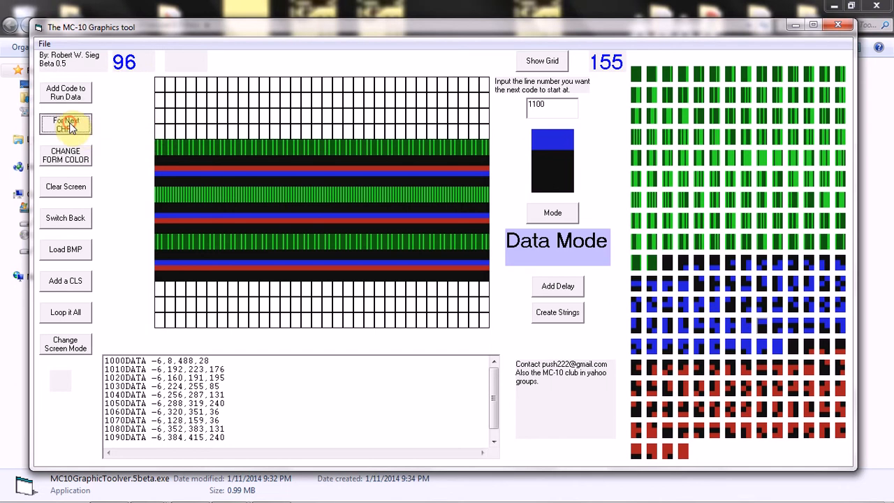
{"action": "left_click", "coordinate": [65, 124]}
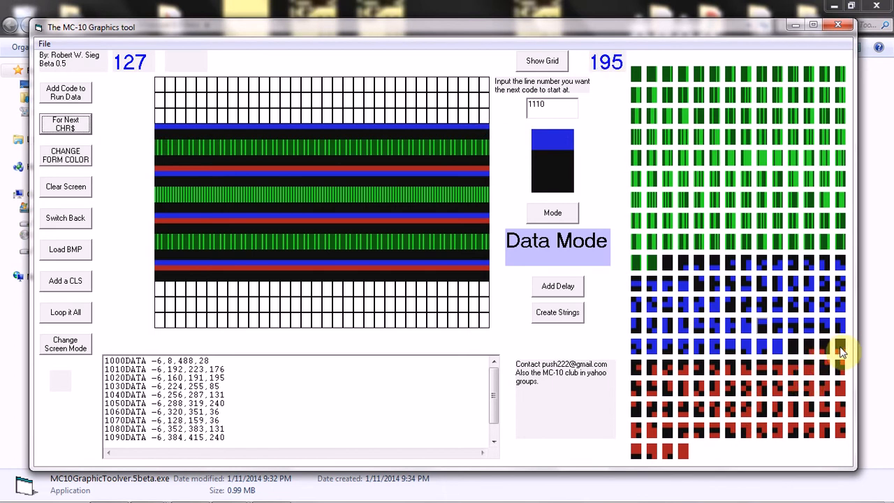
{"action": "left_click", "coordinate": [65, 154]}
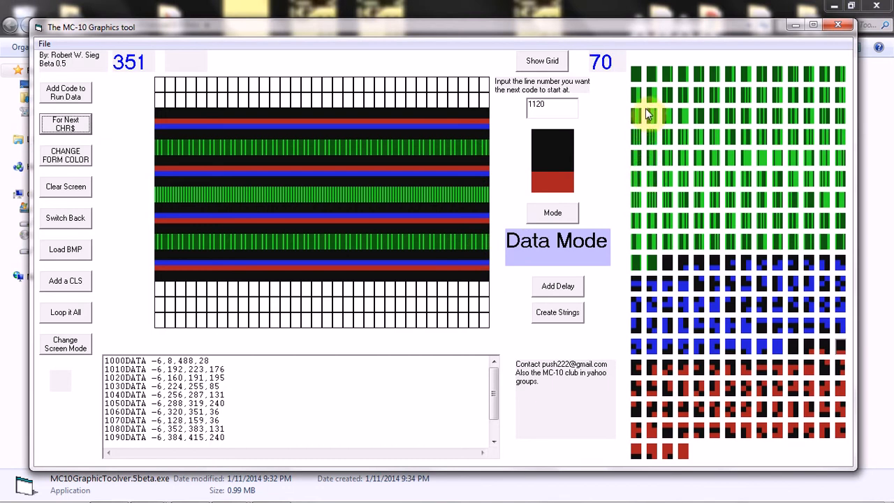
{"action": "left_click", "coordinate": [650, 77]}
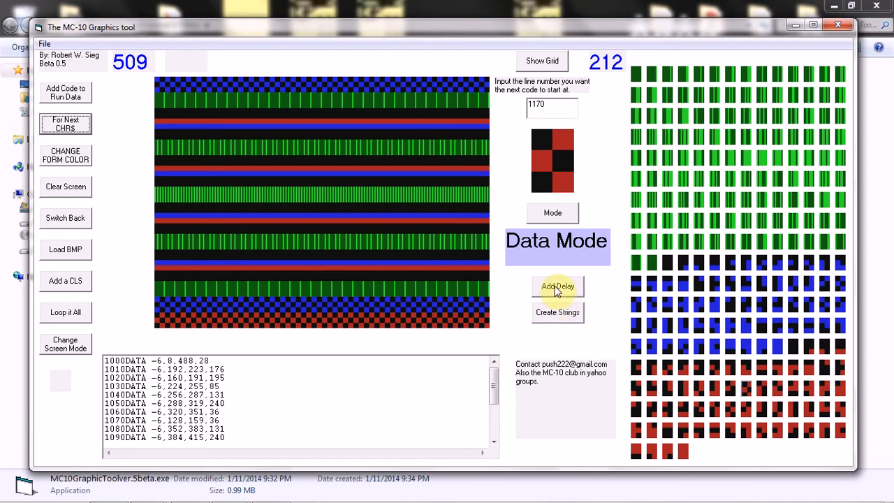
- Add two delay entries, the loop entry and BASIC run code, then select the whole listing
{"action": "left_click", "coordinate": [558, 287]}
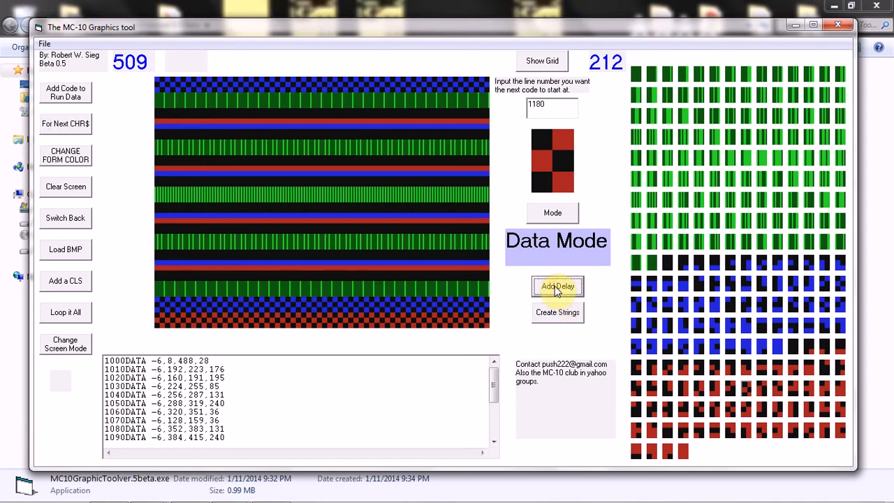
{"action": "left_click", "coordinate": [557, 286]}
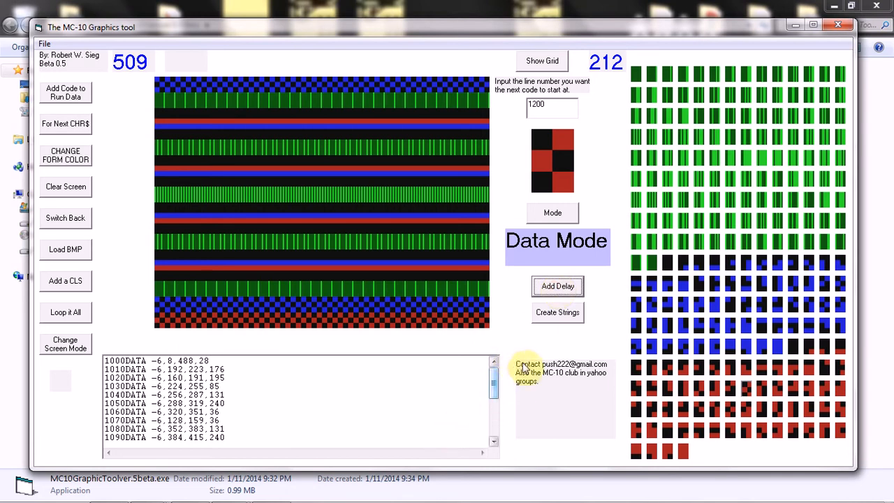
{"action": "left_click", "coordinate": [65, 313]}
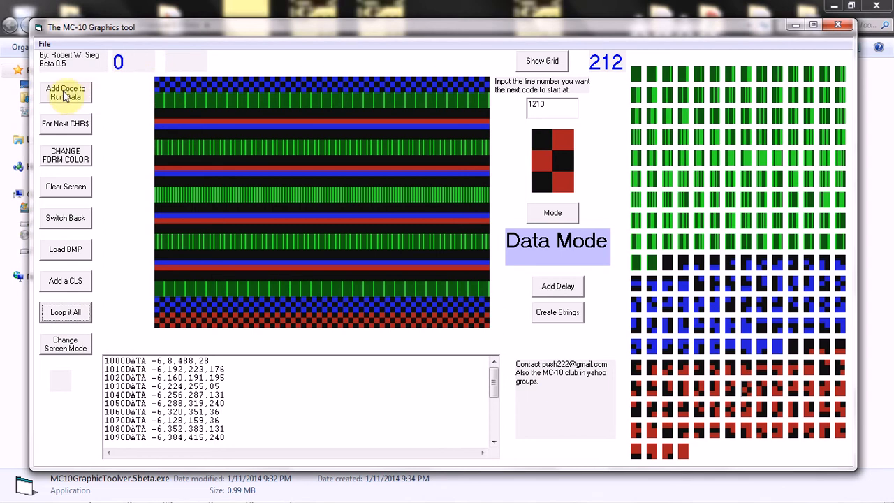
{"action": "left_click", "coordinate": [65, 91]}
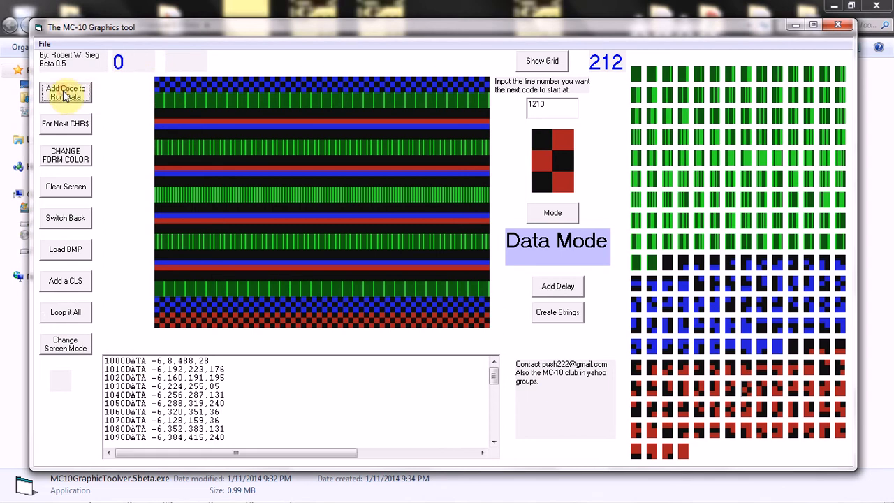
{"action": "right_click", "coordinate": [157, 373]}
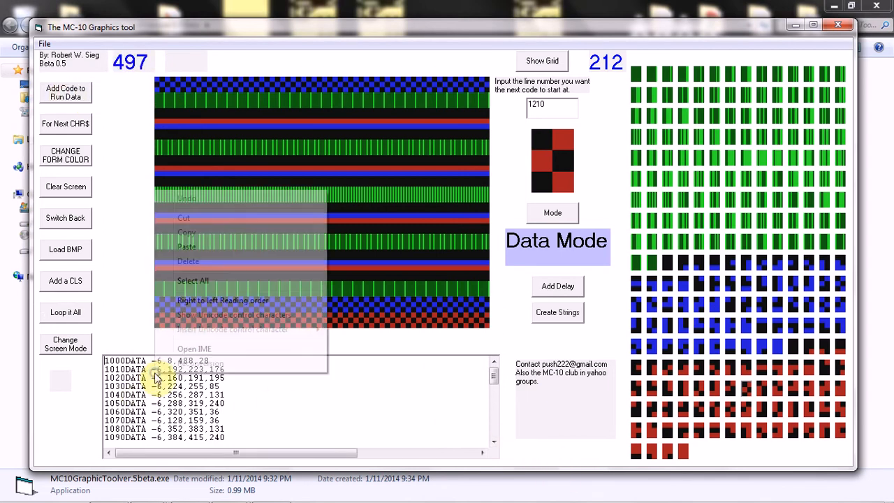
{"action": "left_click", "coordinate": [193, 280]}
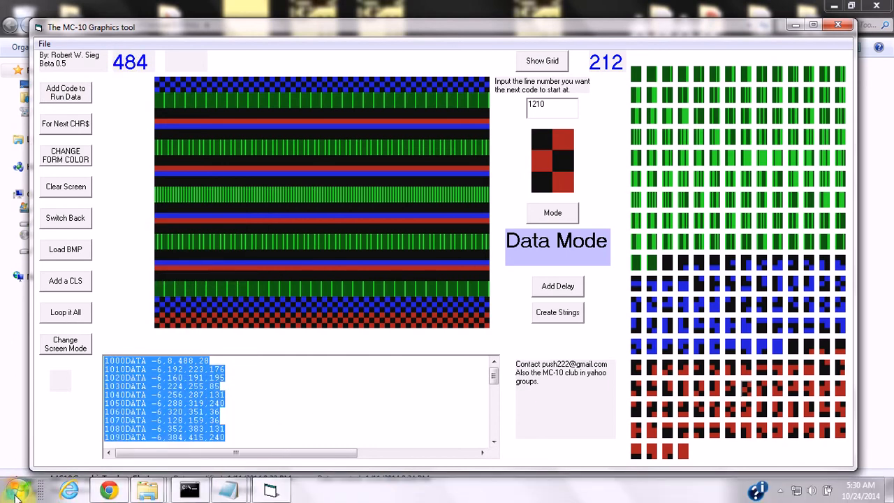
- Launch a blank Notepad document to receive the copied listing
{"action": "left_click", "coordinate": [18, 489]}
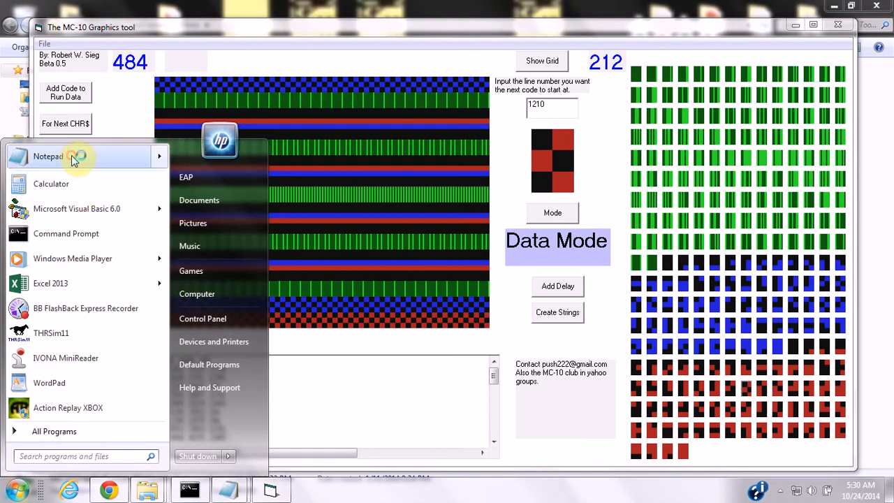
{"action": "left_click", "coordinate": [48, 156]}
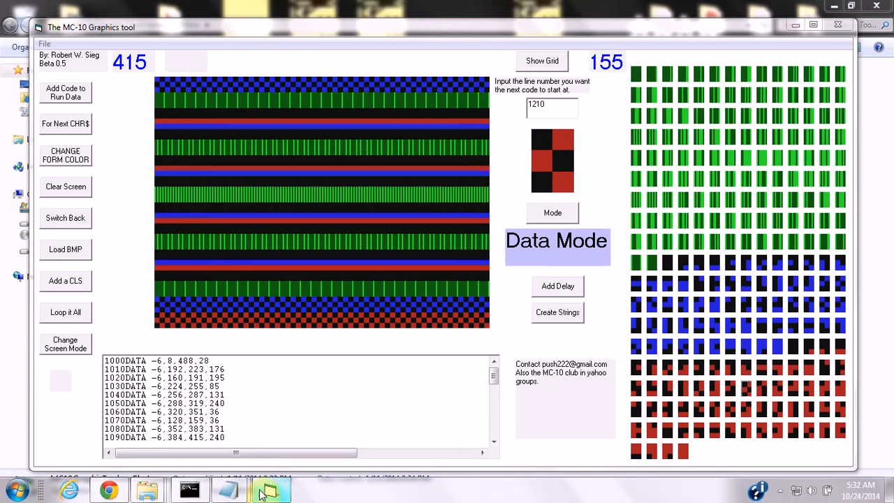
{"action": "mouse_move", "coordinate": [271, 489]}
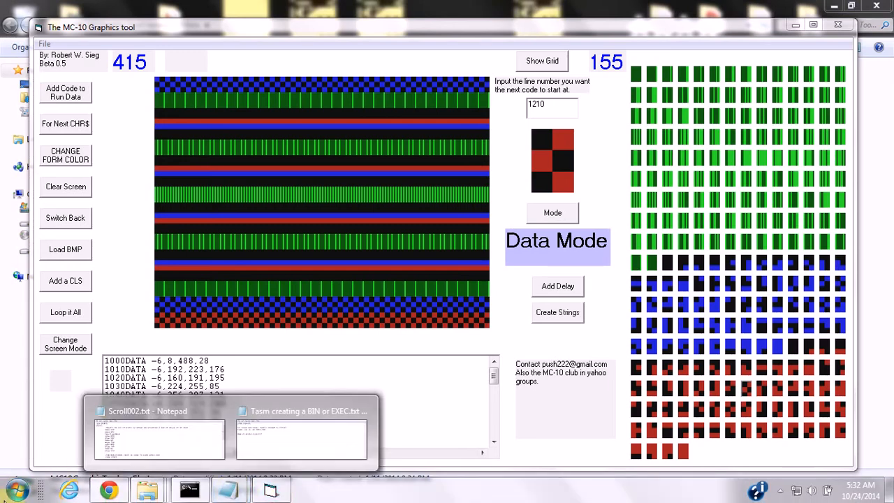
{"action": "left_click", "coordinate": [17, 488]}
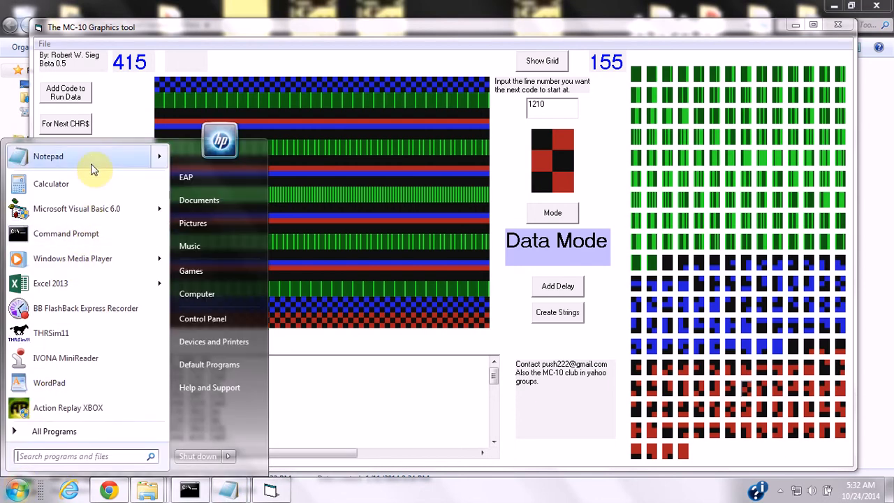
{"action": "left_click", "coordinate": [48, 156]}
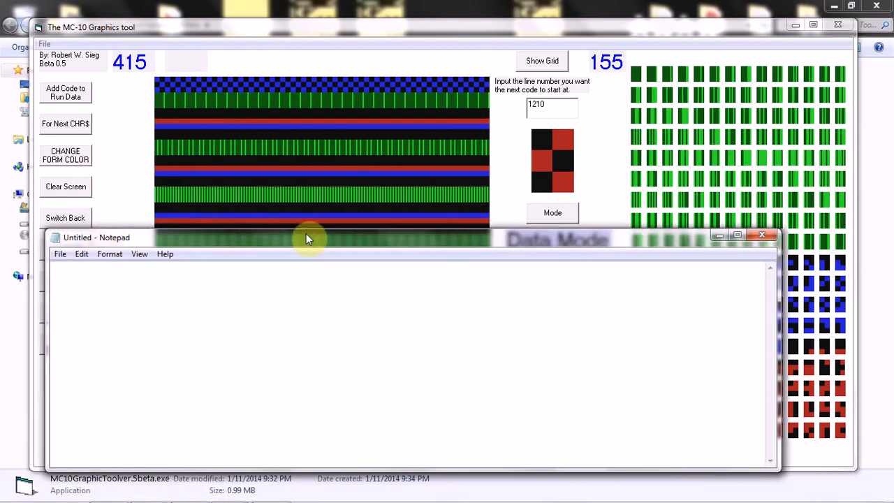
{"action": "left_click", "coordinate": [88, 105]}
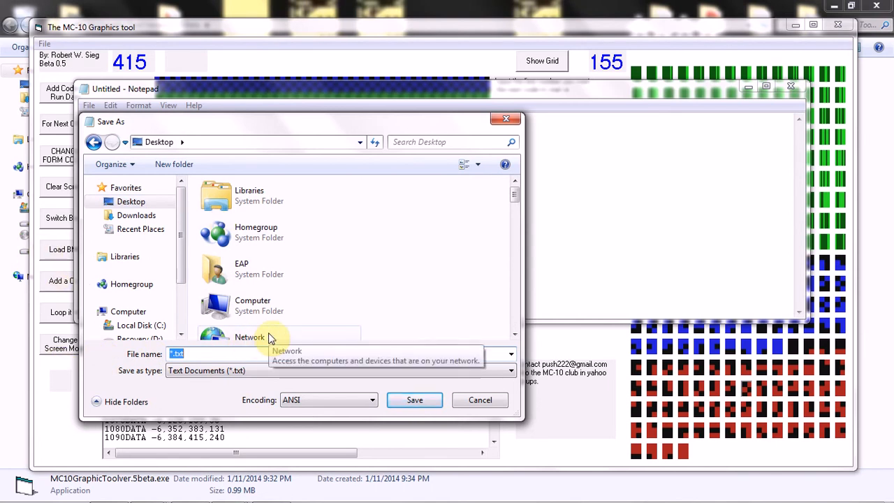
- Save the listing to the Desktop as BlueRedStreams001.txt
{"action": "type", "text": "B"}
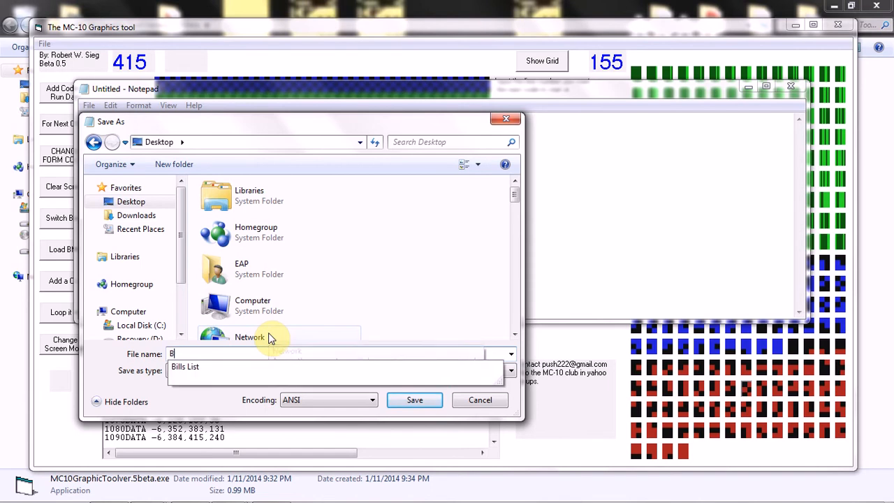
{"action": "type", "text": "lueRedSt"}
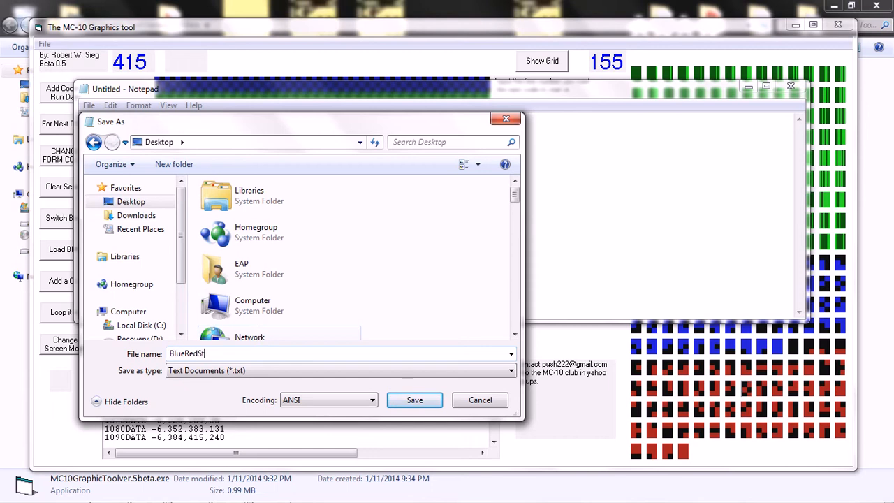
{"action": "type", "text": "reams001"}
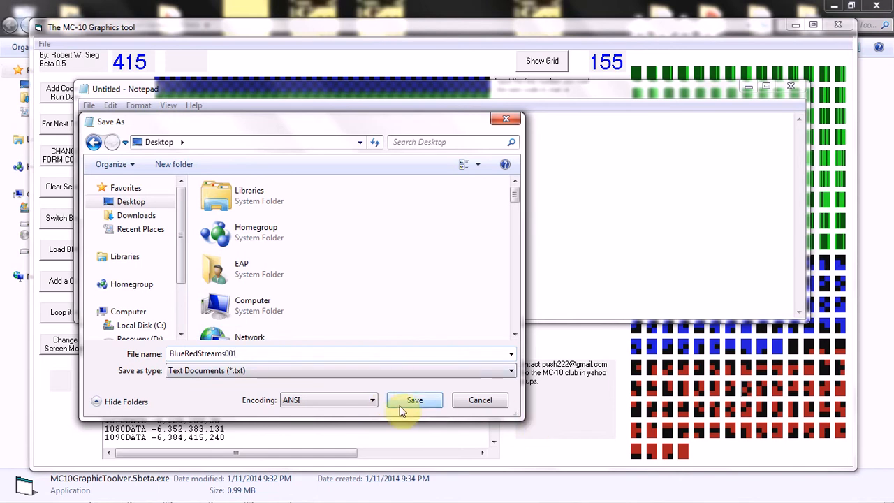
{"action": "left_click", "coordinate": [415, 400]}
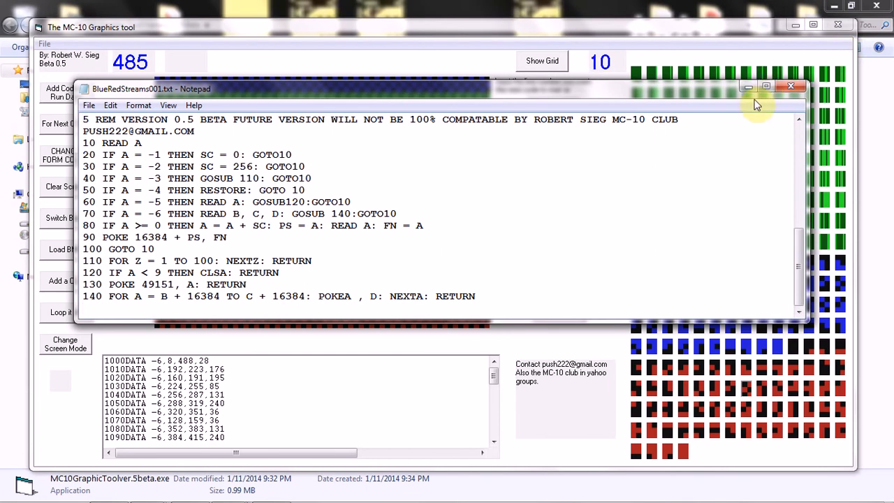
{"action": "mouse_move", "coordinate": [766, 86]}
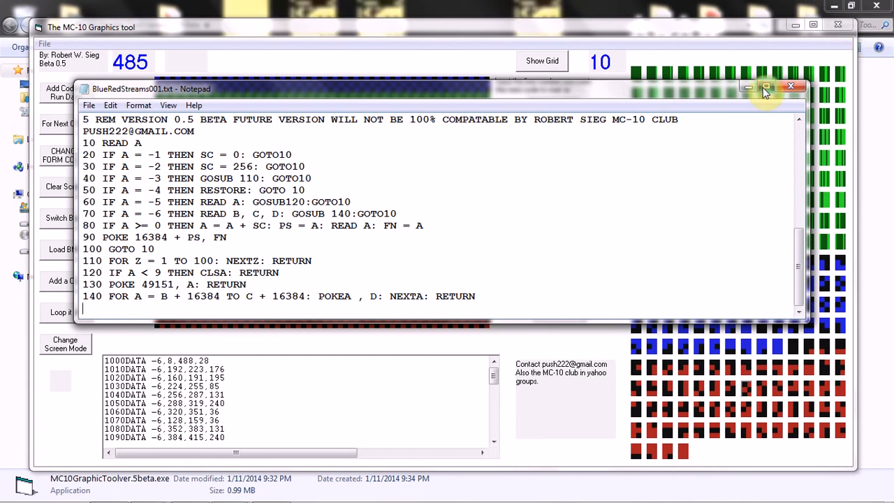
- Maximize the BlueRedStreams001.txt Notepad window to show the full listing
{"action": "left_click", "coordinate": [766, 86]}
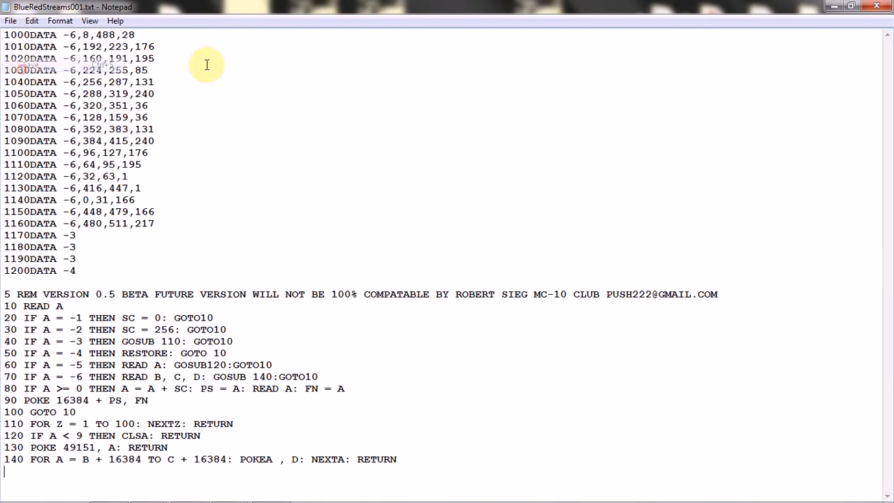
{"action": "mouse_move", "coordinate": [879, 7]}
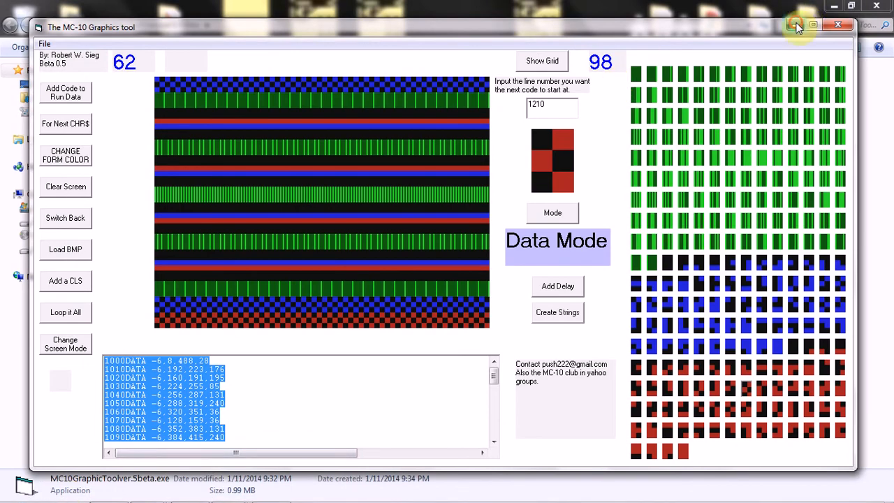
- Launch VMC10.exe from the MC-10 files folder, allowing it past the security warning
{"action": "left_click", "coordinate": [814, 26]}
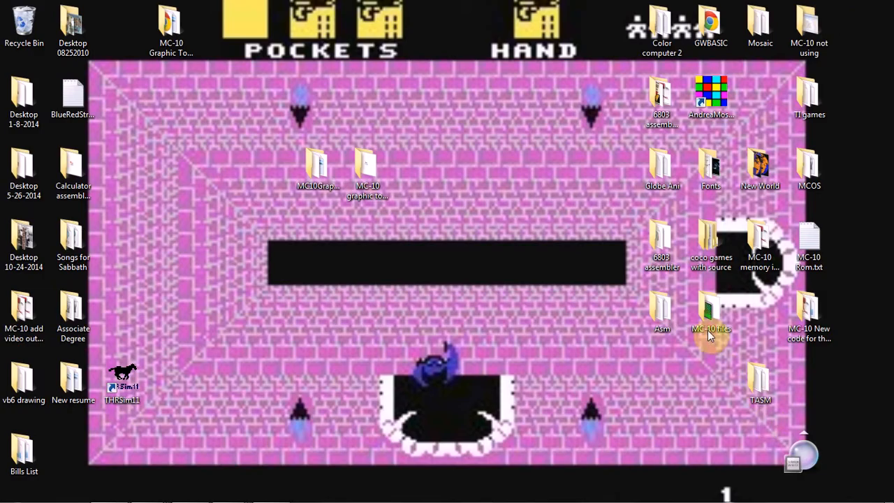
{"action": "double_click", "coordinate": [711, 311]}
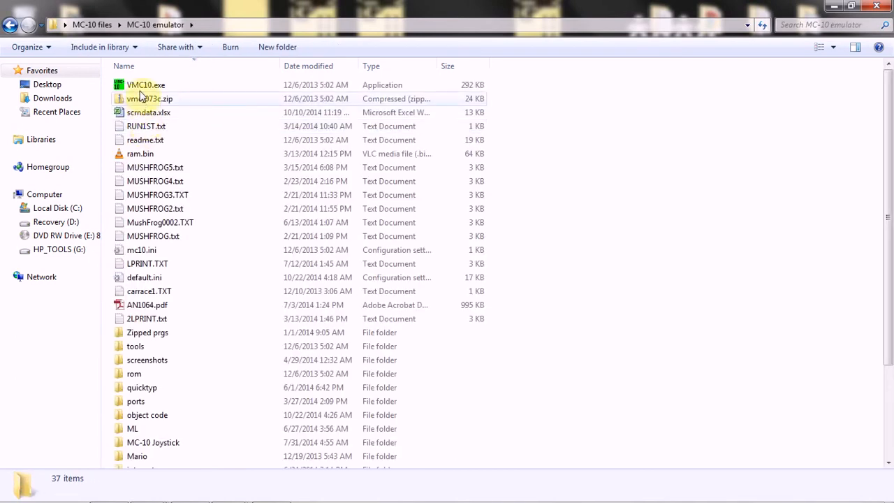
{"action": "double_click", "coordinate": [145, 85]}
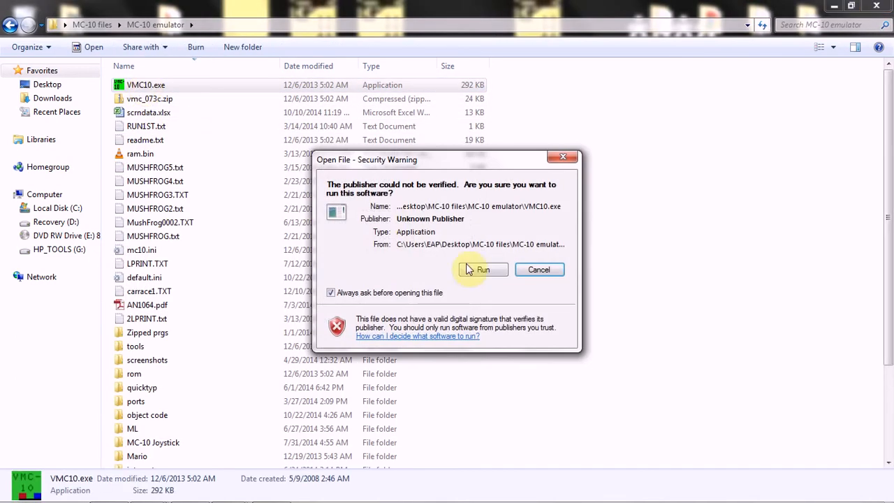
{"action": "left_click", "coordinate": [482, 269]}
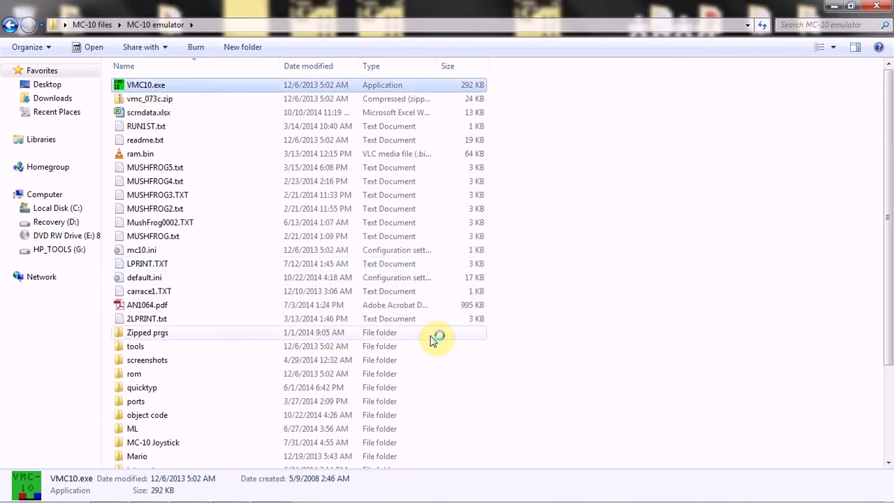
{"action": "double_click", "coordinate": [146, 84]}
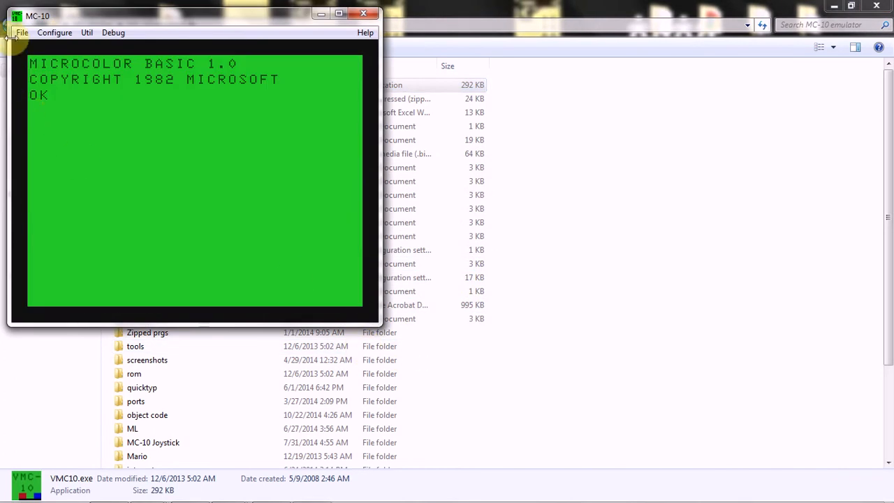
- Quick Type BlueRedStreams001.txt from the Desktop into the emulator
{"action": "left_click", "coordinate": [22, 32]}
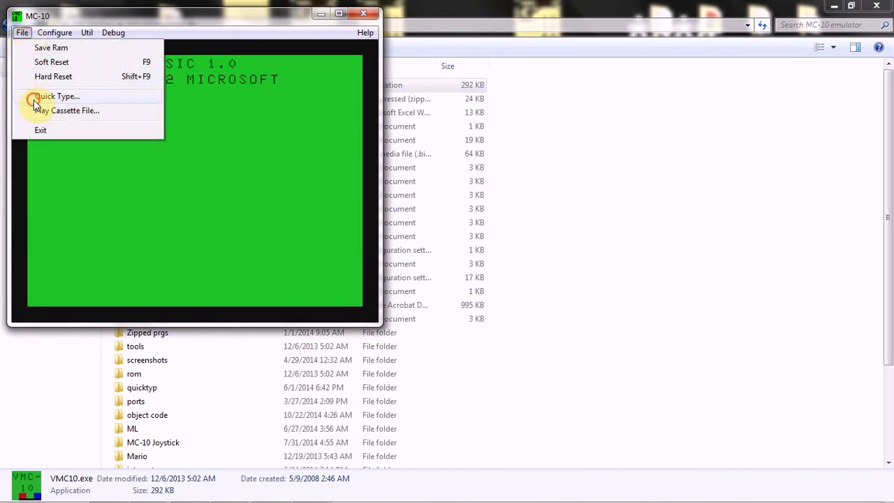
{"action": "left_click", "coordinate": [57, 96]}
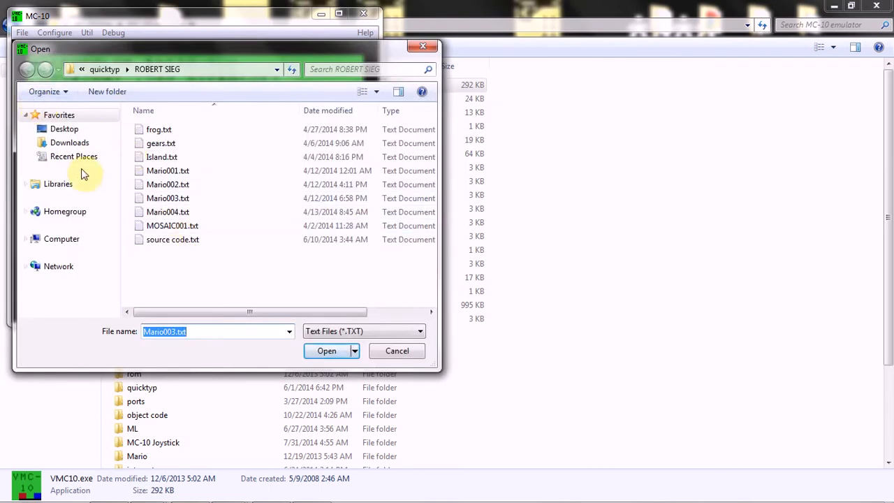
{"action": "left_click", "coordinate": [64, 129]}
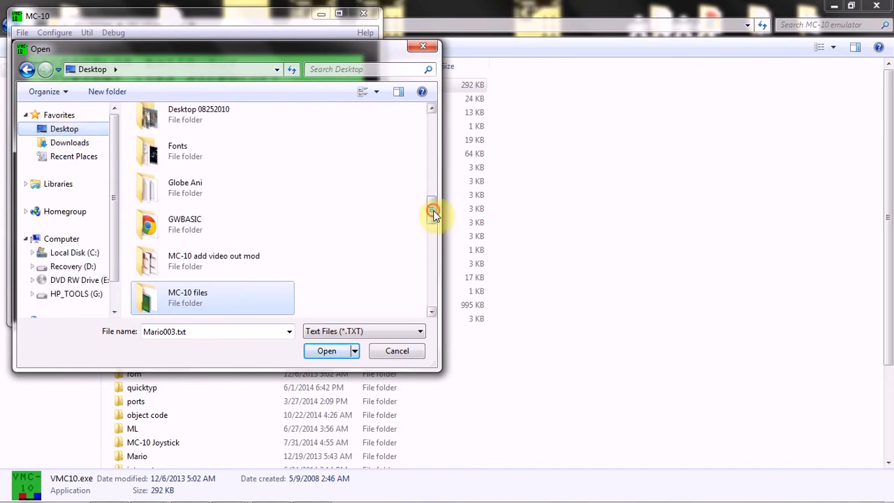
{"action": "scroll", "scroll_direction": "down", "scroll_amount": 3}
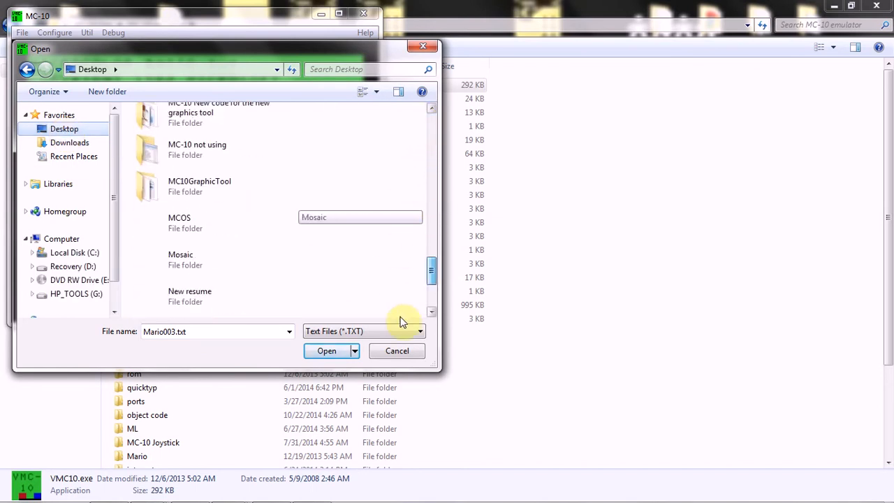
{"action": "left_click", "coordinate": [206, 263]}
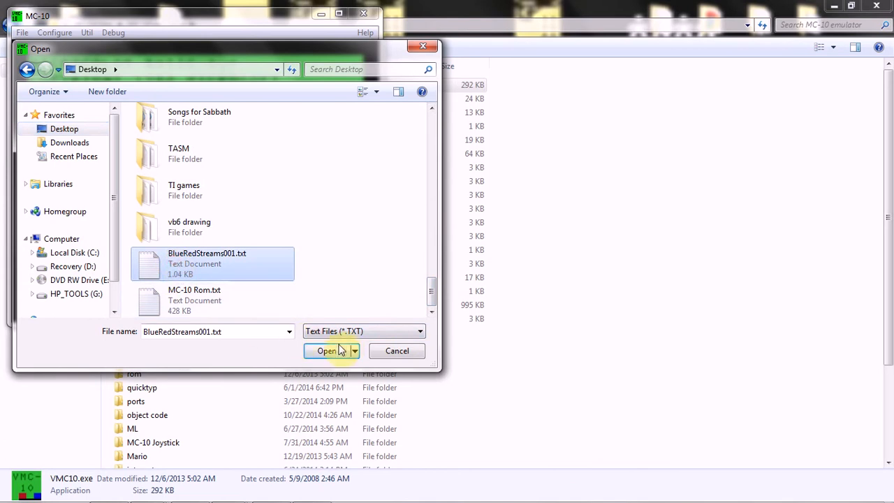
{"action": "left_click", "coordinate": [327, 350]}
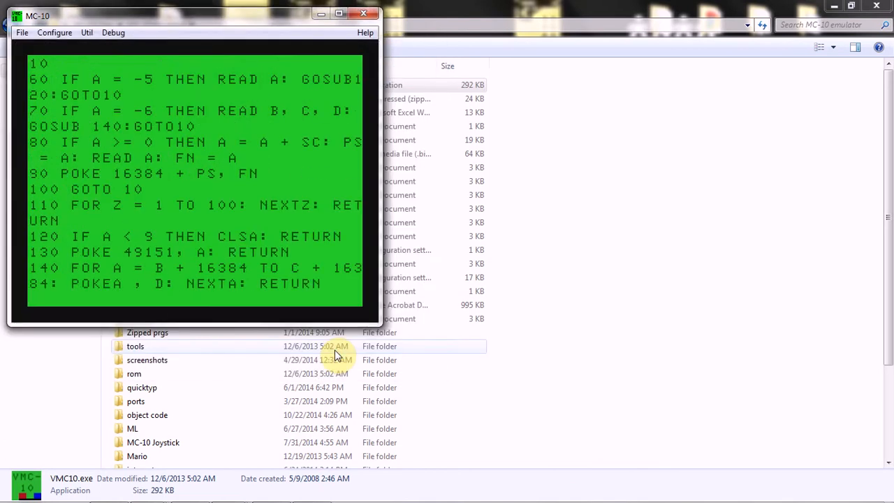
- List the program, then enter POKE 49151 and rerun to draw the stripes
{"action": "type", "text": "LI"}
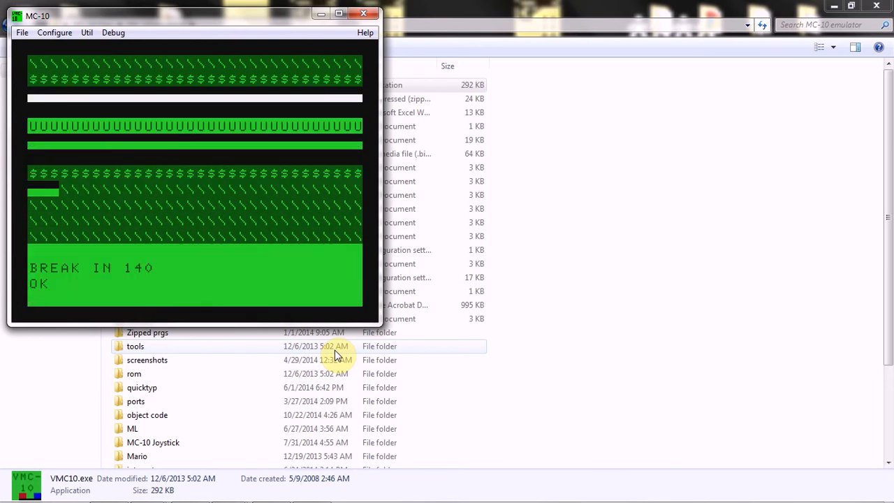
{"action": "type", "text": "POKE4"}
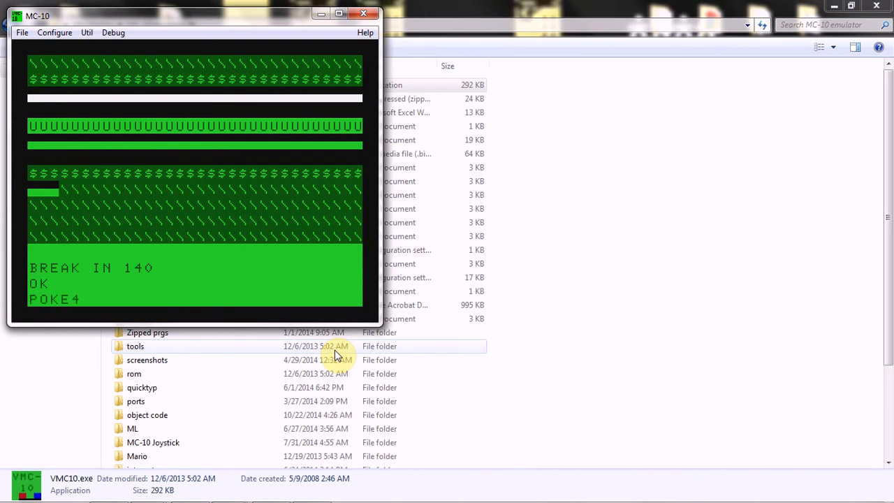
{"action": "type", "text": "91"}
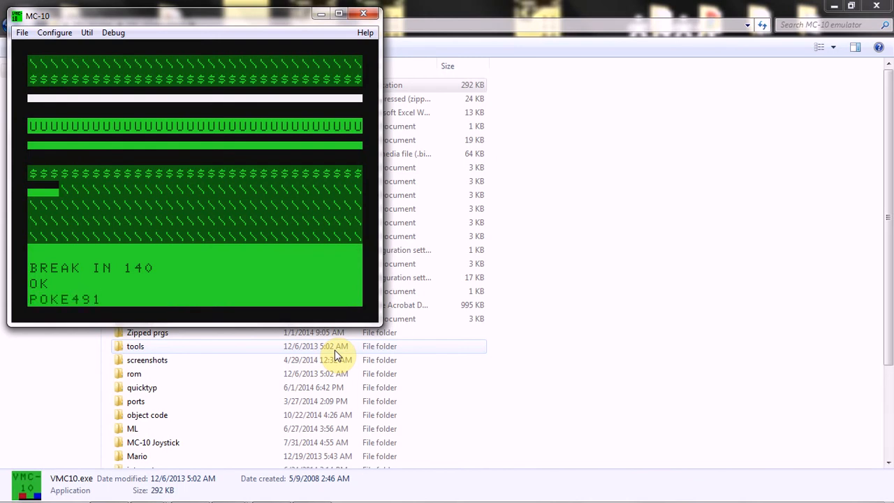
{"action": "type", "text": "151,"}
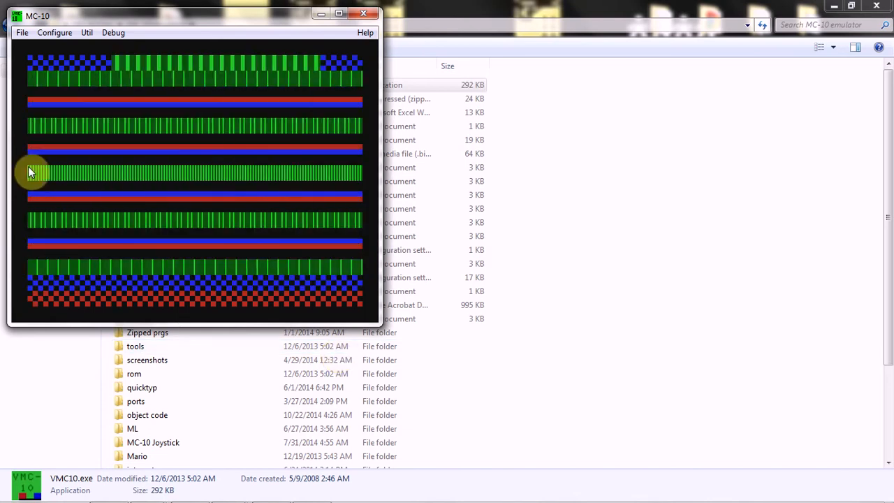
- Pause the running emulation from the Util menu
{"action": "left_click", "coordinate": [87, 32]}
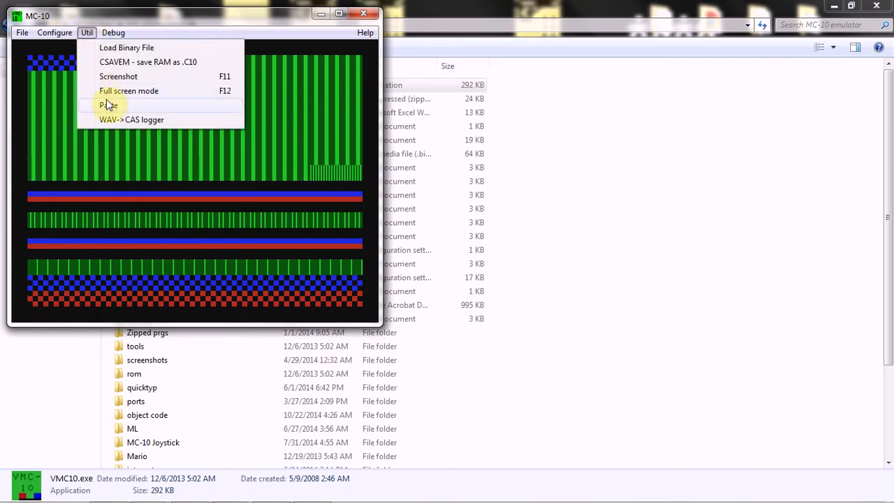
{"action": "left_click", "coordinate": [128, 91]}
{"action": "type", "text": "SOUND1,1"}
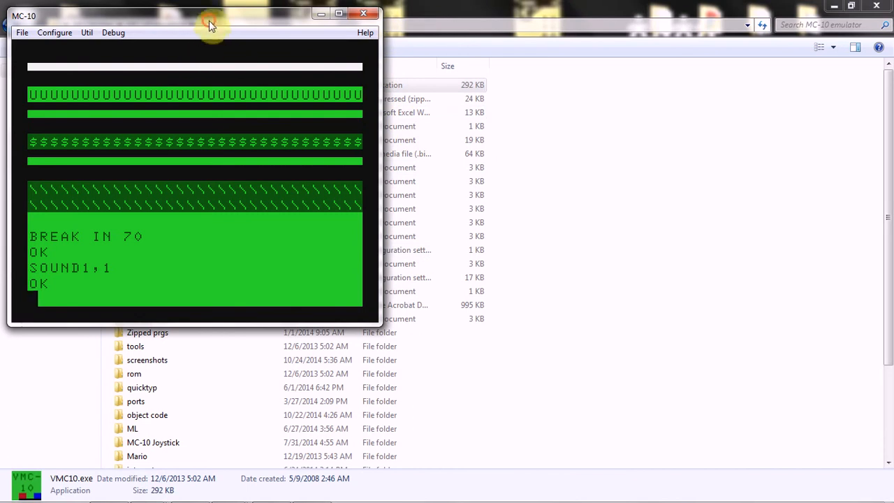
- Move the emulator window down and right, then open the Util menu
{"action": "left_click_drag", "start_coordinate": [210, 16], "coordinate": [241, 38]}
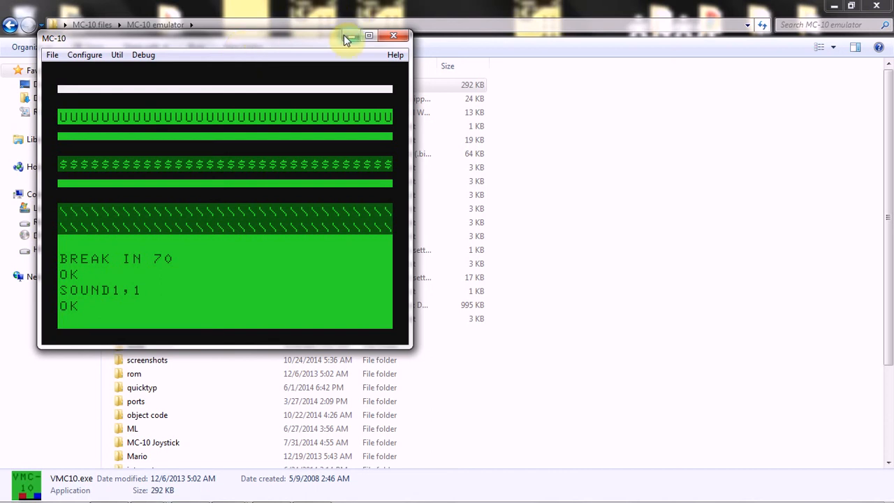
{"action": "mouse_move", "coordinate": [117, 55]}
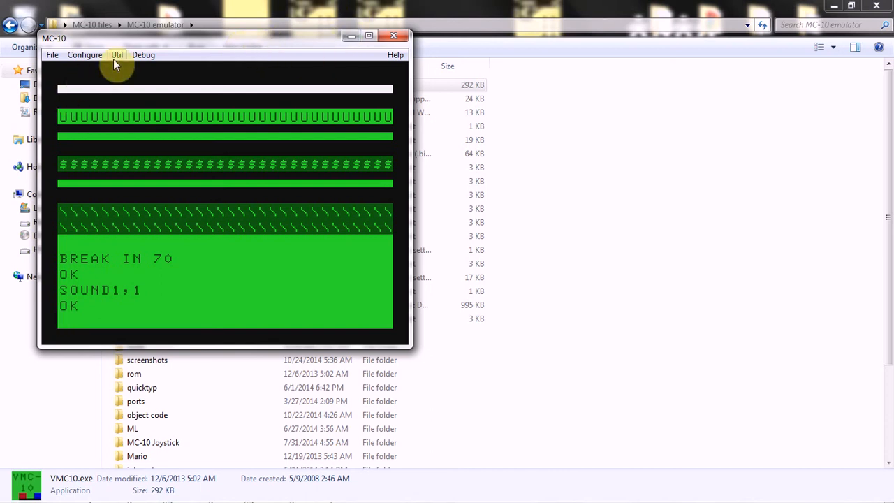
{"action": "left_click", "coordinate": [116, 55]}
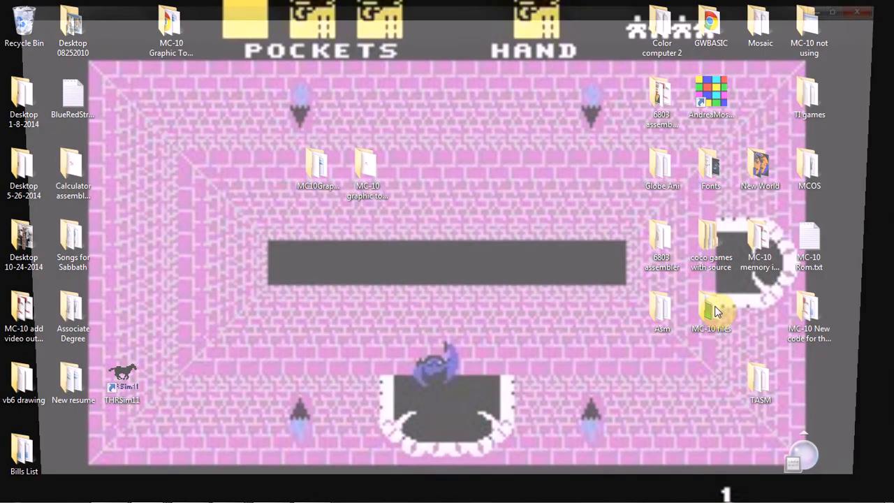
- Open scrndata.xlsx from MC-10 files > MC-10 emulator
{"action": "double_click", "coordinate": [711, 311]}
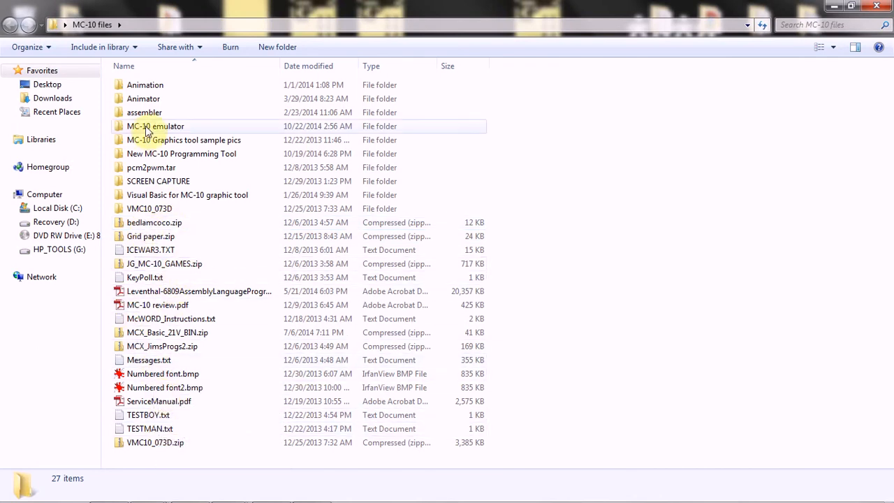
{"action": "double_click", "coordinate": [155, 125]}
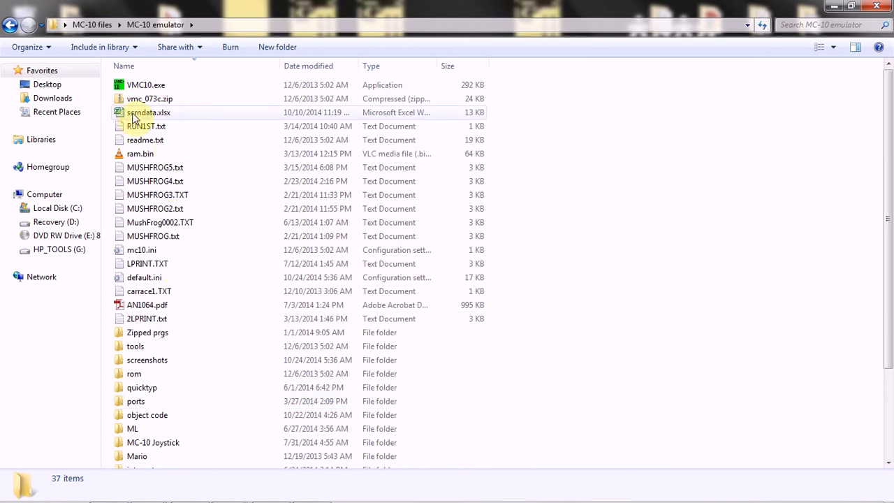
{"action": "left_click", "coordinate": [148, 113]}
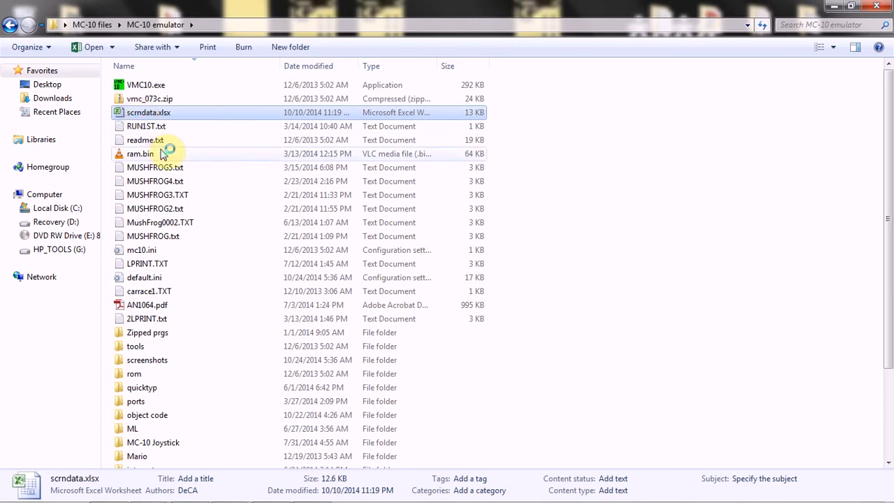
{"action": "double_click", "coordinate": [148, 112]}
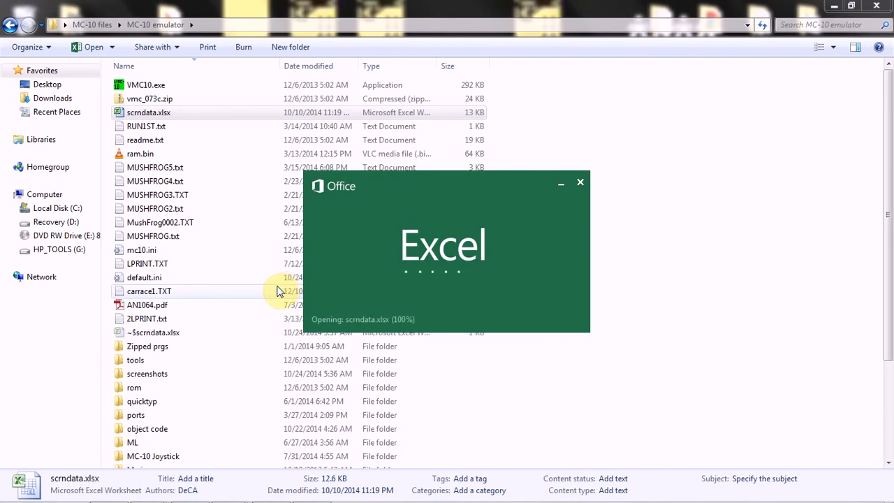
- Scroll through the scrndata table of MC-10 graphics modes and address ranges
{"action": "double_click", "coordinate": [148, 112]}
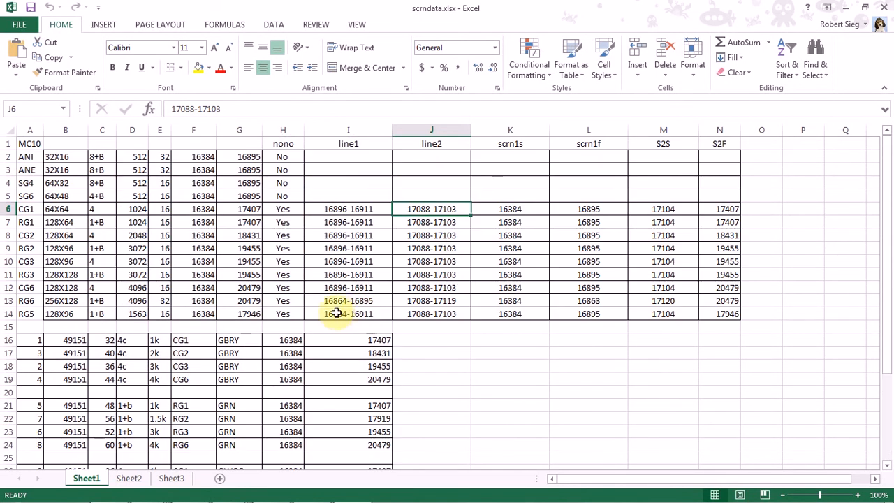
{"action": "scroll", "scroll_direction": "down", "scroll_amount": 3}
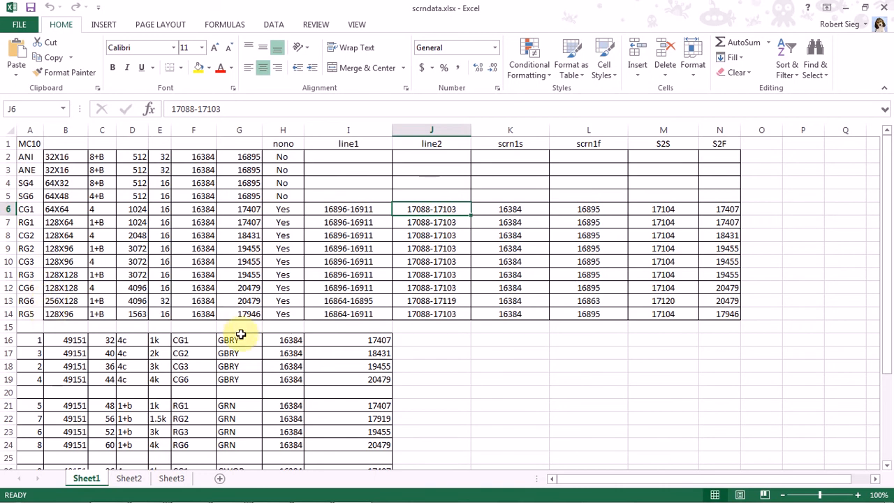
{"action": "mouse_move", "coordinate": [557, 343]}
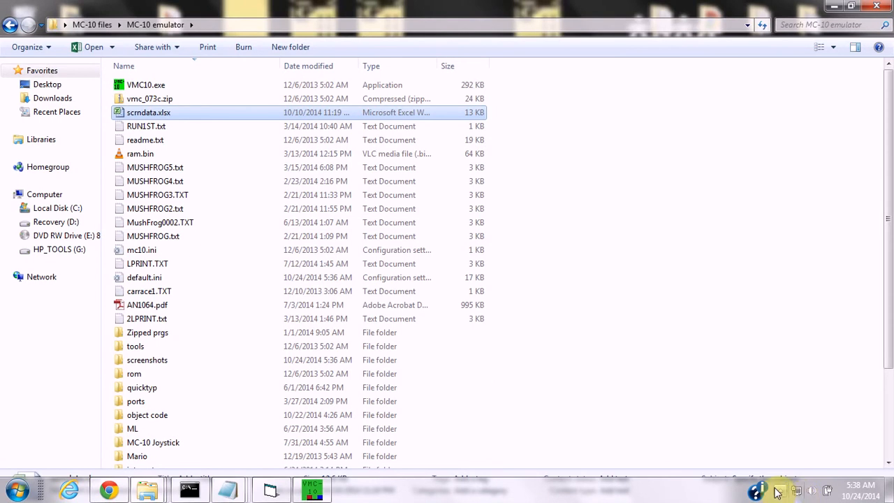
- Open ScreenData3.xlsx from the Grid paper folder
{"action": "left_click", "coordinate": [774, 490]}
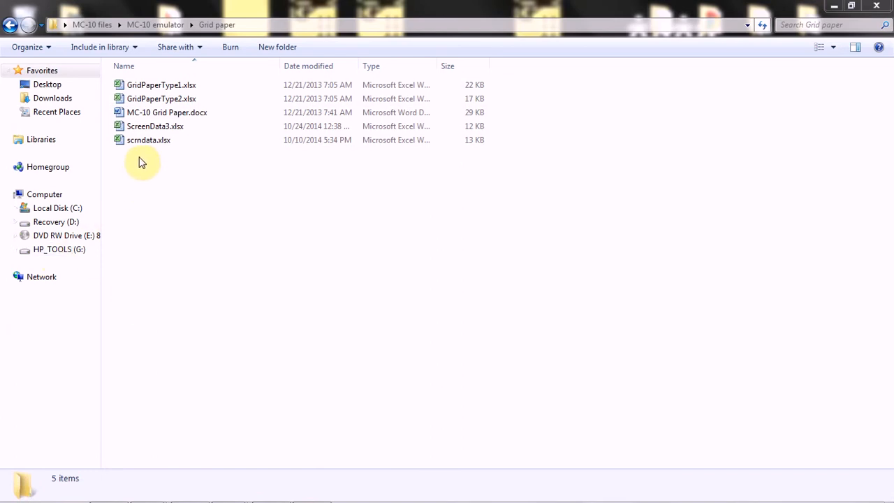
{"action": "left_click", "coordinate": [155, 125]}
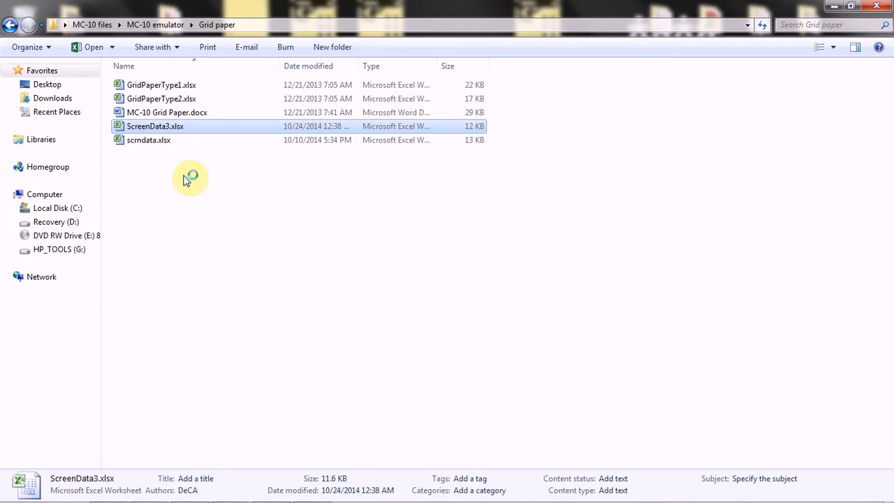
{"action": "double_click", "coordinate": [155, 126]}
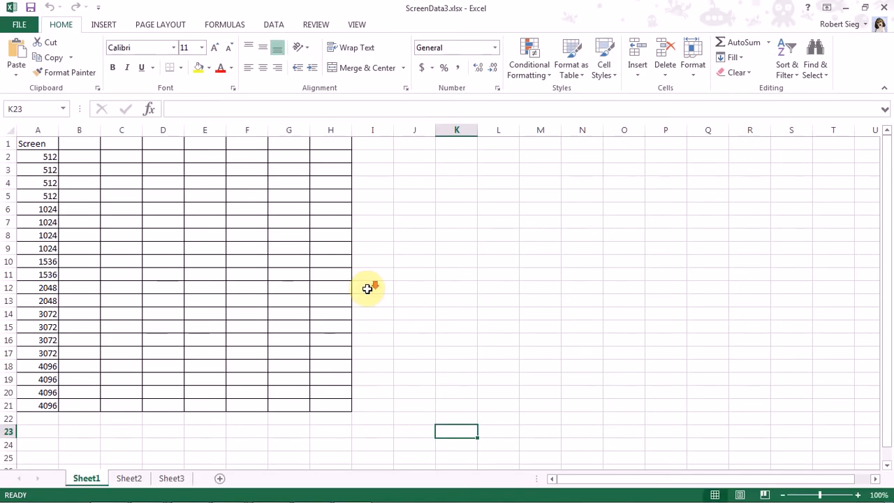
{"action": "mouse_move", "coordinate": [239, 260]}
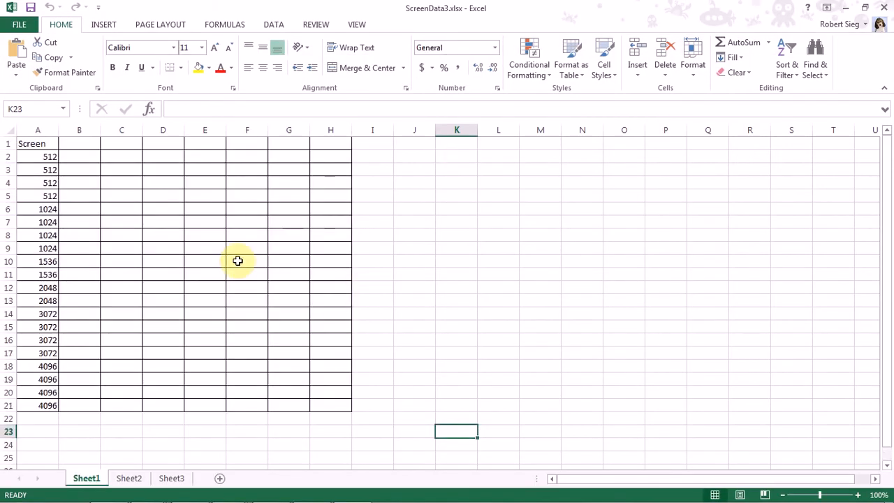
{"action": "mouse_move", "coordinate": [205, 254]}
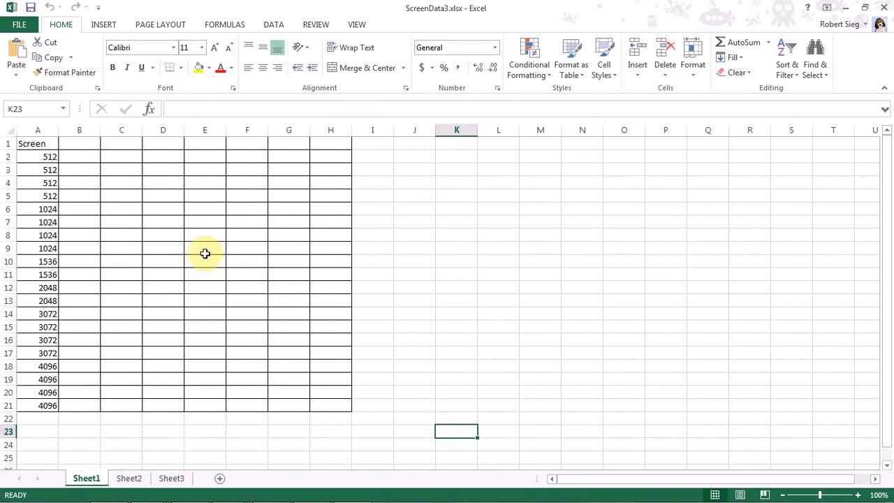
{"action": "mouse_move", "coordinate": [199, 255]}
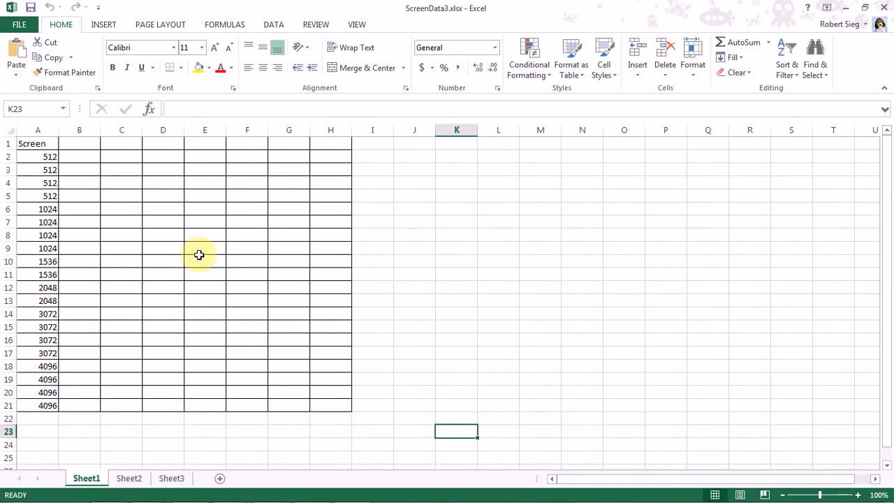
{"action": "mouse_move", "coordinate": [70, 183]}
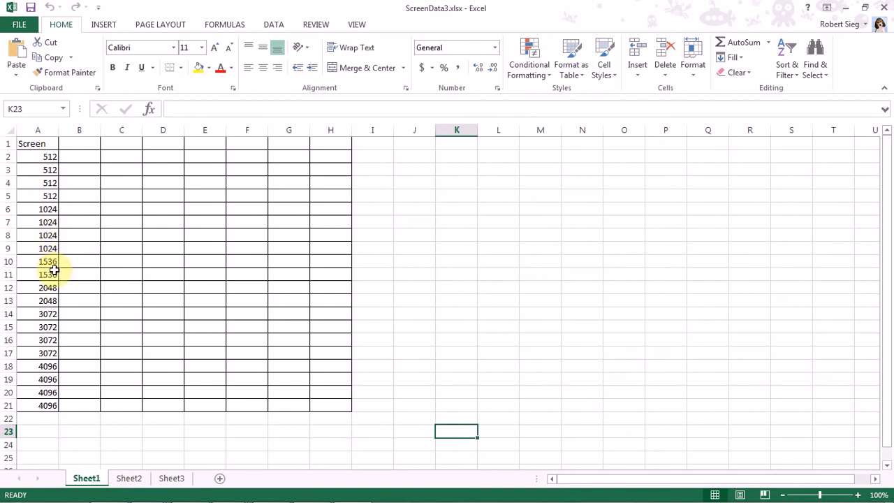
{"action": "mouse_move", "coordinate": [61, 274]}
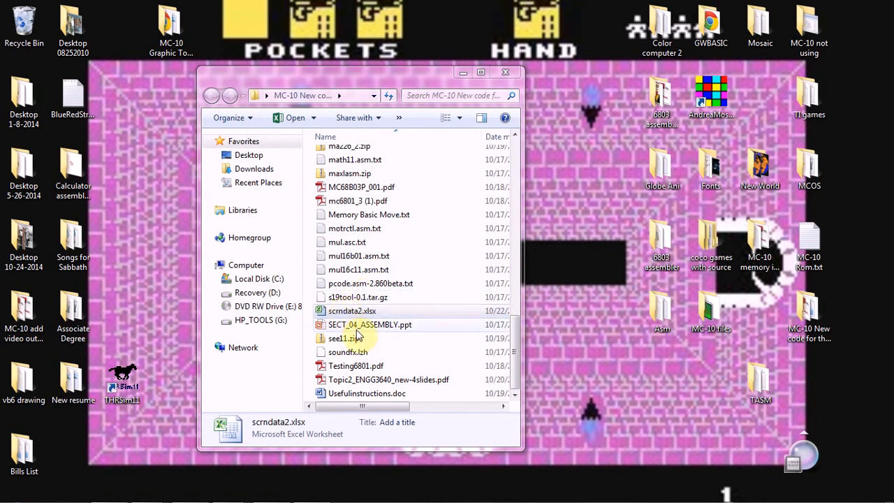
- Open scrndata2.xlsx and bring its Excel window to the front
{"action": "left_click", "coordinate": [352, 310]}
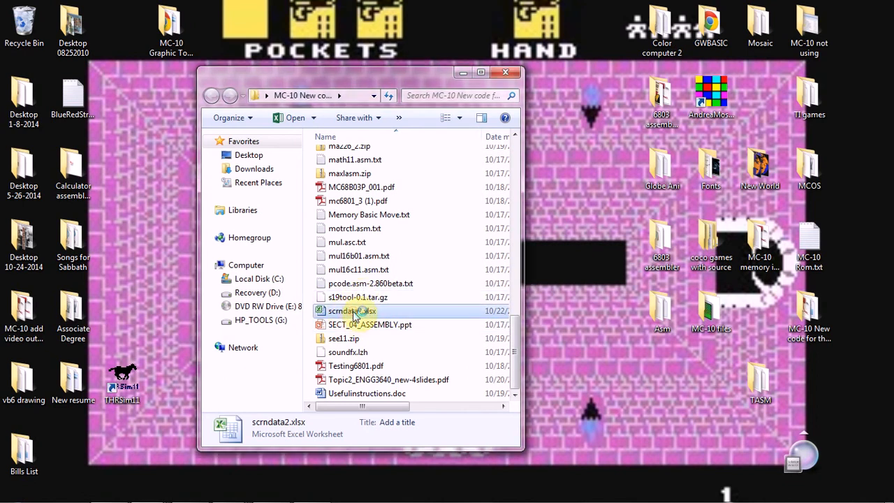
{"action": "double_click", "coordinate": [352, 311]}
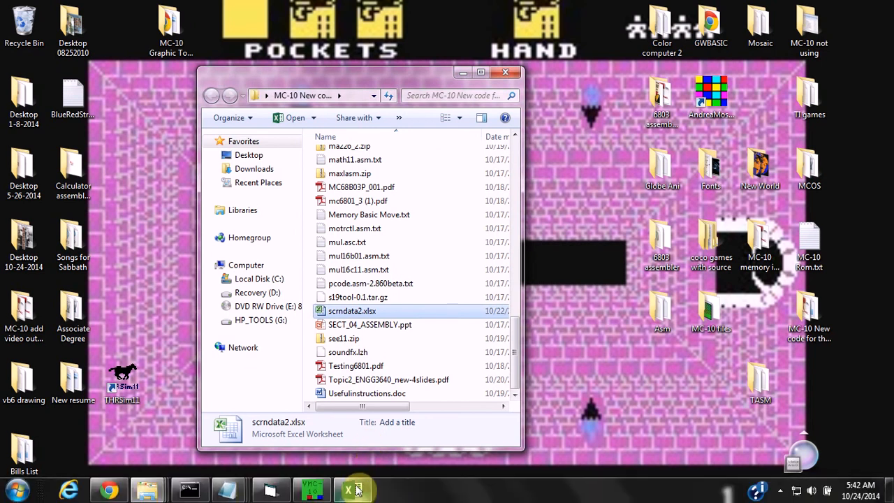
{"action": "double_click", "coordinate": [352, 310]}
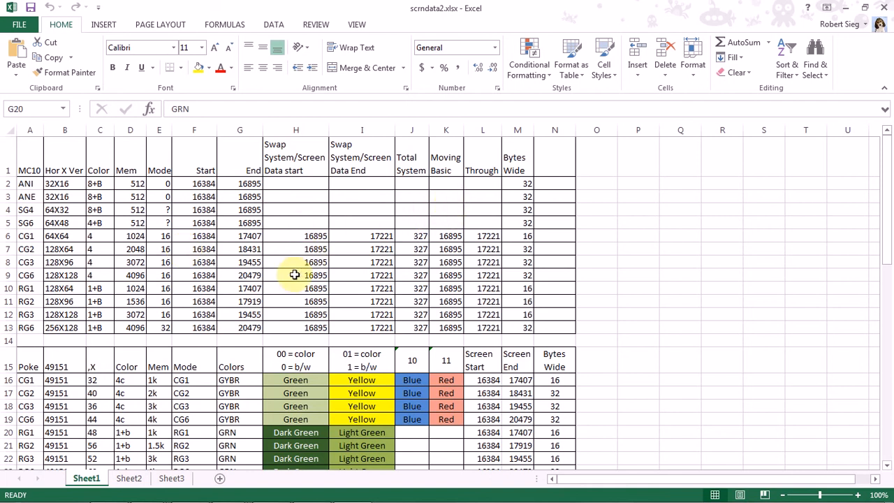
{"action": "mouse_move", "coordinate": [220, 248]}
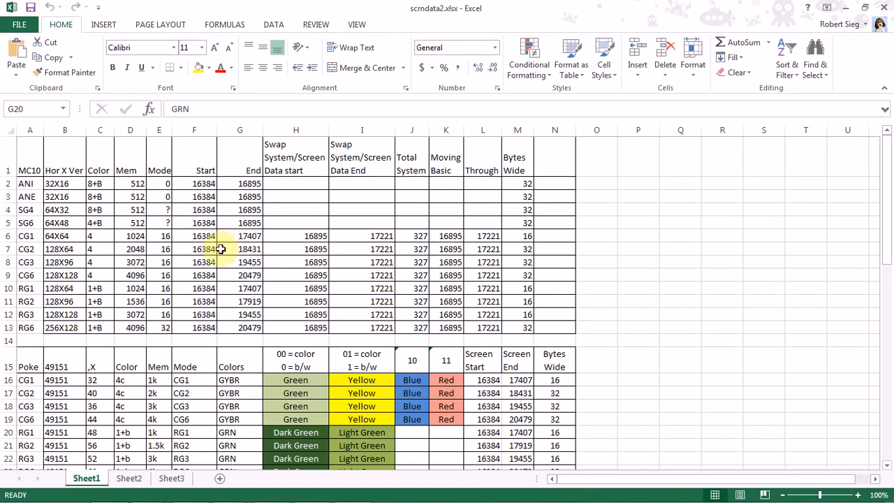
{"action": "mouse_move", "coordinate": [554, 304]}
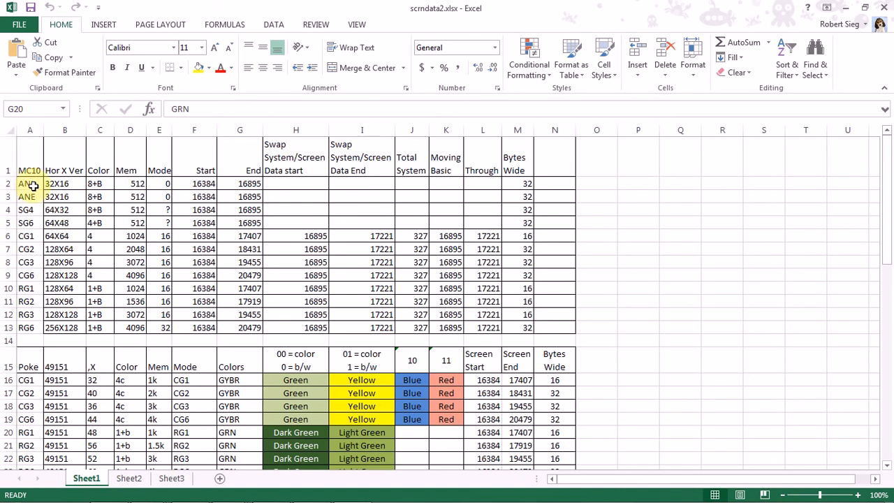
- Select the ANI, SG4 and SG6 mode names in cells A2, A4 and A5
{"action": "left_click", "coordinate": [30, 197]}
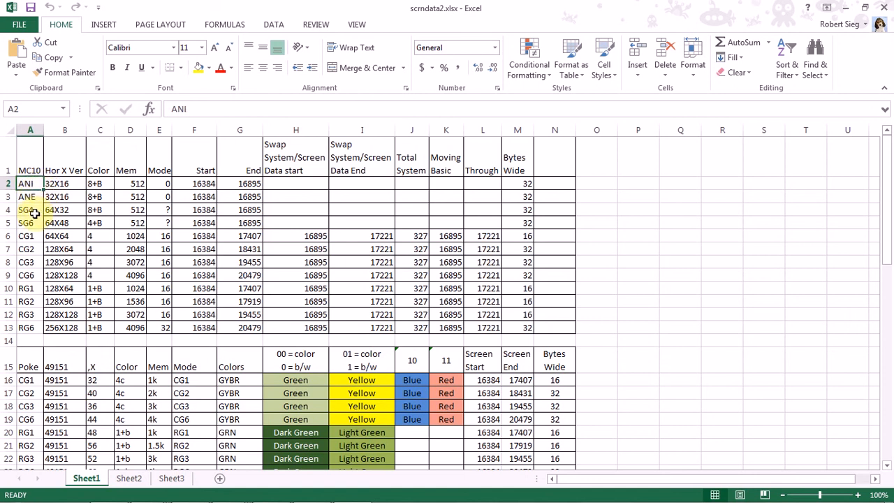
{"action": "left_click", "coordinate": [27, 210]}
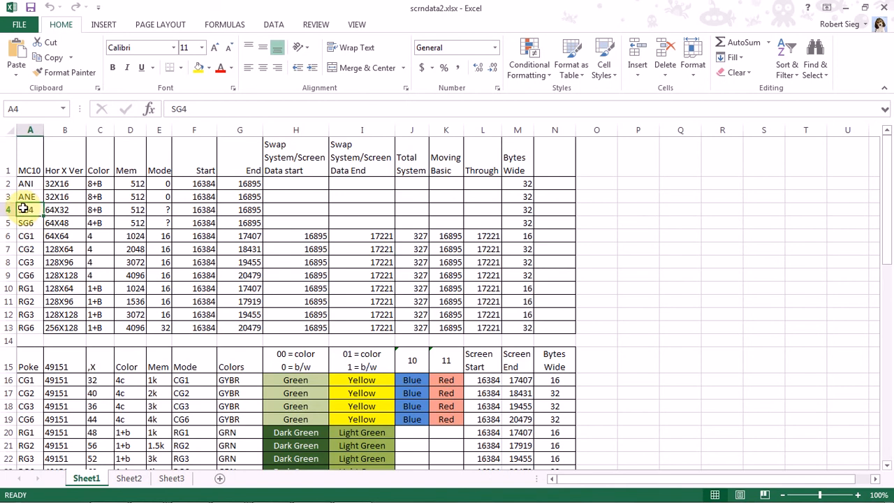
{"action": "left_click", "coordinate": [30, 222]}
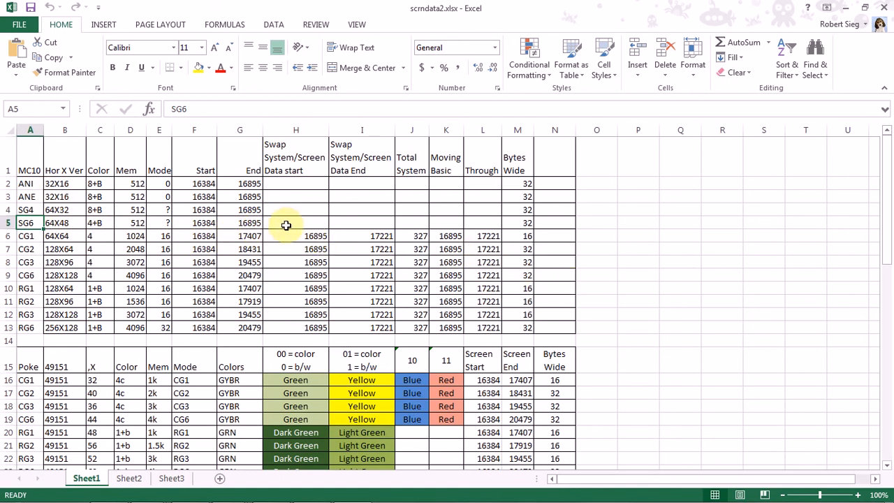
{"action": "mouse_move", "coordinate": [513, 226]}
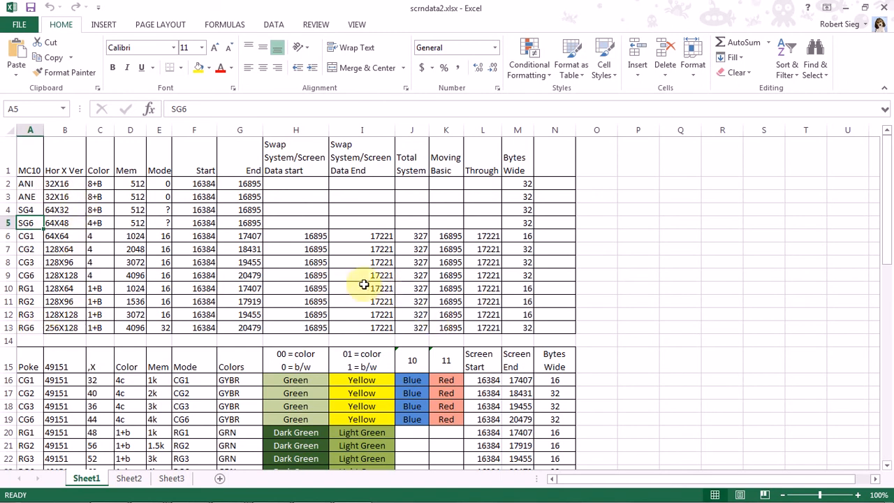
{"action": "left_click", "coordinate": [295, 236]}
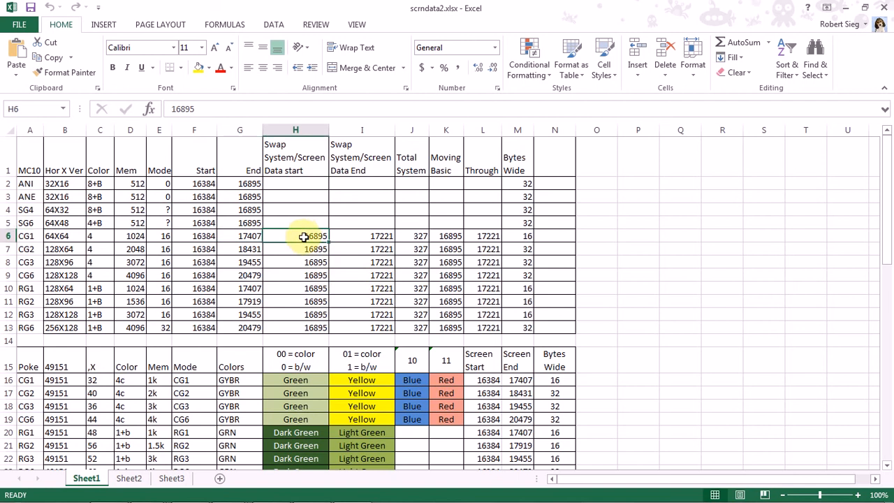
{"action": "left_click_drag", "start_coordinate": [303, 236], "coordinate": [303, 327]}
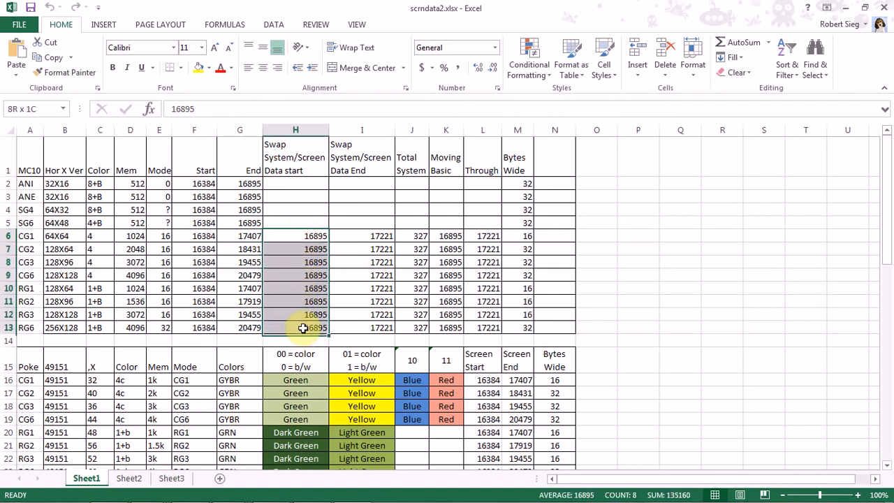
{"action": "left_click", "coordinate": [314, 236]}
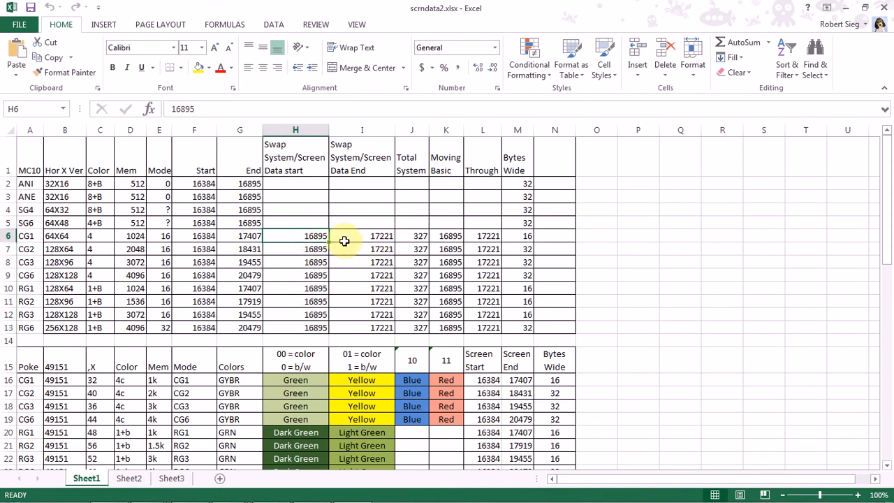
{"action": "mouse_move", "coordinate": [357, 236]}
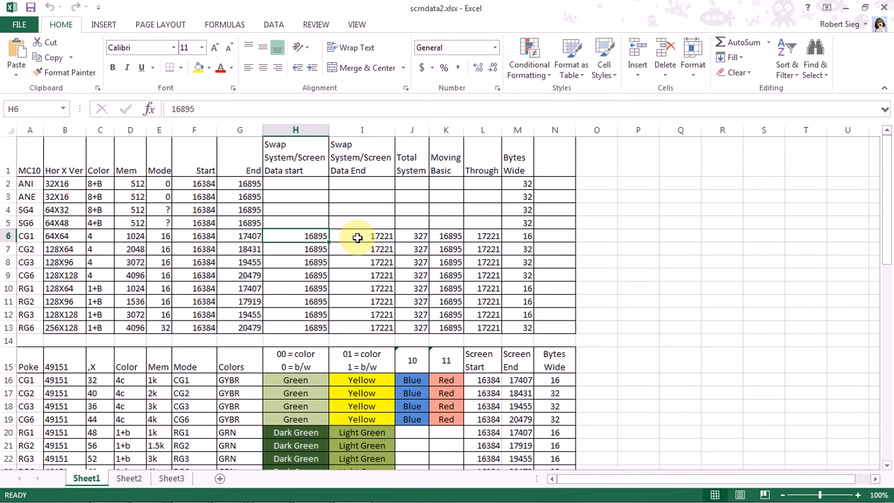
{"action": "mouse_move", "coordinate": [416, 171]}
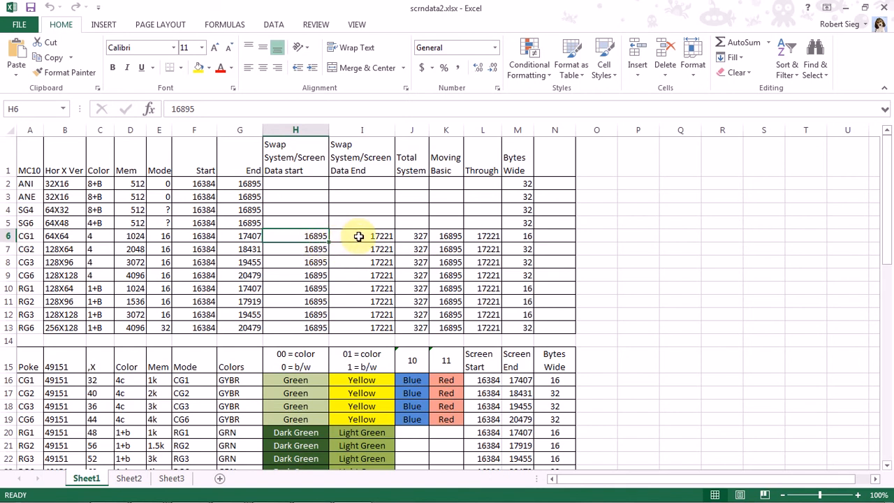
{"action": "mouse_move", "coordinate": [408, 236]}
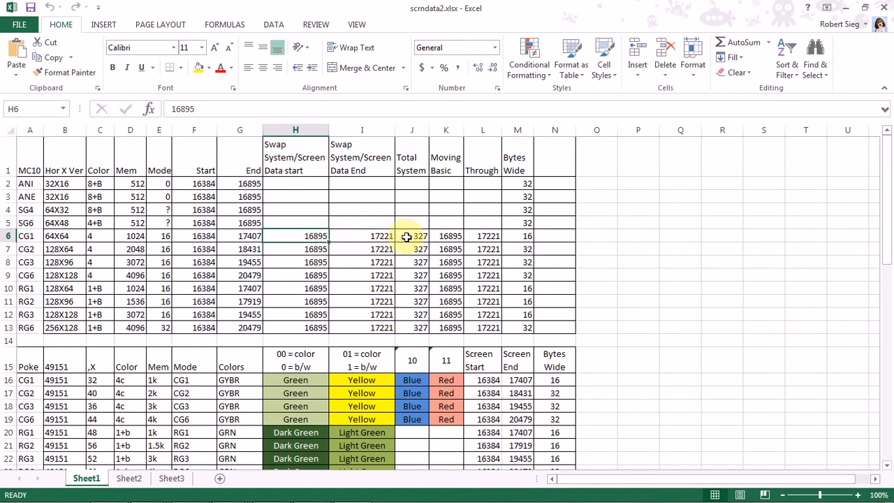
{"action": "left_click", "coordinate": [411, 235]}
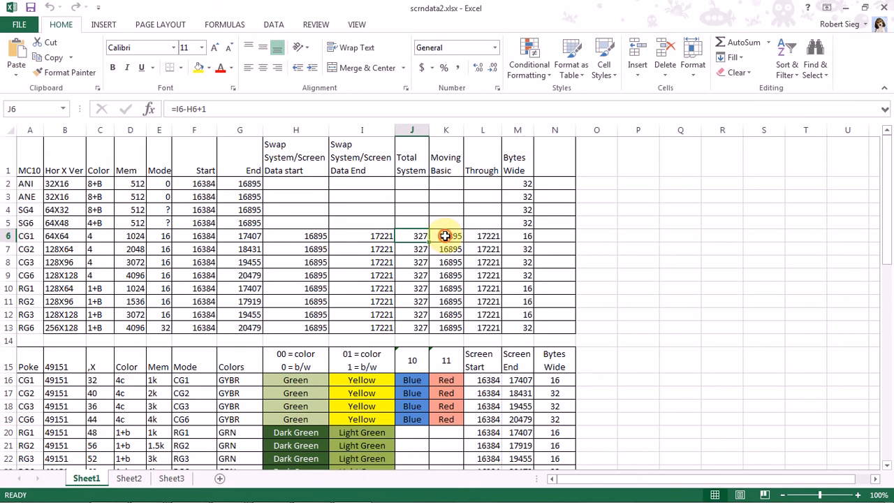
- Check the CG1 Through and Bytes Wide cells, then scroll down to the Poke colour tables
{"action": "left_click", "coordinate": [445, 236]}
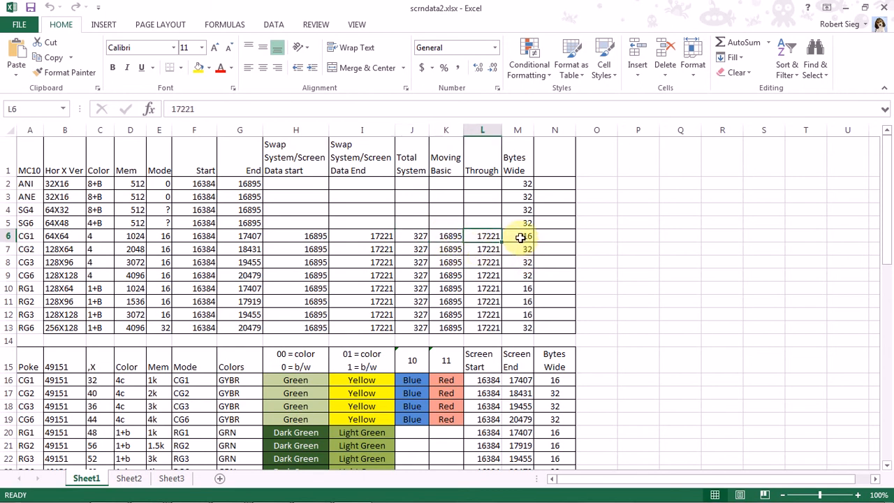
{"action": "left_click", "coordinate": [518, 235]}
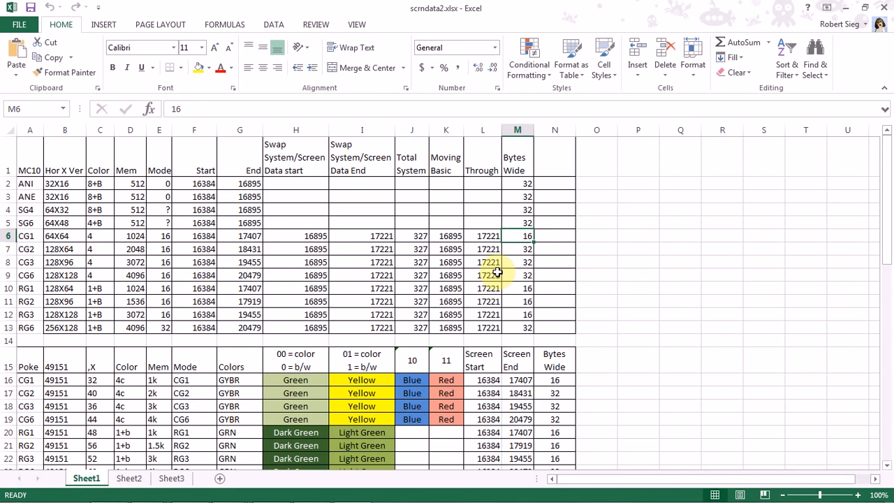
{"action": "scroll", "scroll_direction": "down", "scroll_amount": 3}
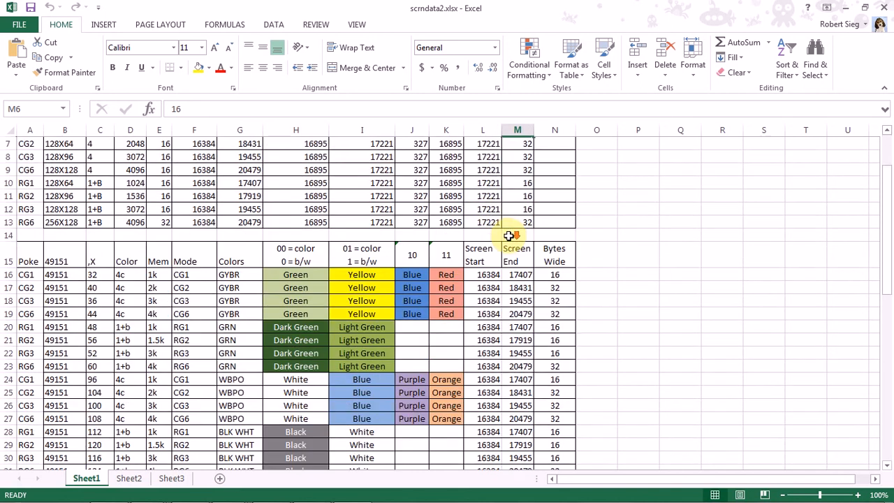
{"action": "scroll", "scroll_direction": "down", "scroll_amount": 3}
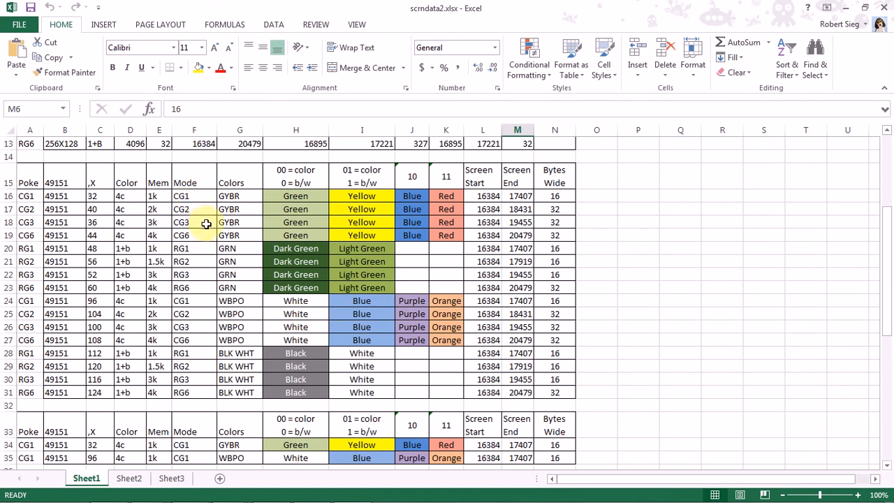
{"action": "mouse_move", "coordinate": [207, 283]}
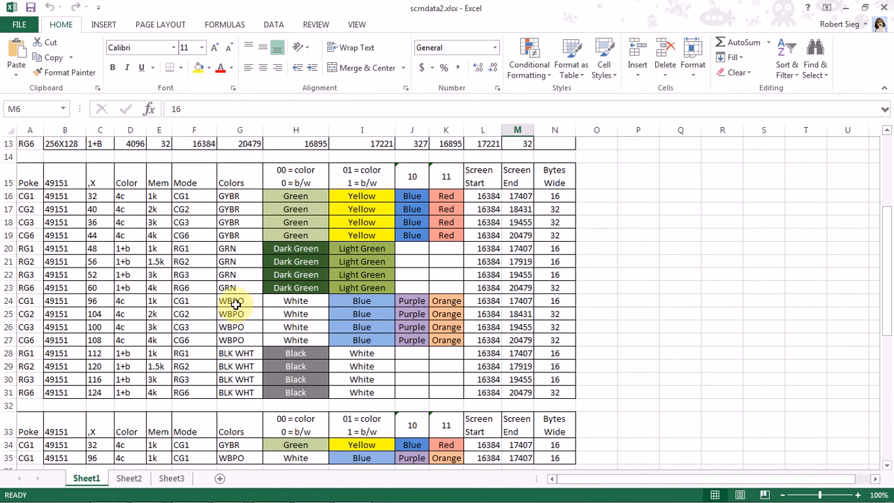
{"action": "mouse_move", "coordinate": [119, 241]}
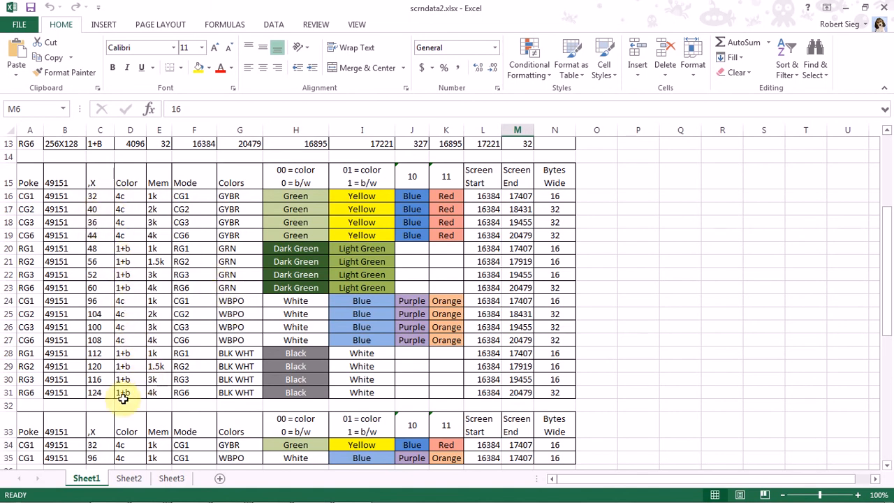
{"action": "scroll", "scroll_direction": "down", "scroll_amount": 3}
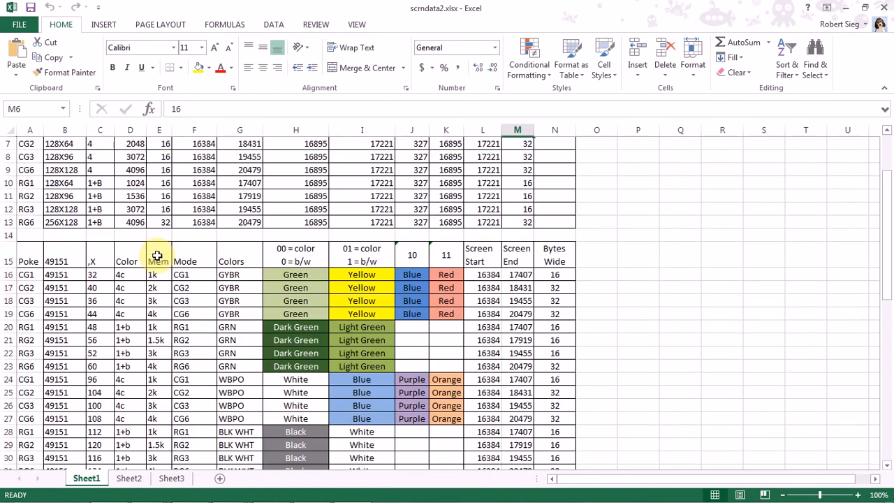
{"action": "scroll", "scroll_direction": "down", "scroll_amount": 3}
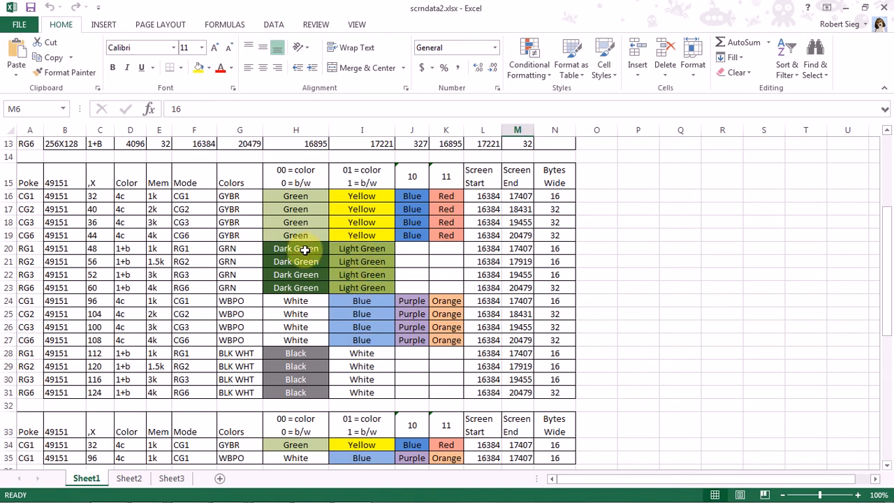
{"action": "mouse_move", "coordinate": [370, 261]}
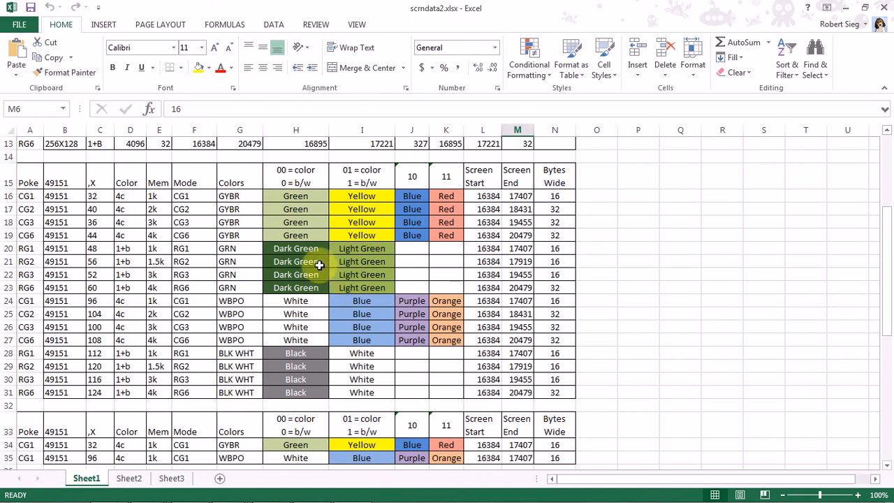
{"action": "scroll", "scroll_direction": "down", "scroll_amount": 3}
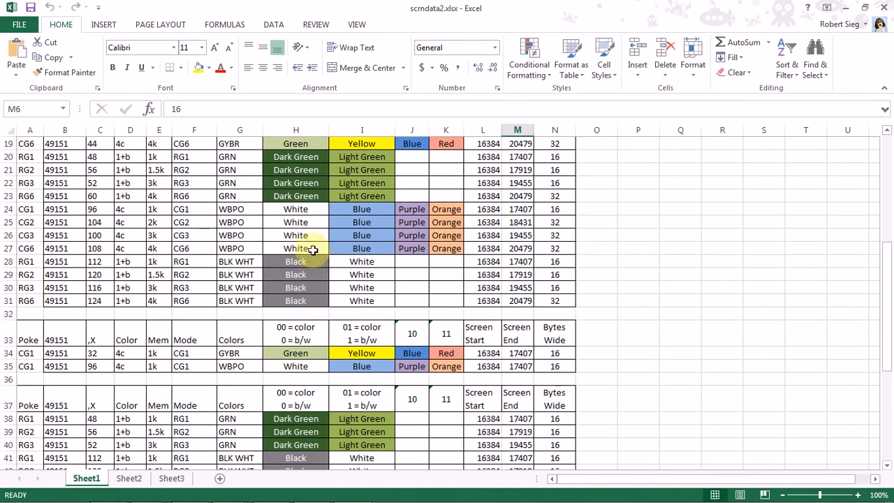
{"action": "mouse_move", "coordinate": [311, 194]}
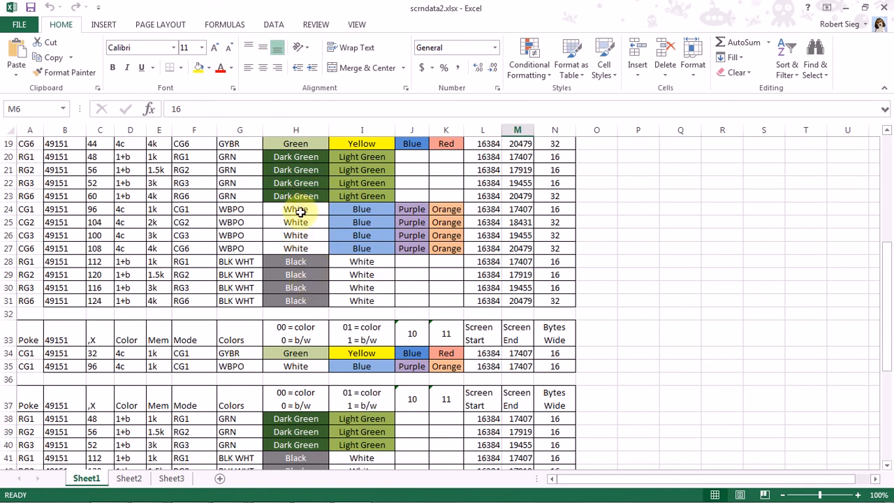
{"action": "scroll", "scroll_direction": "down", "scroll_amount": 3}
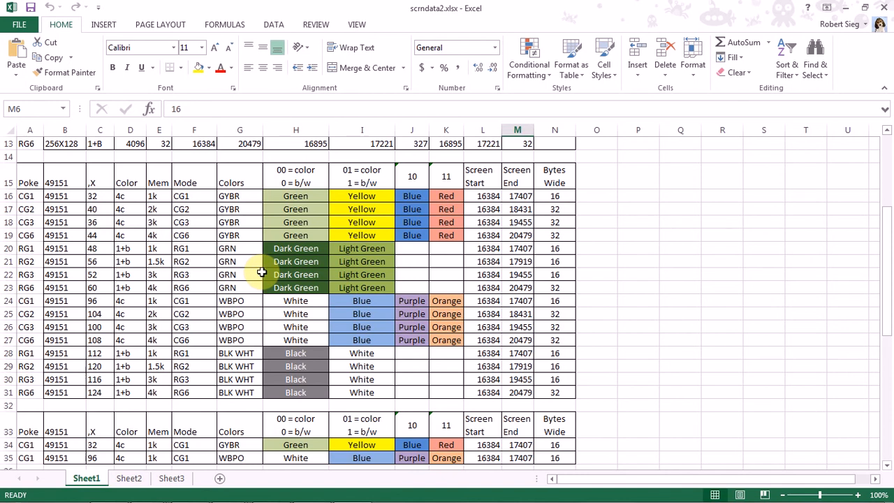
{"action": "scroll", "scroll_direction": "down", "scroll_amount": 3}
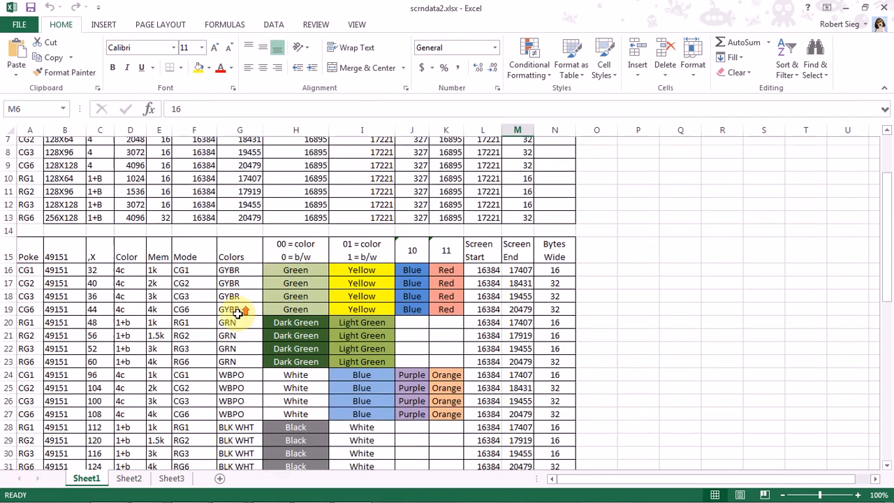
{"action": "scroll", "scroll_direction": "down", "scroll_amount": 3}
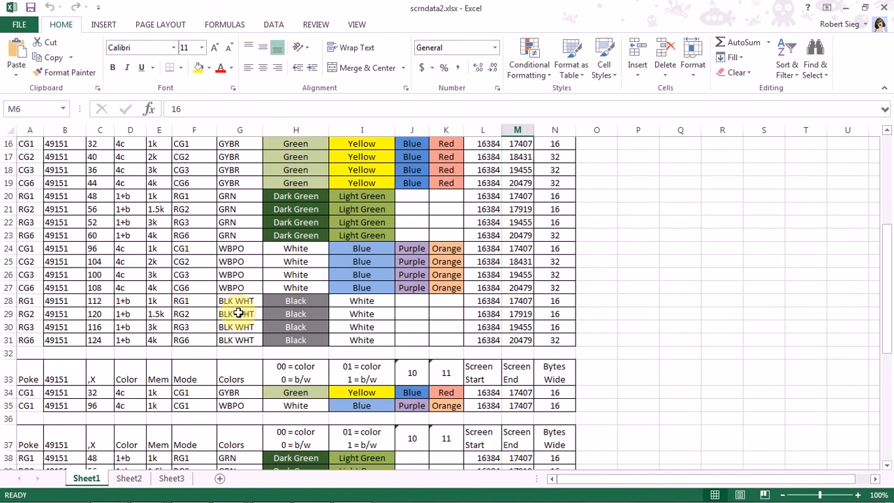
{"action": "scroll", "scroll_direction": "down", "scroll_amount": 3}
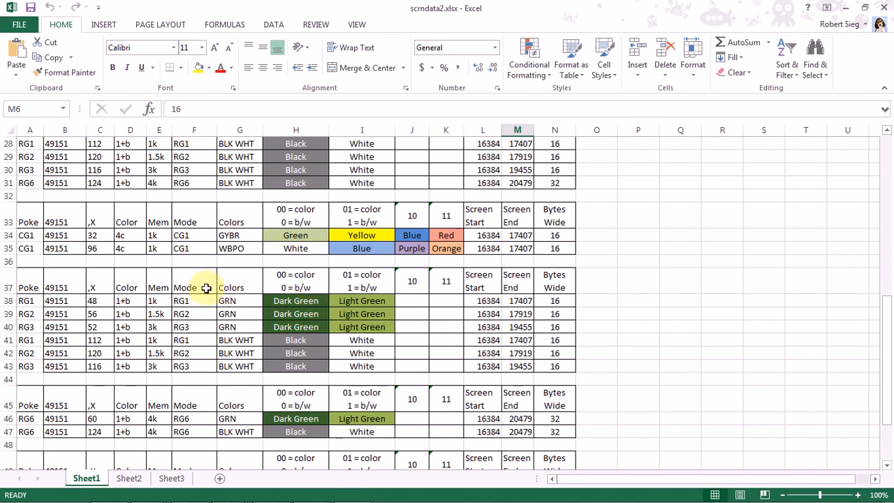
{"action": "mouse_move", "coordinate": [188, 278]}
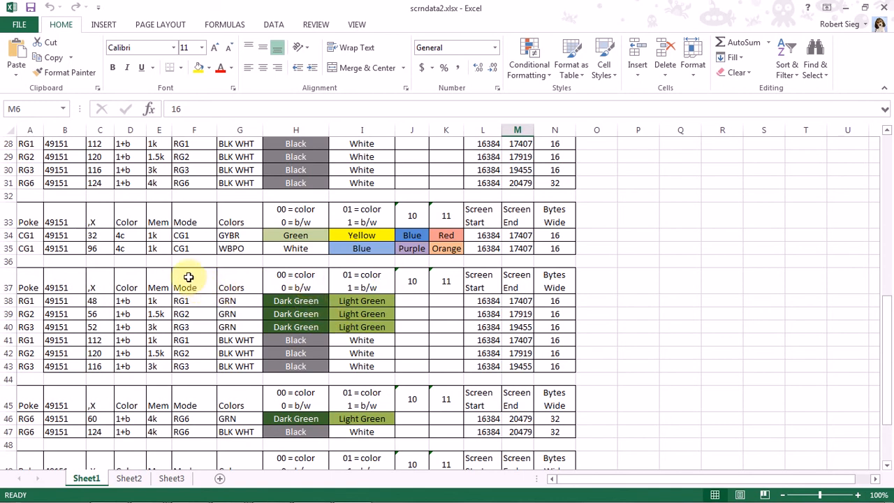
{"action": "mouse_move", "coordinate": [173, 253]}
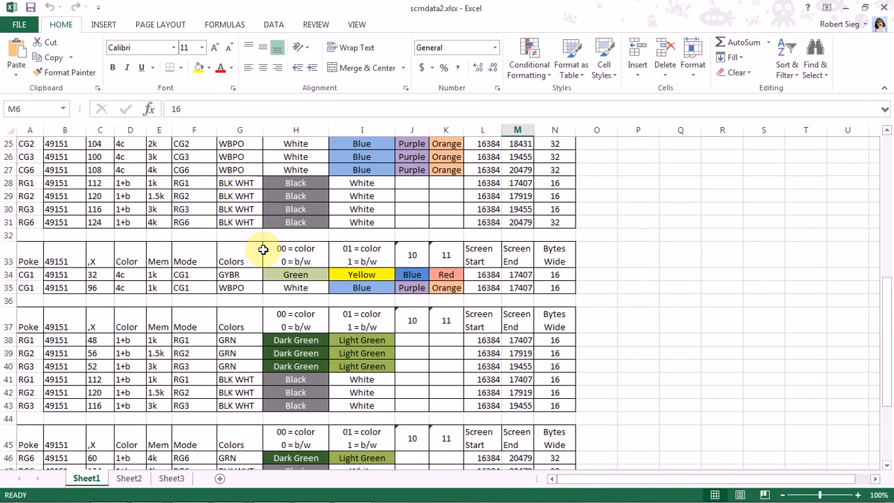
{"action": "mouse_move", "coordinate": [583, 282]}
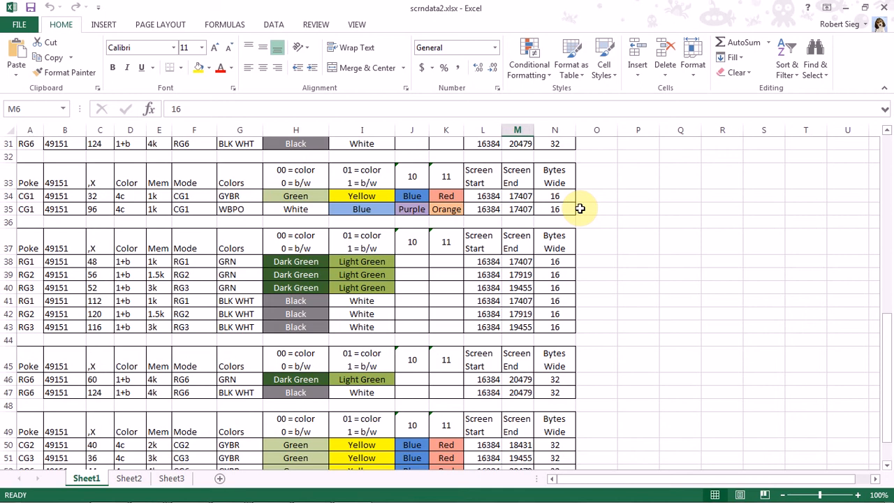
{"action": "scroll", "scroll_direction": "down", "scroll_amount": 3}
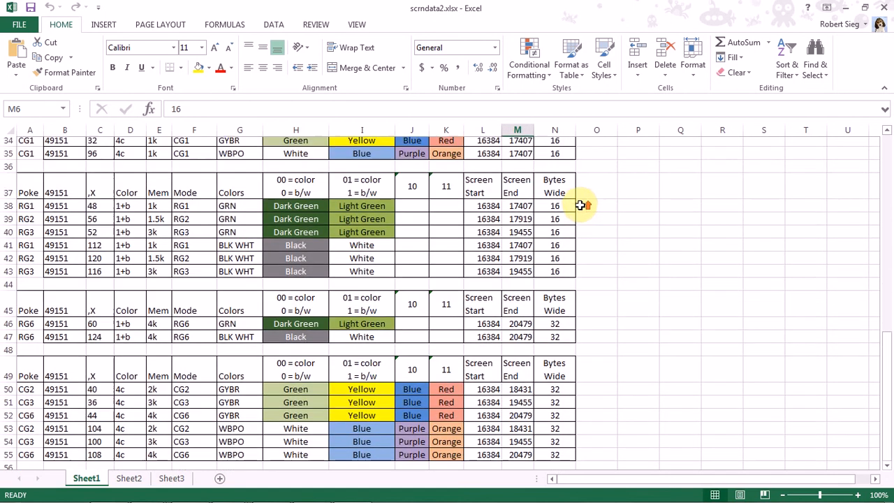
{"action": "scroll", "scroll_direction": "down", "scroll_amount": 3}
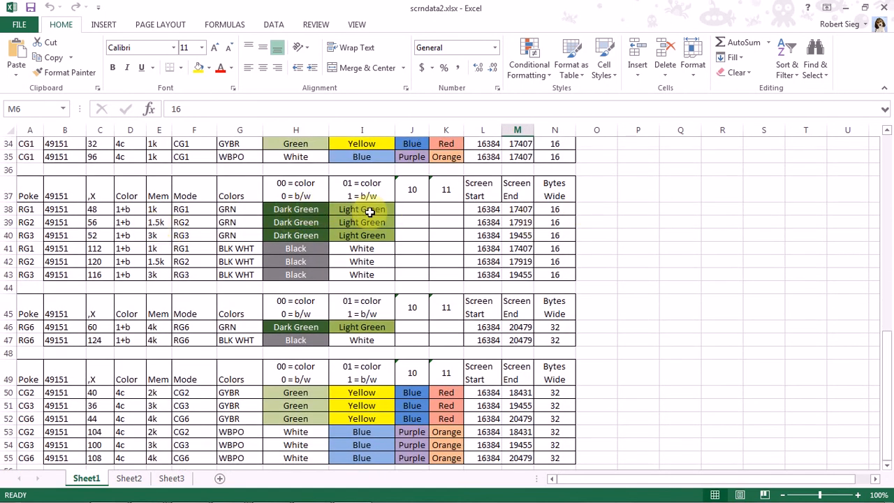
{"action": "mouse_move", "coordinate": [579, 228]}
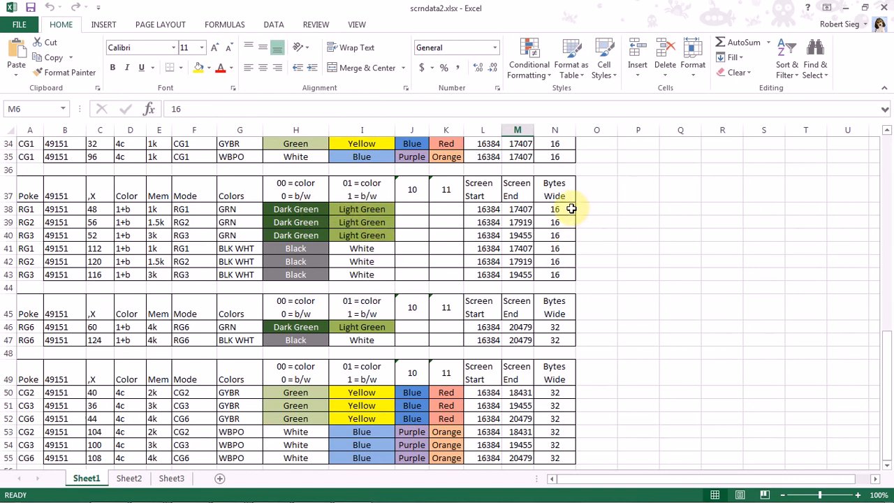
{"action": "mouse_move", "coordinate": [613, 275]}
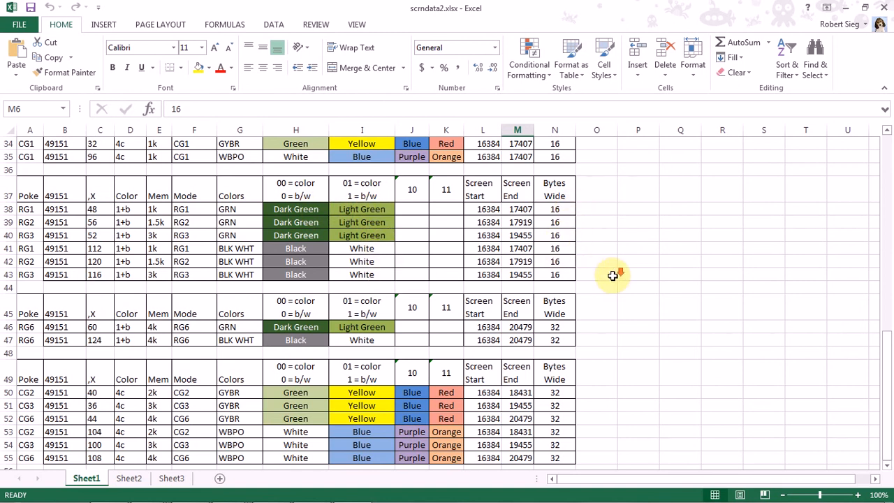
{"action": "scroll", "scroll_direction": "down", "scroll_amount": 3}
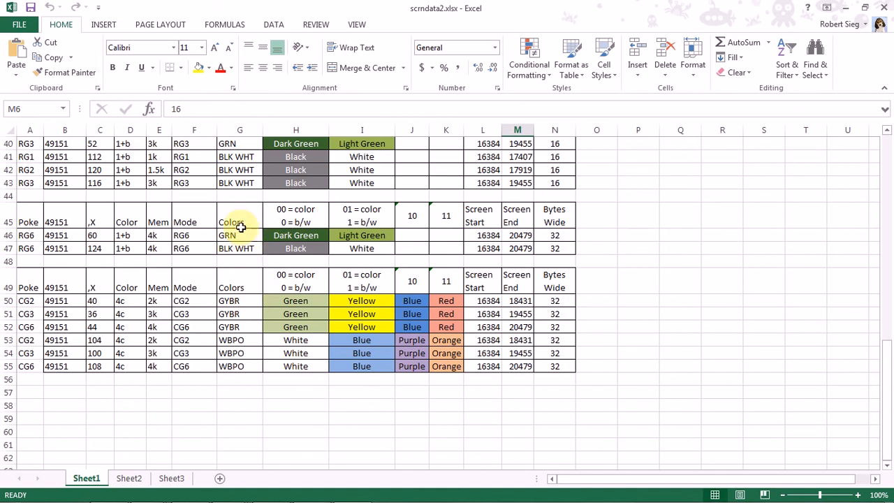
{"action": "mouse_move", "coordinate": [601, 254]}
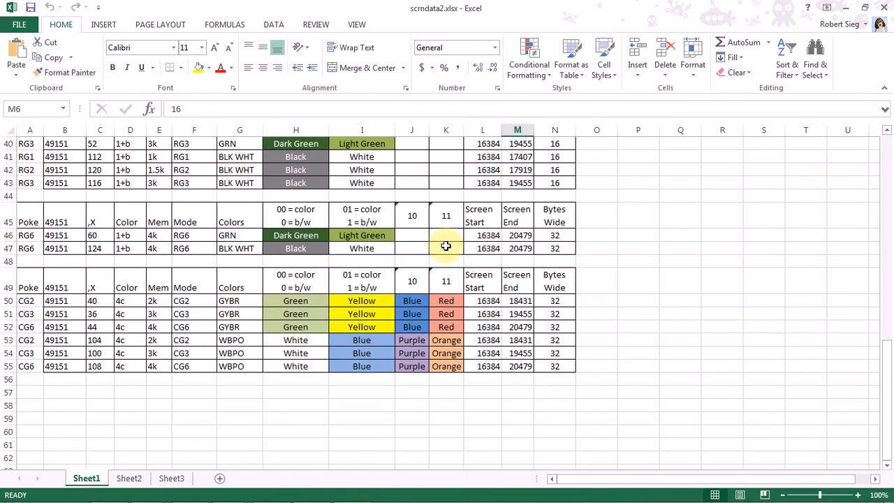
{"action": "mouse_move", "coordinate": [322, 225]}
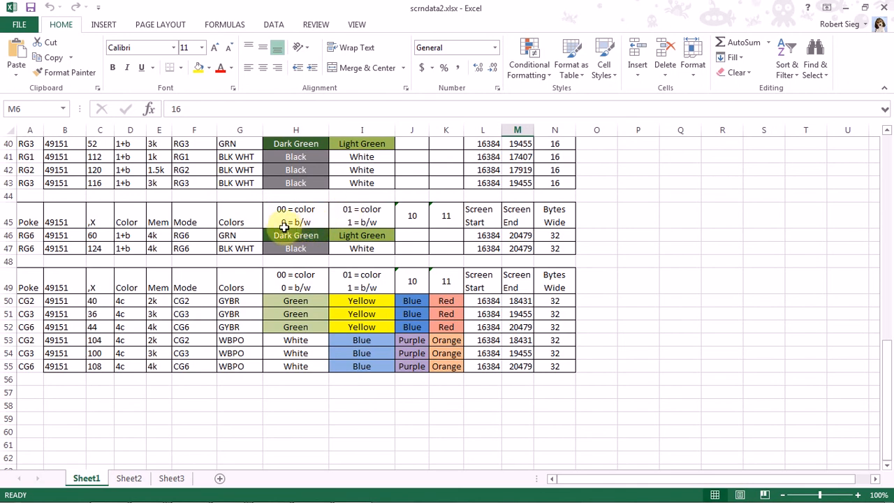
{"action": "mouse_move", "coordinate": [314, 292]}
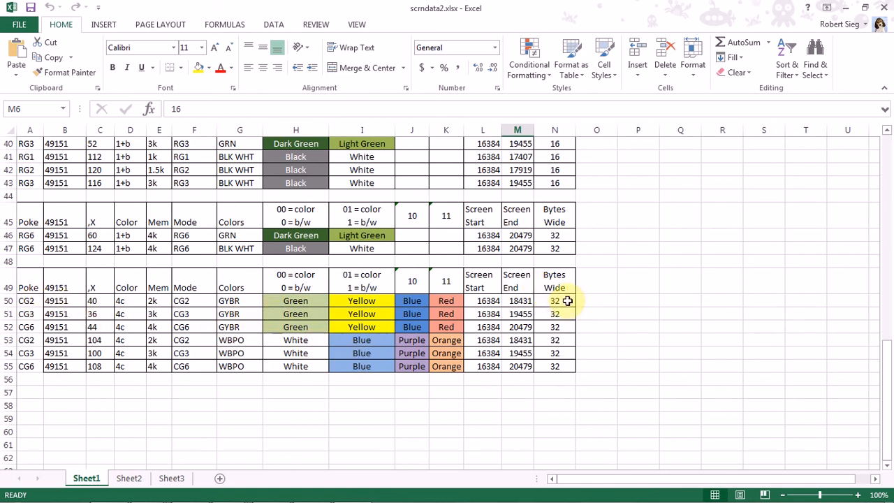
{"action": "mouse_move", "coordinate": [417, 433]}
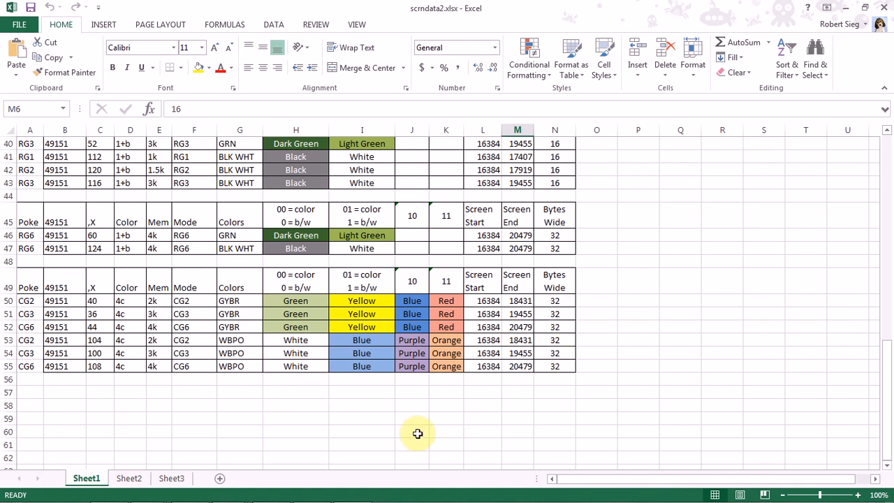
{"action": "mouse_move", "coordinate": [603, 311]}
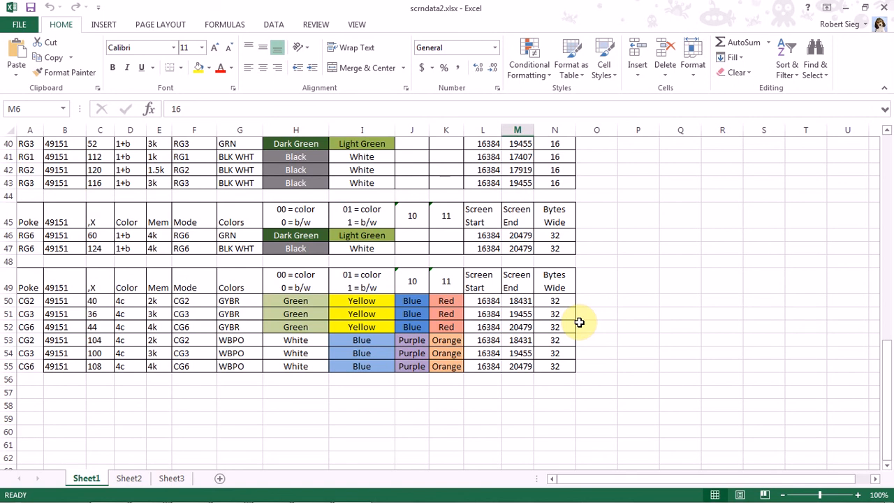
{"action": "mouse_move", "coordinate": [579, 287]}
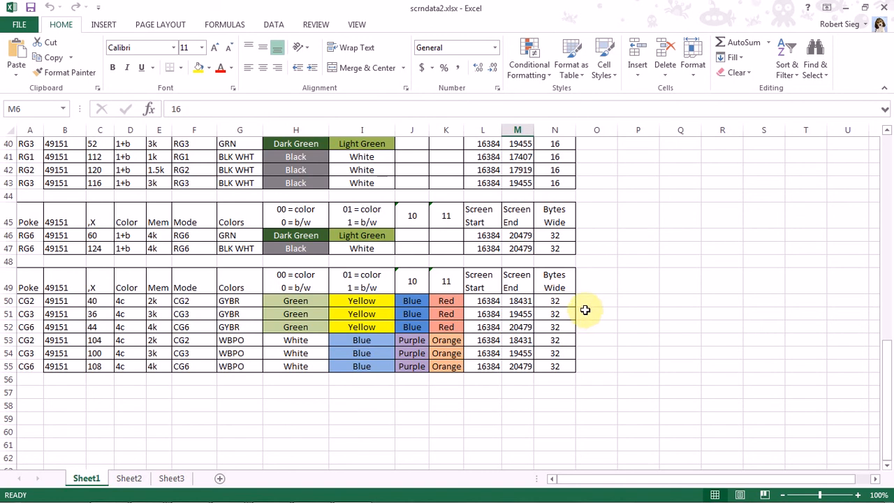
{"action": "left_click", "coordinate": [555, 300]}
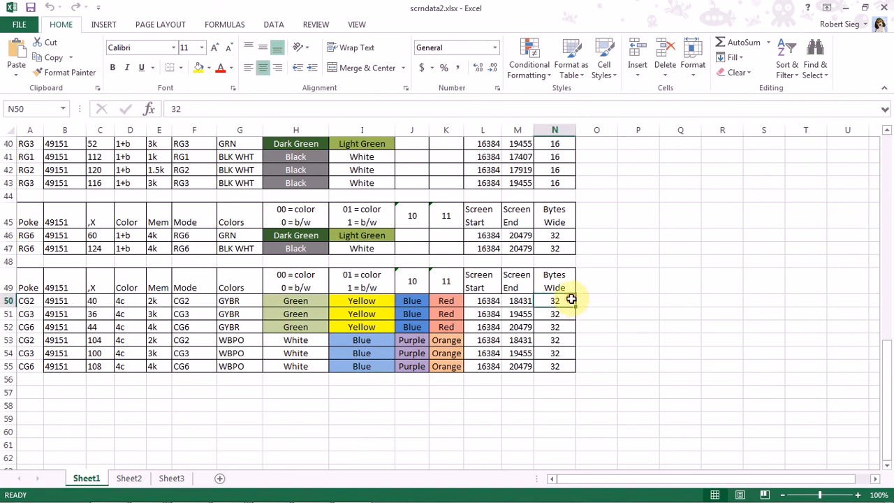
{"action": "left_click_drag", "start_coordinate": [555, 300], "coordinate": [555, 366]}
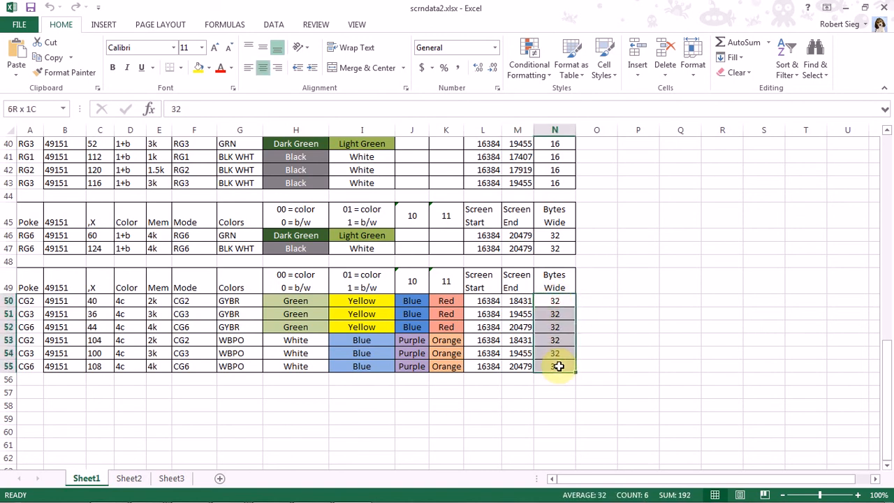
{"action": "left_click", "coordinate": [231, 366]}
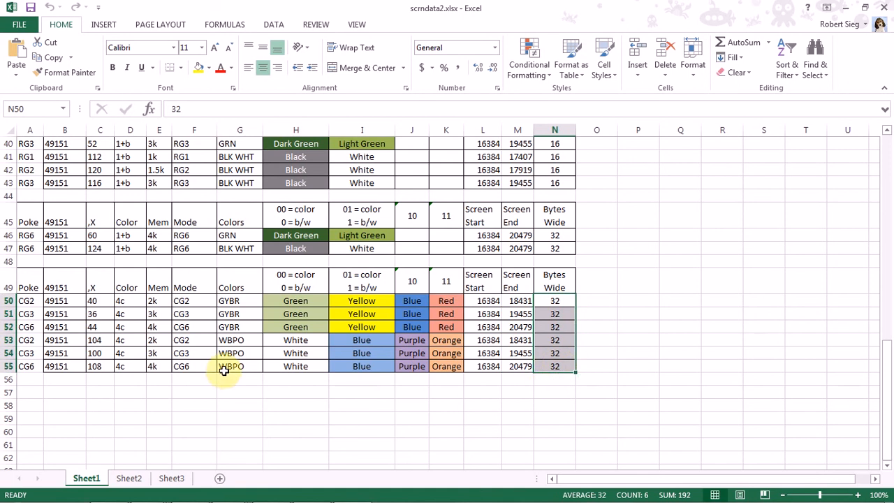
{"action": "scroll", "scroll_direction": "down", "scroll_amount": 3}
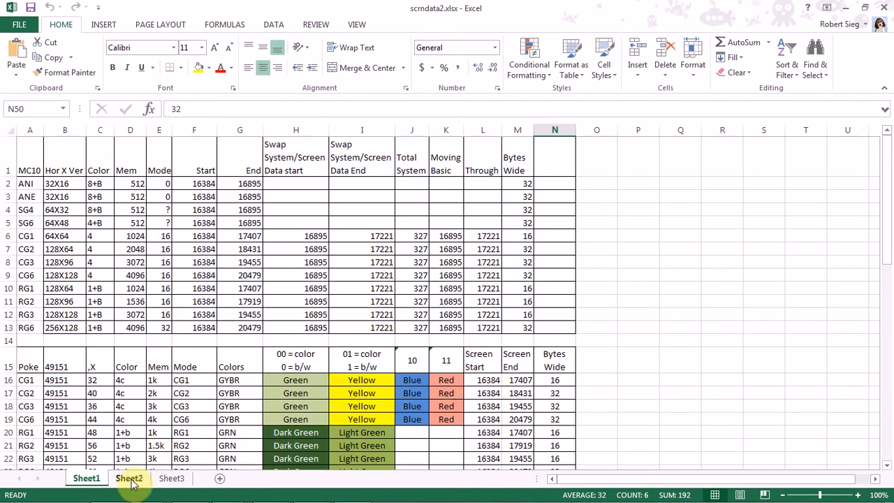
{"action": "left_click", "coordinate": [129, 478]}
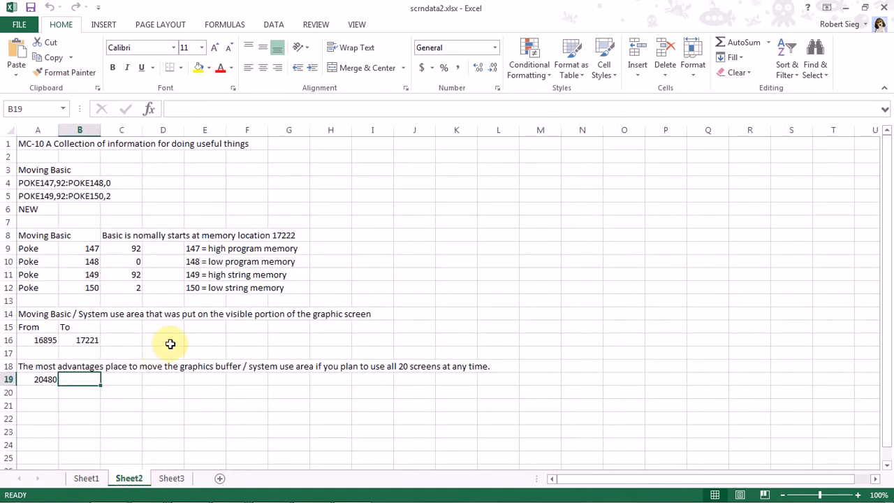
{"action": "mouse_move", "coordinate": [160, 169]}
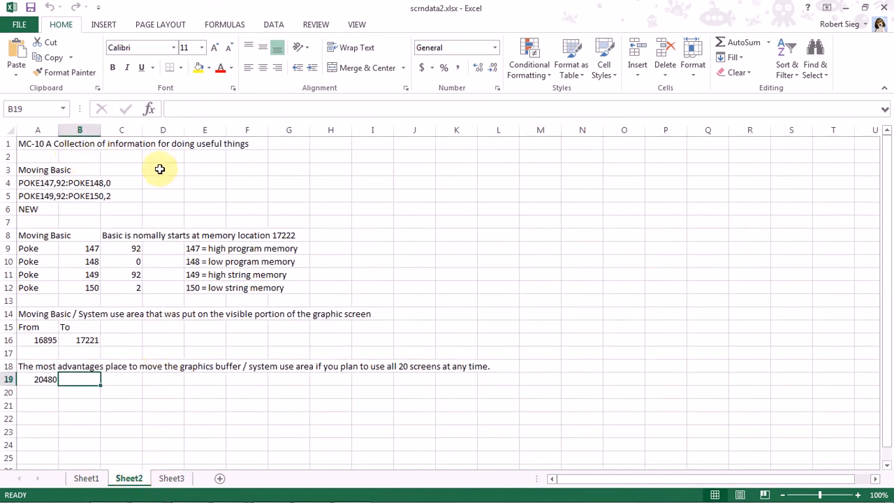
{"action": "mouse_move", "coordinate": [60, 166]}
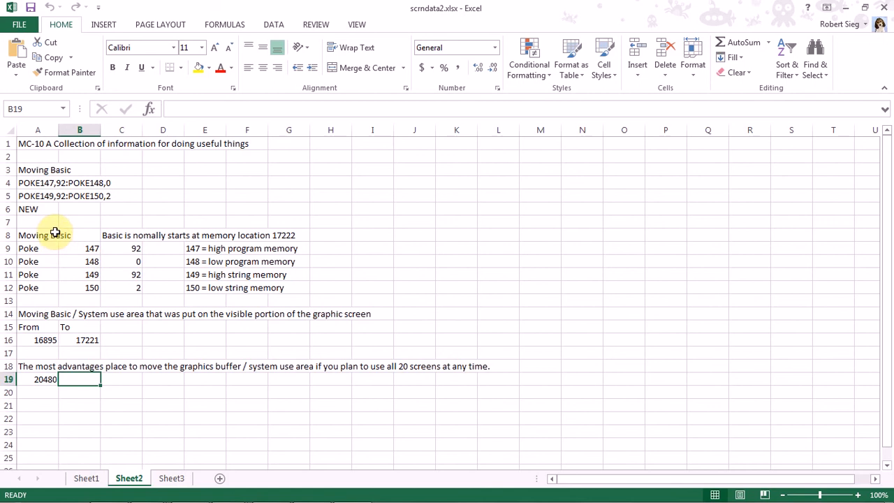
{"action": "mouse_move", "coordinate": [215, 239]}
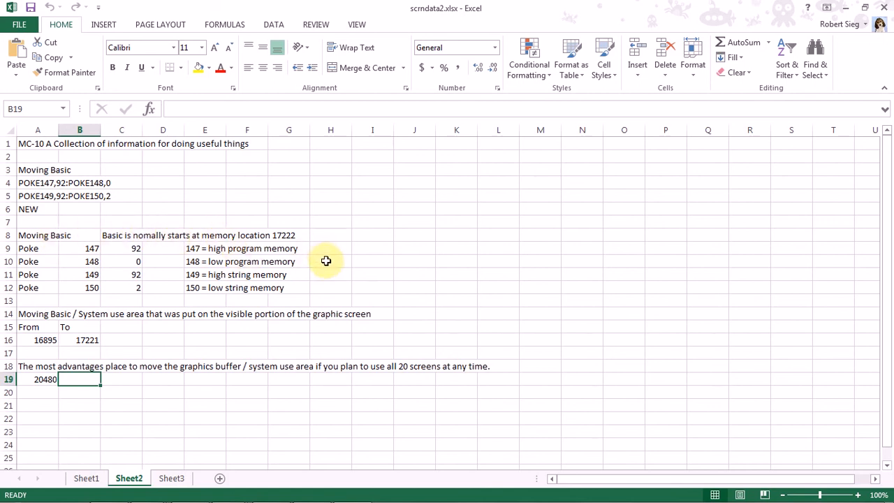
{"action": "mouse_move", "coordinate": [339, 263]}
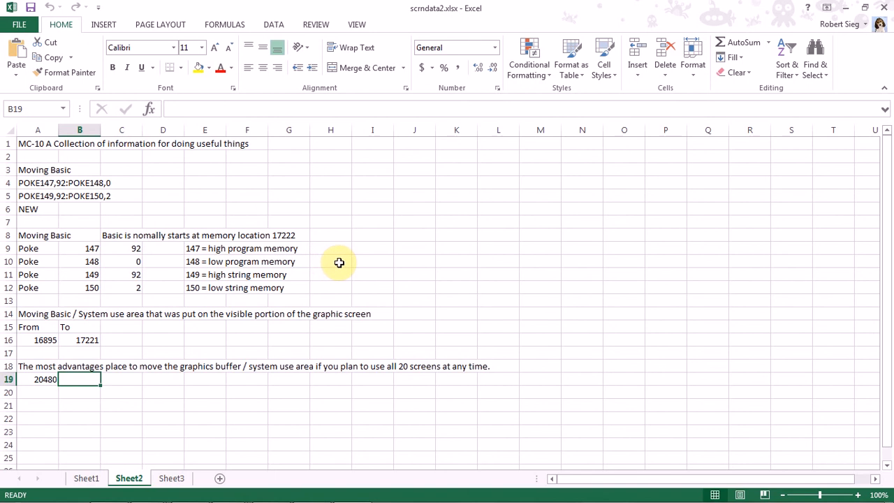
{"action": "mouse_move", "coordinate": [144, 330]}
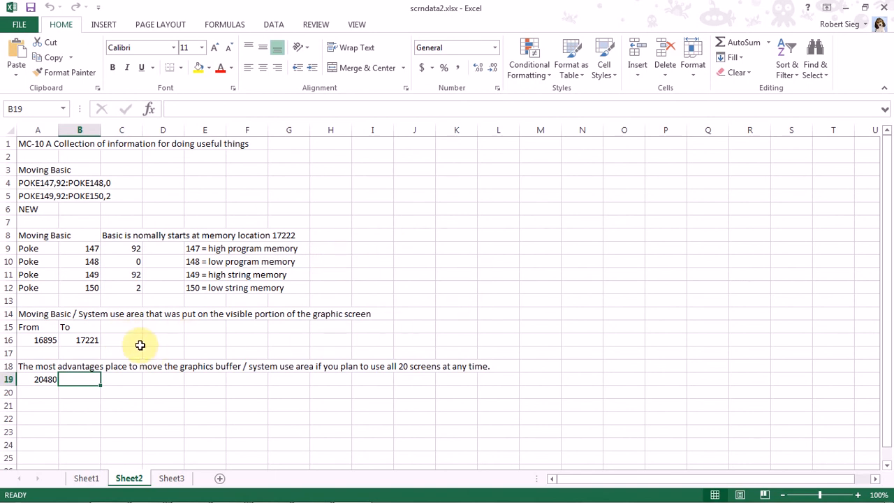
{"action": "mouse_move", "coordinate": [191, 340]}
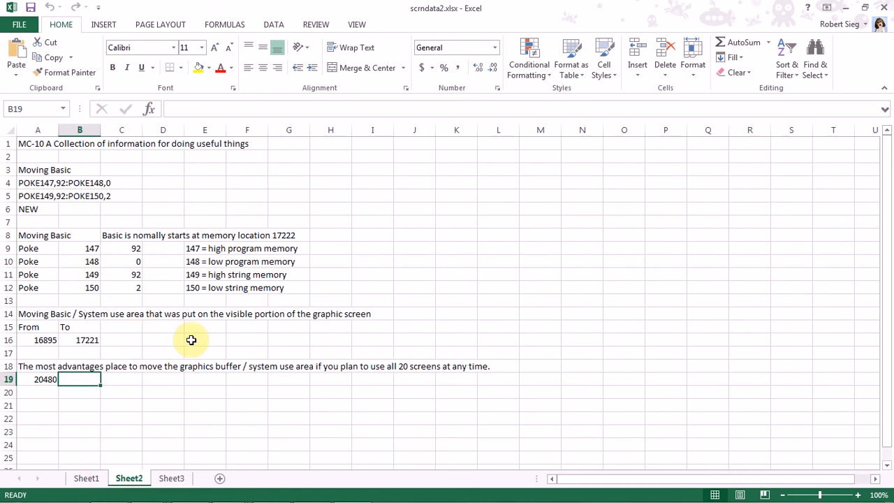
{"action": "mouse_move", "coordinate": [127, 404]}
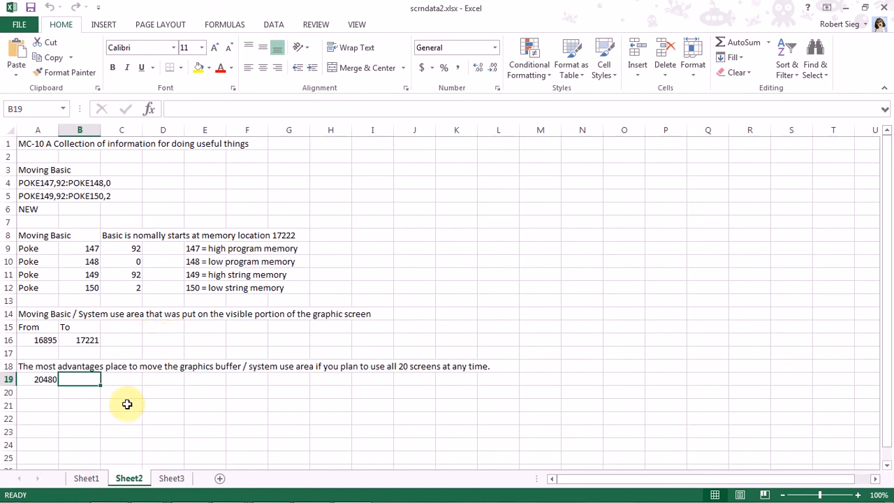
{"action": "left_click", "coordinate": [163, 431]}
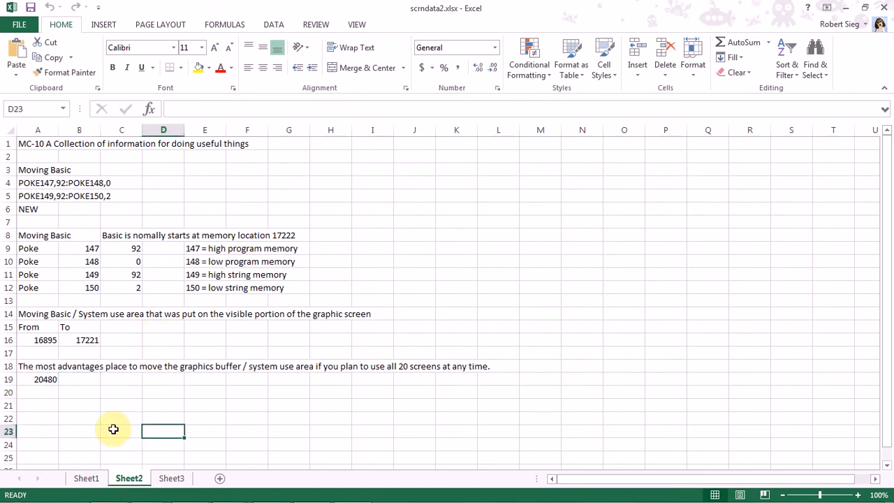
{"action": "mouse_move", "coordinate": [123, 387]}
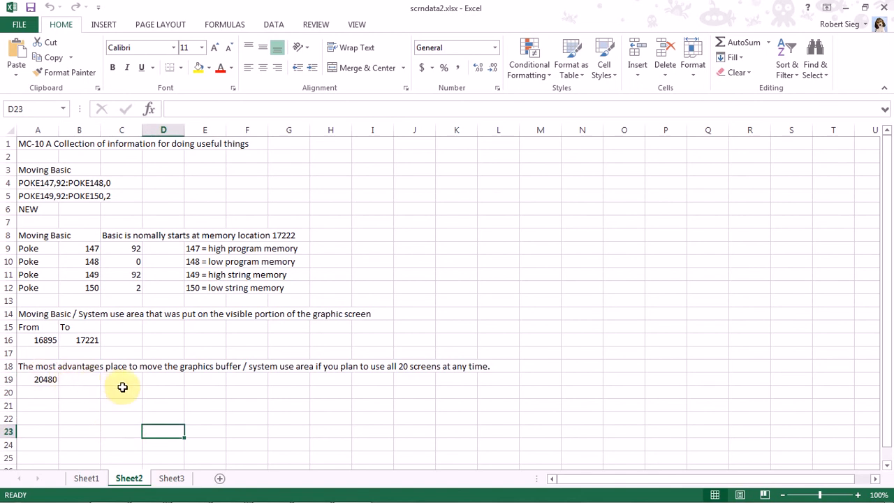
{"action": "mouse_move", "coordinate": [133, 384]}
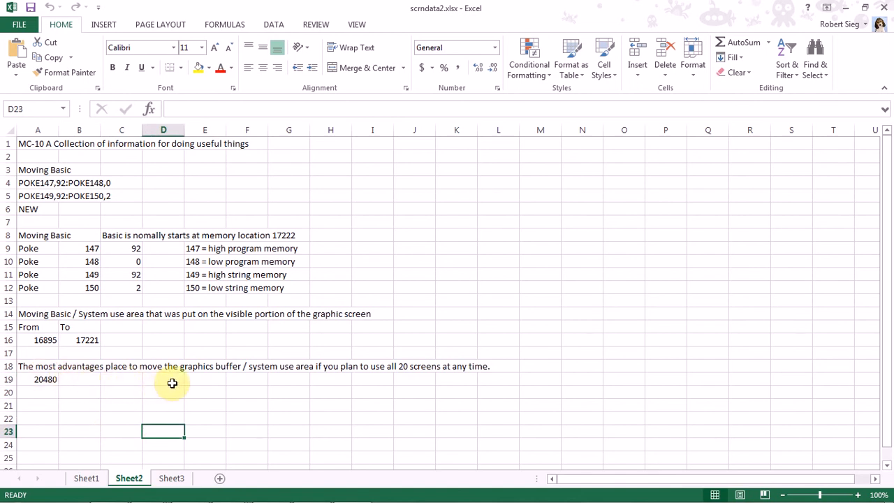
{"action": "mouse_move", "coordinate": [464, 408]}
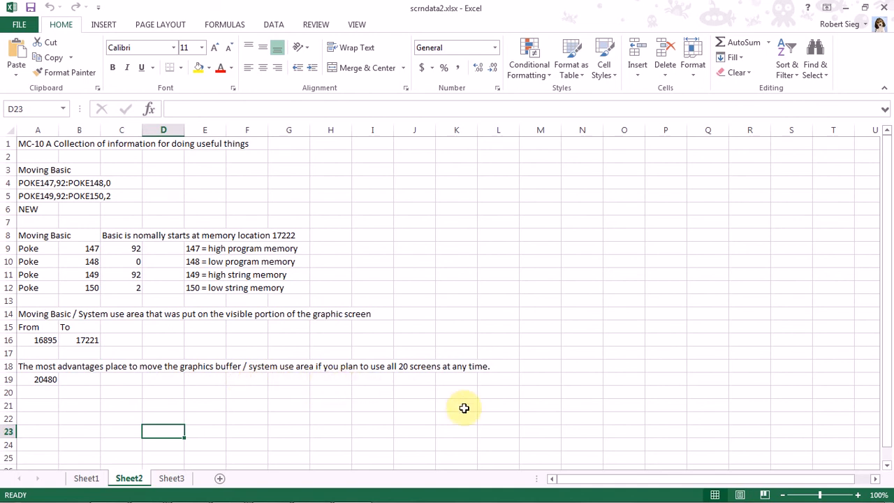
{"action": "mouse_move", "coordinate": [397, 378]}
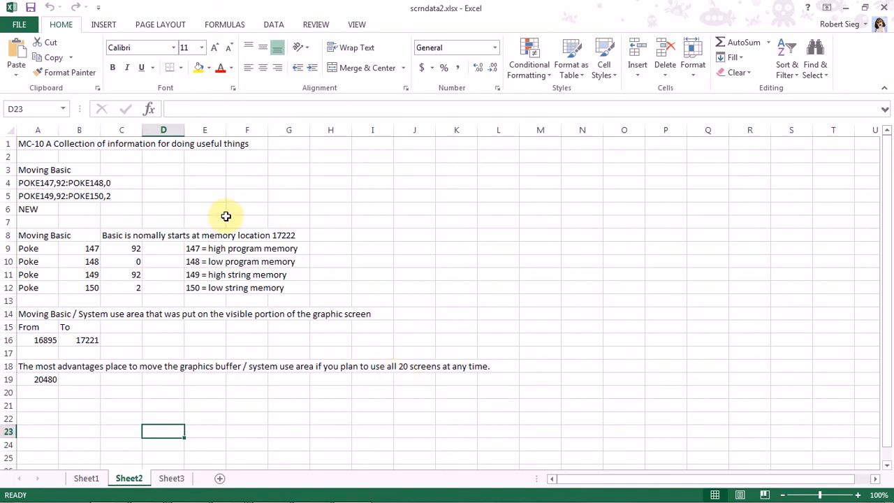
- Look over Sheet3's assembly routine list, then return to Sheet1's graphics modes table
{"action": "left_click", "coordinate": [171, 478]}
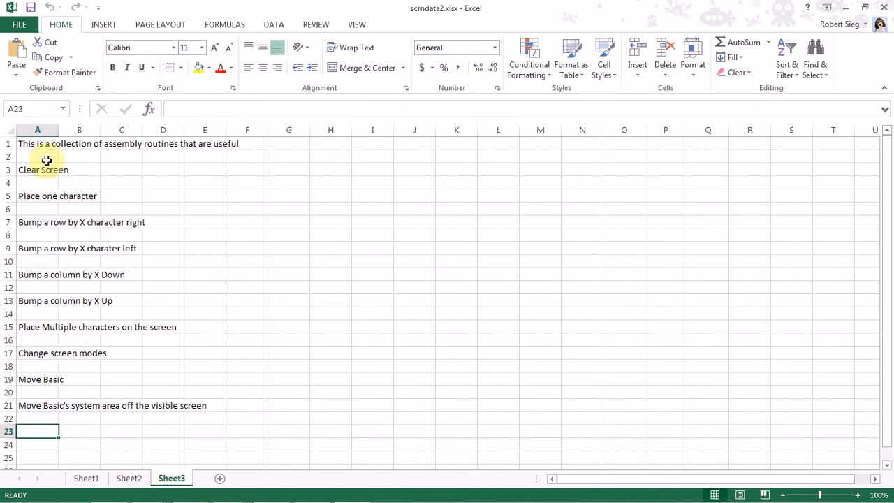
{"action": "mouse_move", "coordinate": [58, 305]}
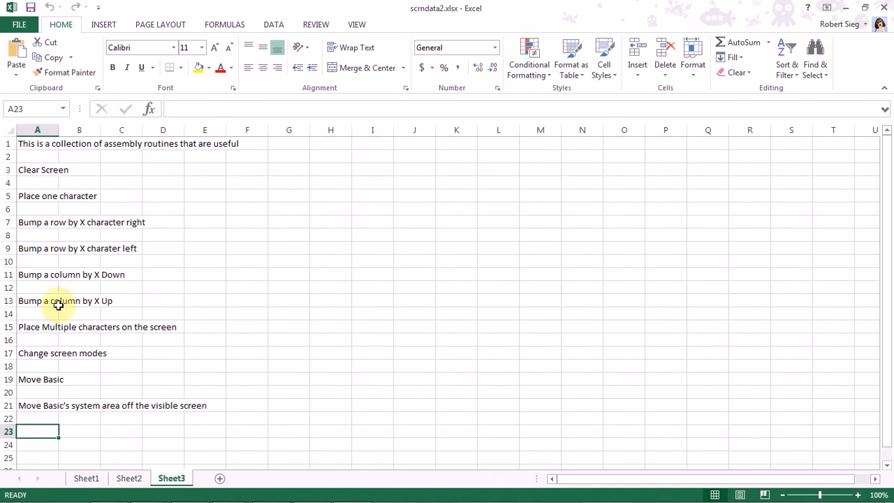
{"action": "mouse_move", "coordinate": [52, 432]}
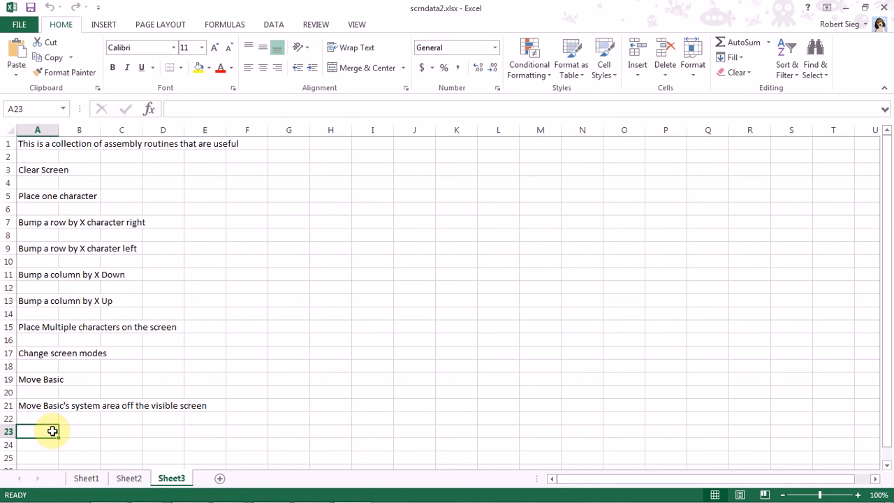
{"action": "mouse_move", "coordinate": [73, 432]}
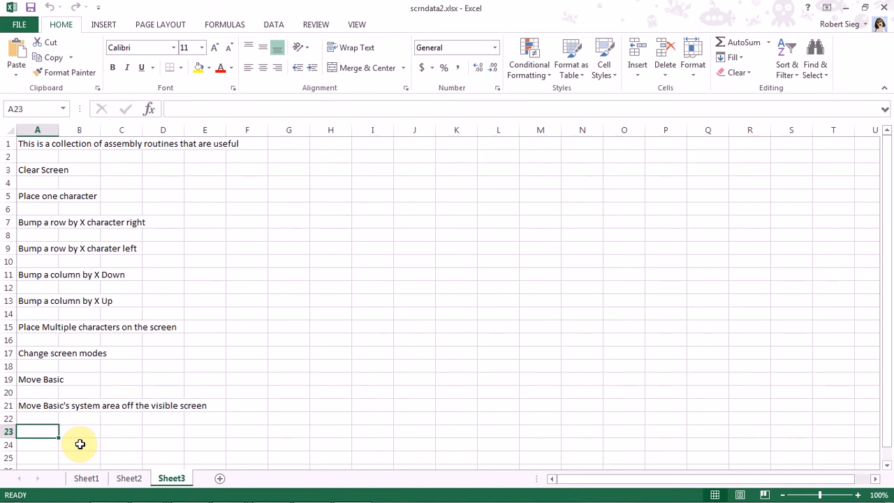
{"action": "mouse_move", "coordinate": [394, 364]}
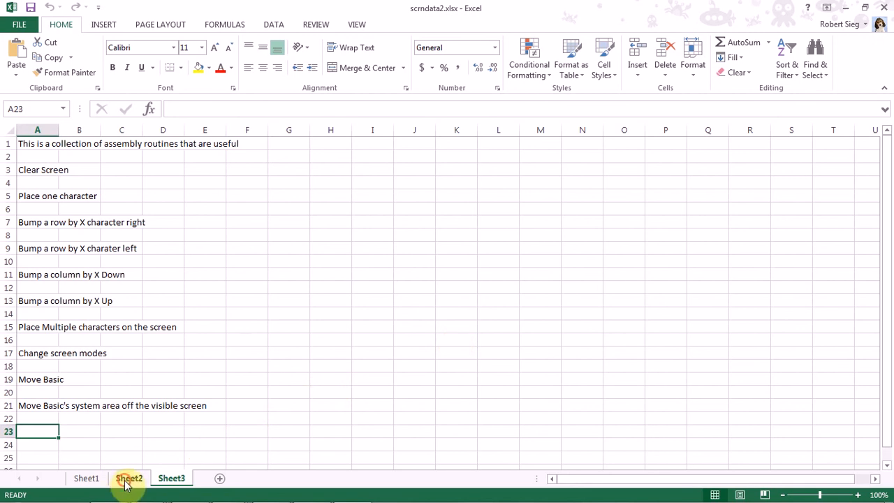
{"action": "left_click", "coordinate": [86, 478]}
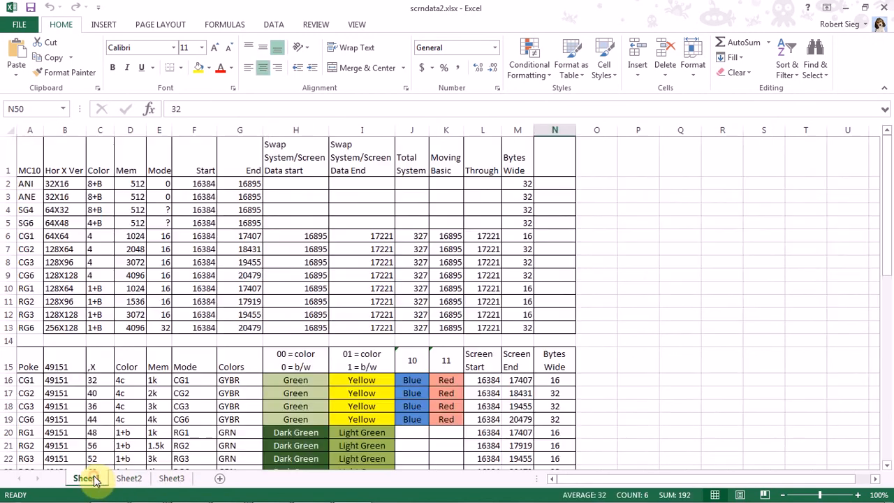
- Scroll Sheet1 to the colour rows through row 31 and reveal the hidden tray icons
{"action": "scroll", "scroll_direction": "down", "scroll_amount": 3}
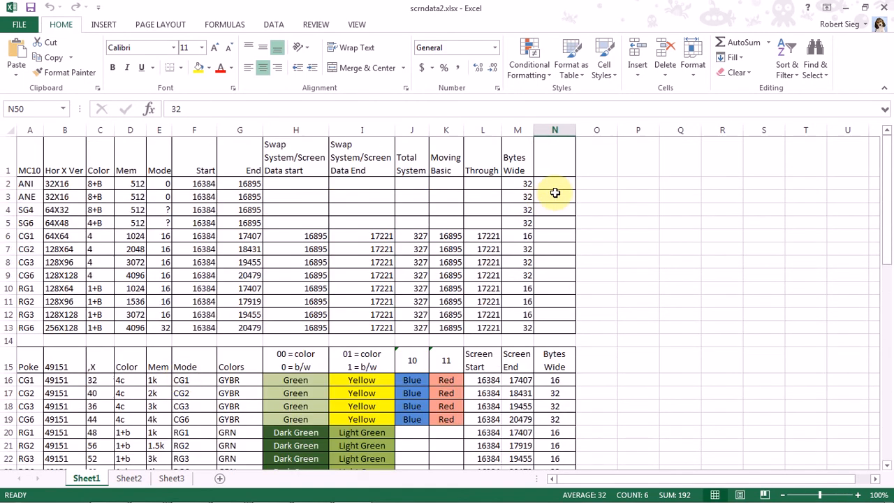
{"action": "mouse_move", "coordinate": [559, 272]}
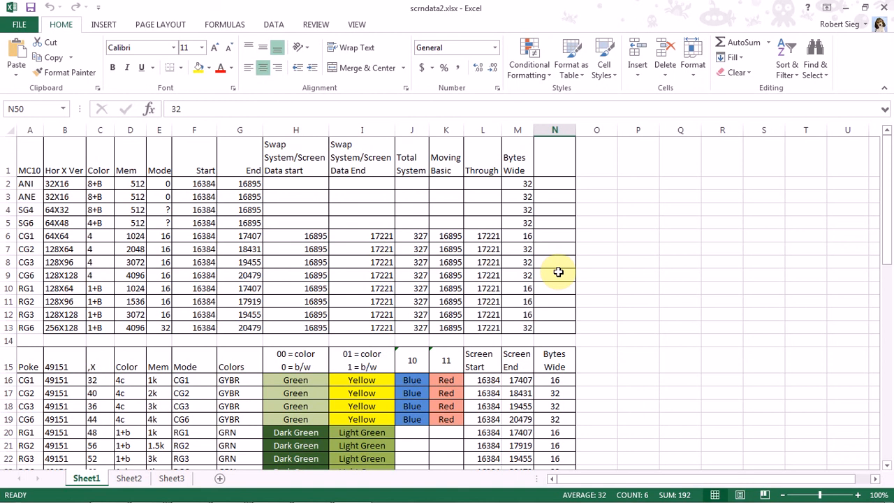
{"action": "scroll", "scroll_direction": "down", "scroll_amount": 3}
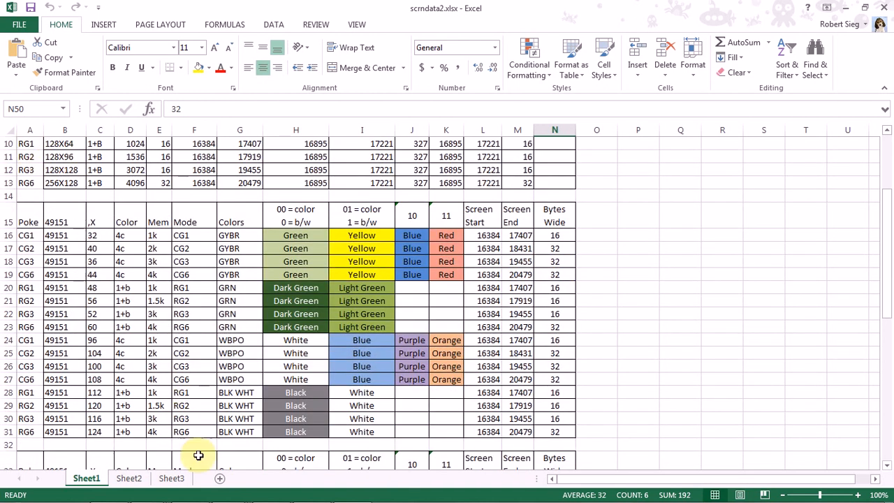
{"action": "mouse_move", "coordinate": [769, 5]}
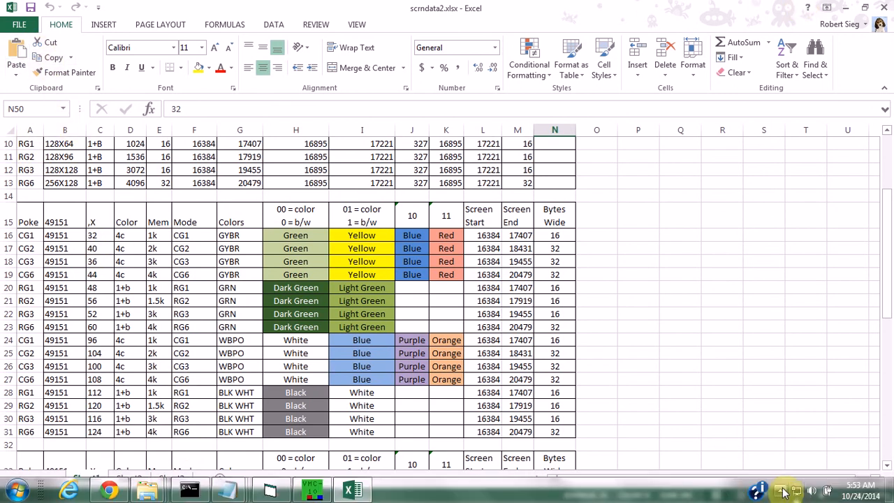
{"action": "left_click", "coordinate": [782, 490]}
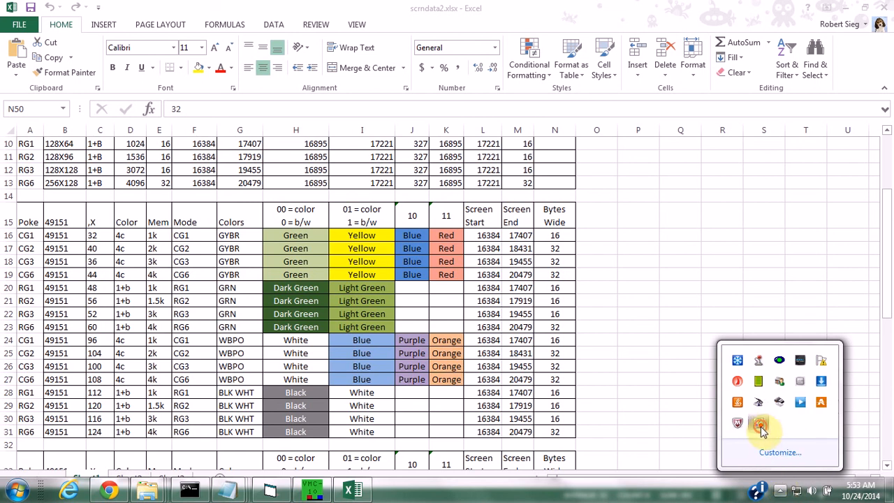
- Launch MC10GraphicTool.exe from the Beta ver 0.93 folder and close it again
{"action": "left_click", "coordinate": [758, 423]}
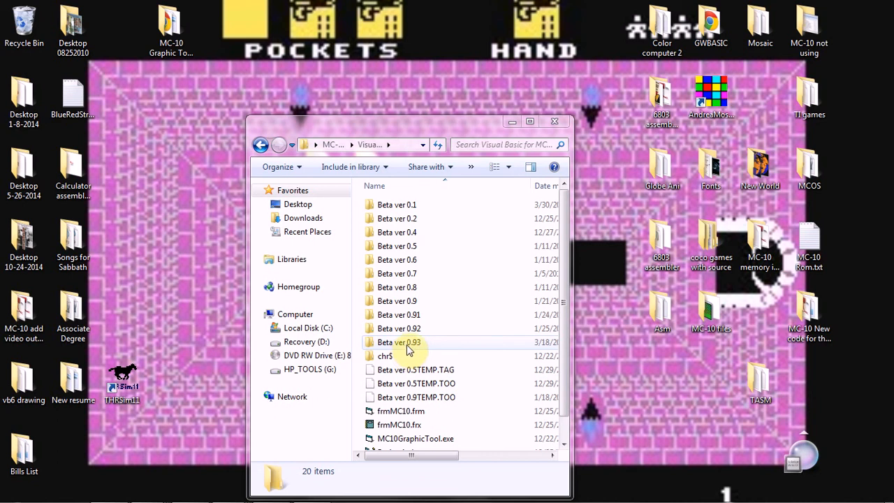
{"action": "mouse_move", "coordinate": [414, 349]}
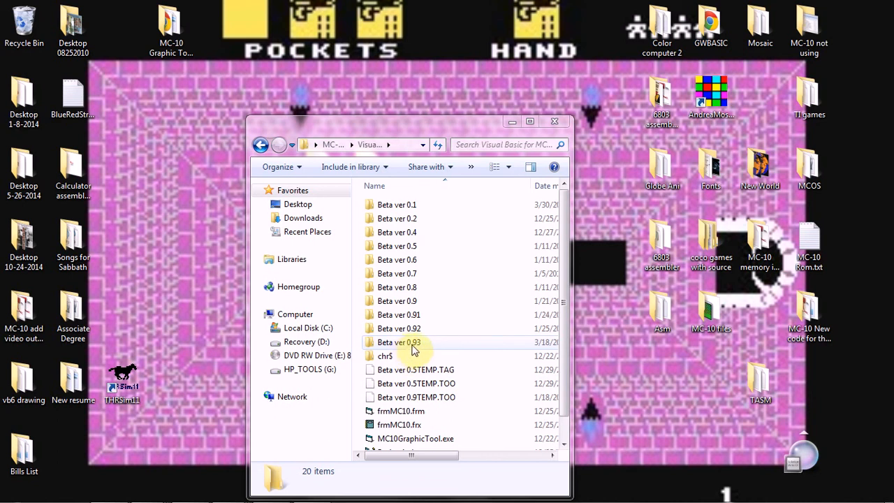
{"action": "mouse_move", "coordinate": [416, 348]}
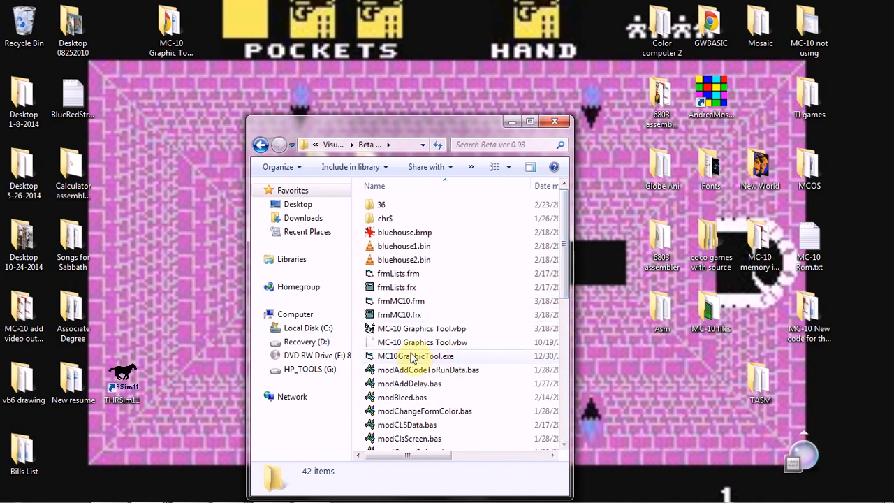
{"action": "left_click", "coordinate": [416, 356]}
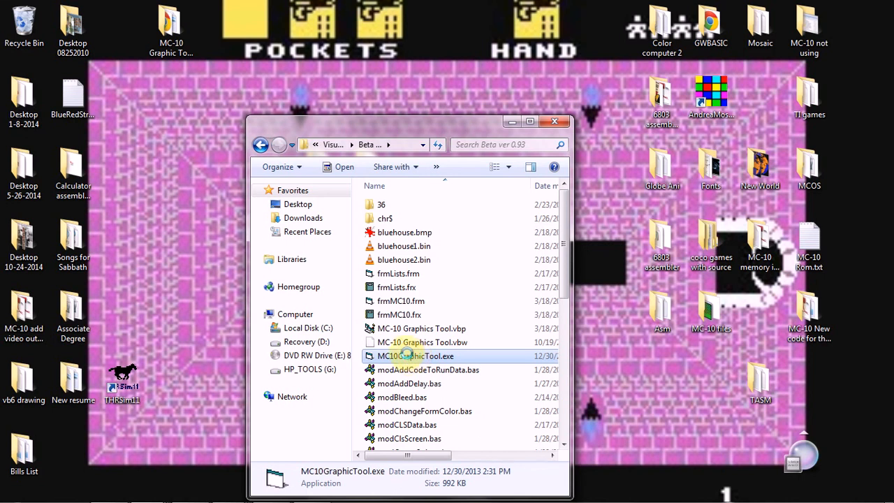
{"action": "double_click", "coordinate": [412, 356]}
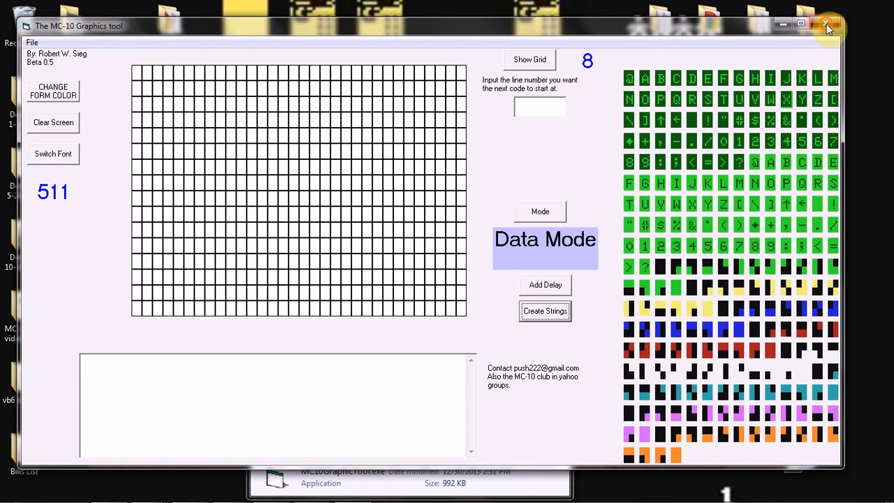
{"action": "left_click", "coordinate": [827, 26]}
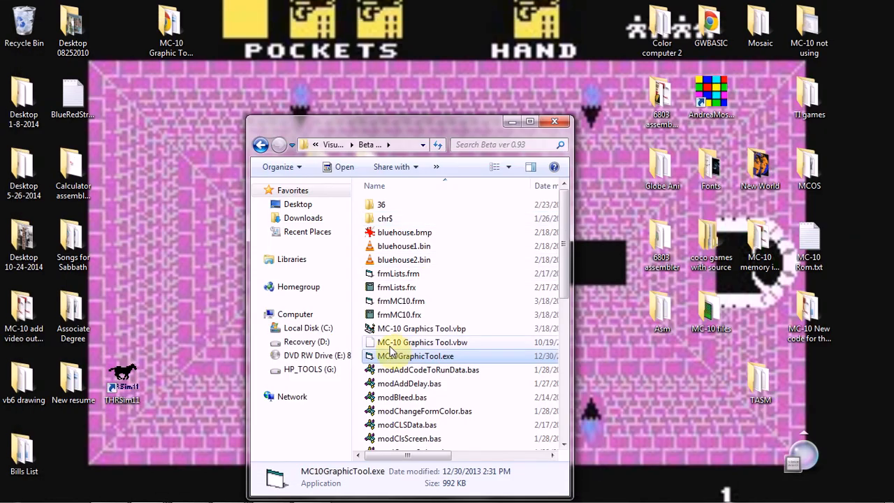
- Open the MC-10 Graphics Tool.vbp project in Visual Basic
{"action": "scroll", "scroll_direction": "down", "scroll_amount": 3}
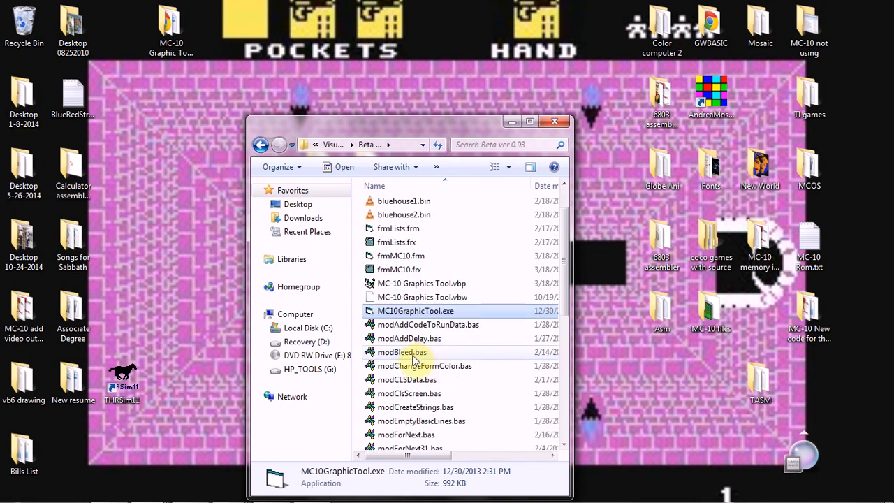
{"action": "left_click", "coordinate": [422, 297]}
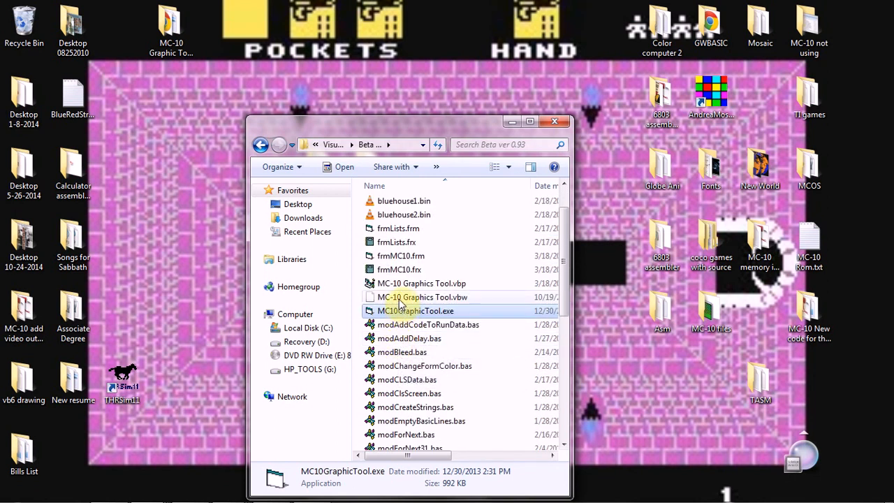
{"action": "left_click", "coordinate": [421, 283]}
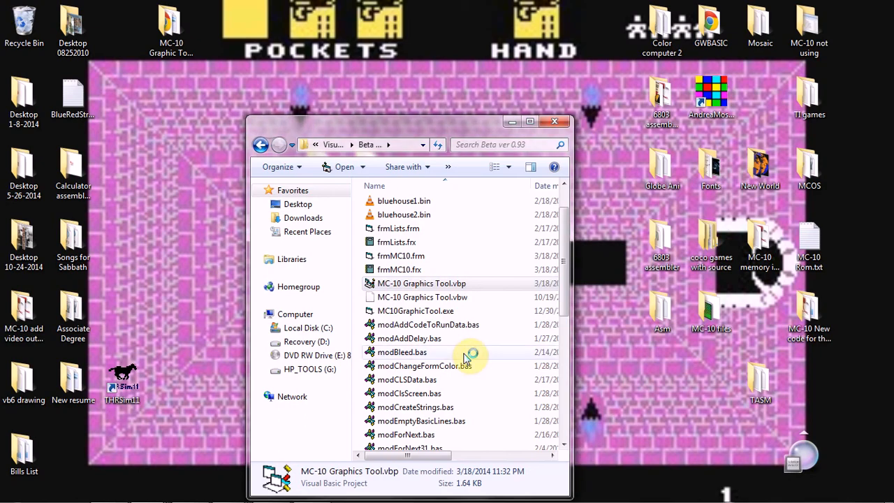
{"action": "double_click", "coordinate": [421, 283]}
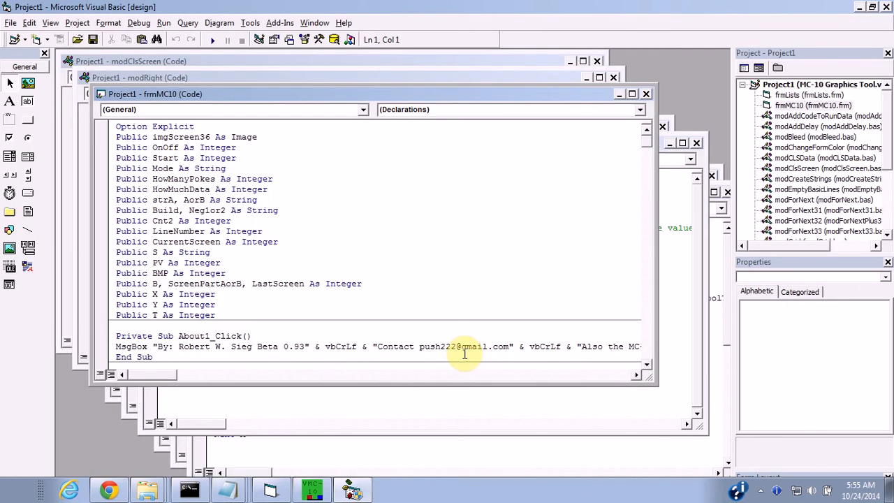
{"action": "mouse_move", "coordinate": [255, 63]}
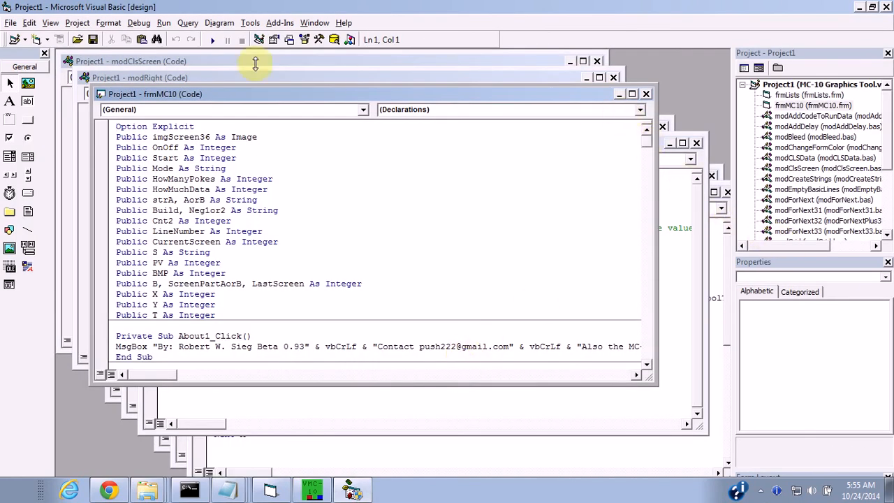
- Run the MC-10 Graphics Tool project from the VB6 Start button
{"action": "left_click", "coordinate": [212, 39]}
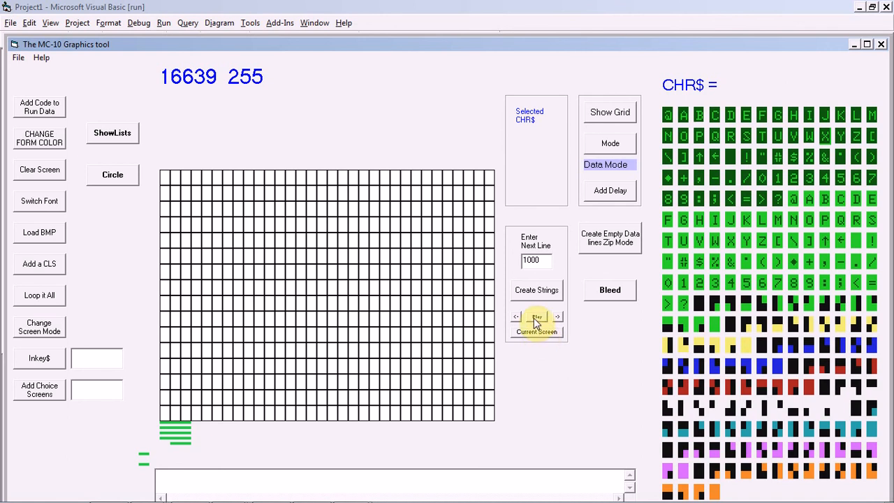
{"action": "mouse_move", "coordinate": [482, 325]}
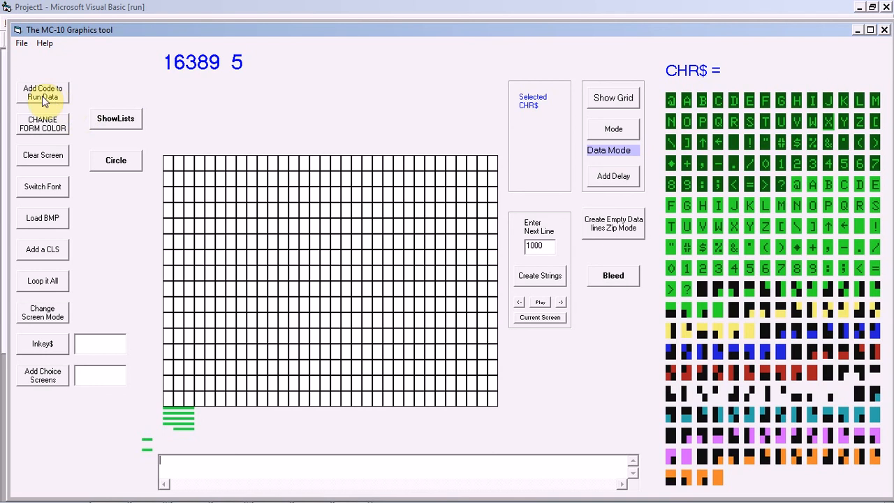
- Insert the line '10 READ A' with the Add Code to Run Data button
{"action": "left_click", "coordinate": [42, 93]}
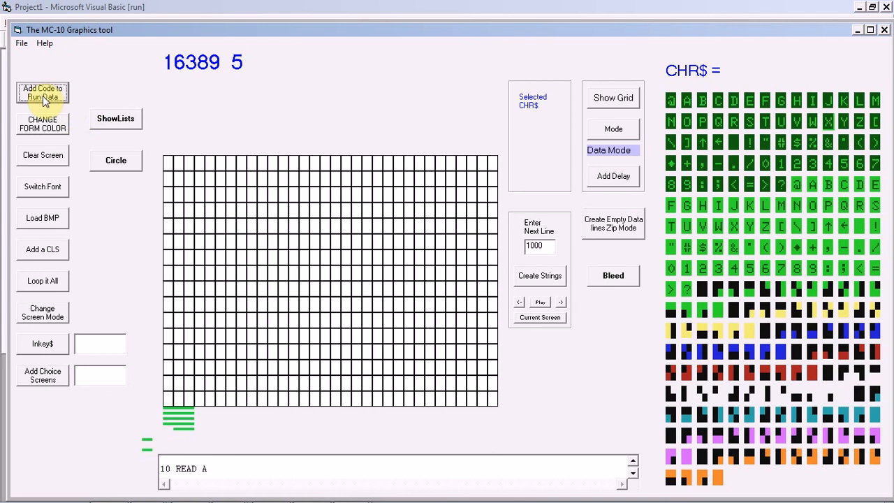
{"action": "left_click", "coordinate": [43, 92]}
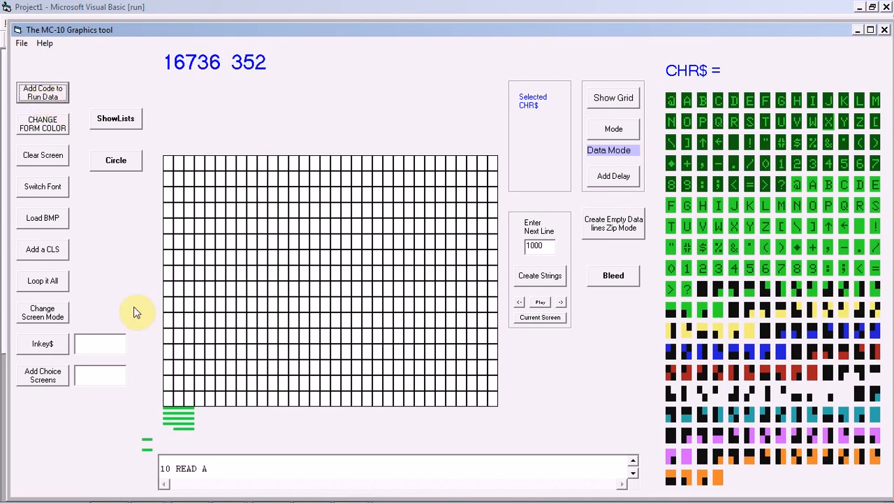
{"action": "mouse_move", "coordinate": [283, 267]}
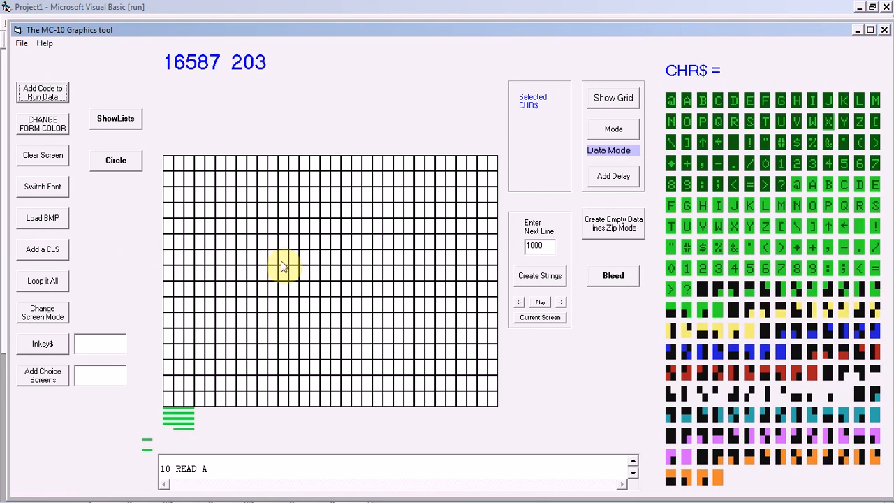
{"action": "mouse_move", "coordinate": [113, 252]}
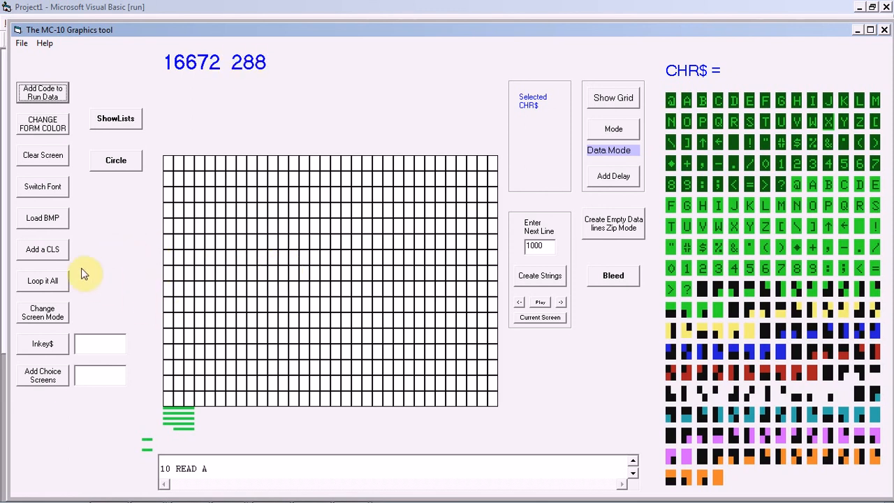
{"action": "mouse_move", "coordinate": [52, 168]}
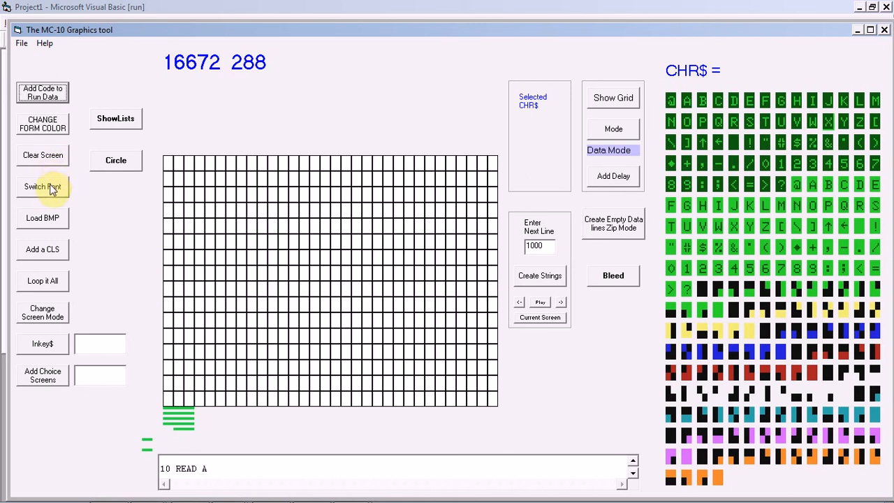
{"action": "mouse_move", "coordinate": [43, 187]}
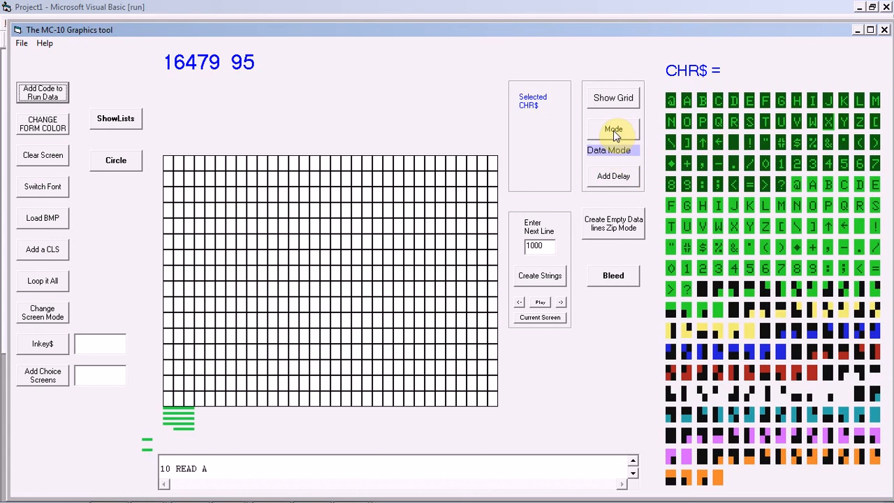
- Draw vertical up-arrow lines across the grid in For Next mode
{"action": "left_click", "coordinate": [613, 129]}
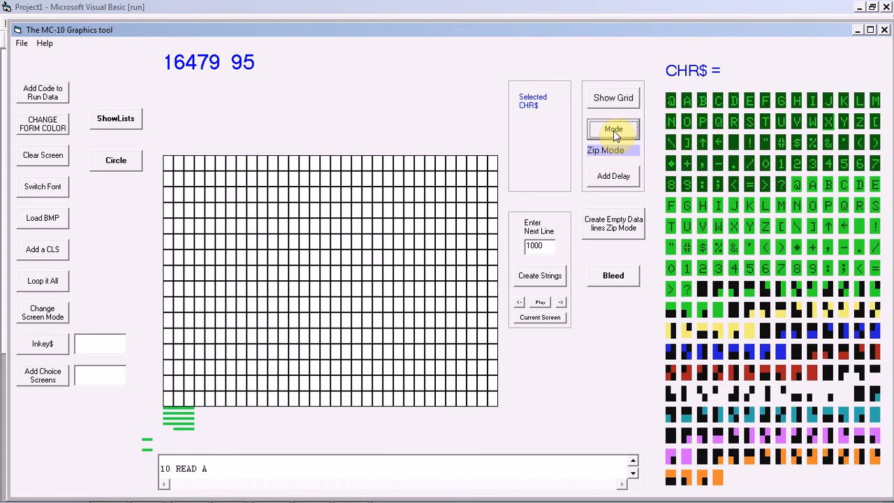
{"action": "left_click", "coordinate": [613, 129]}
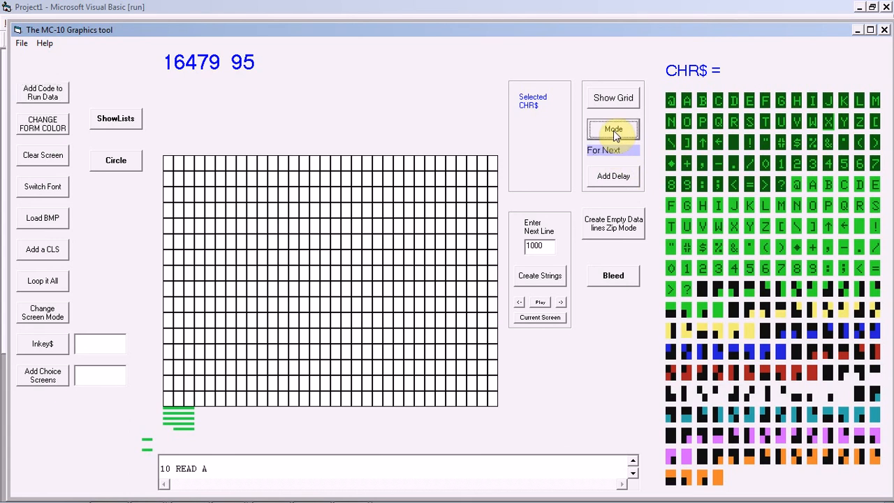
{"action": "left_click", "coordinate": [613, 131]}
{"action": "type", "text": " 32"}
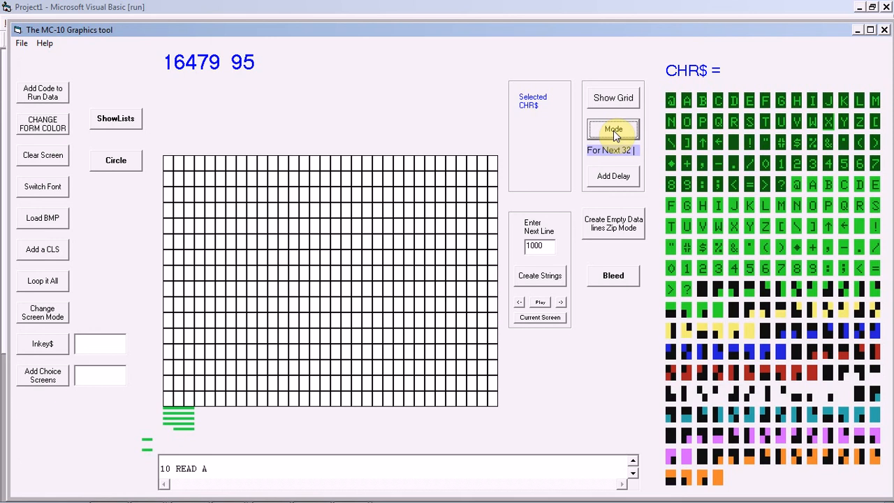
{"action": "left_click", "coordinate": [781, 164]}
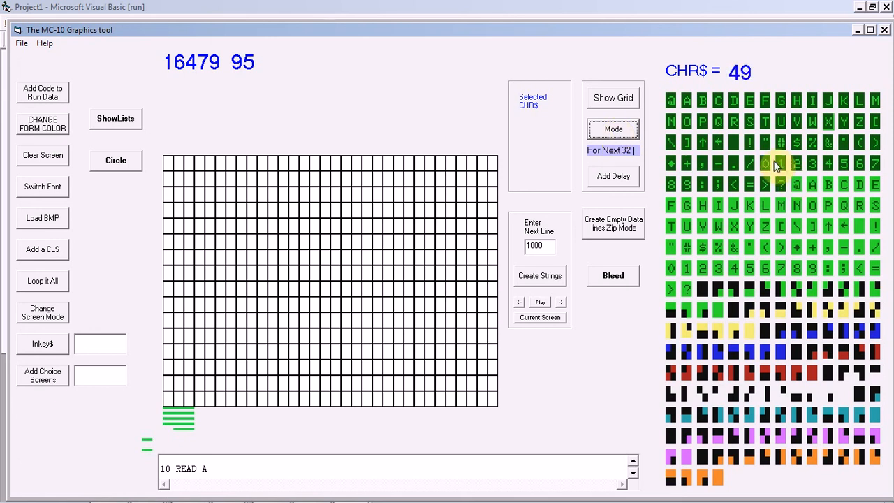
{"action": "left_click", "coordinate": [751, 143]}
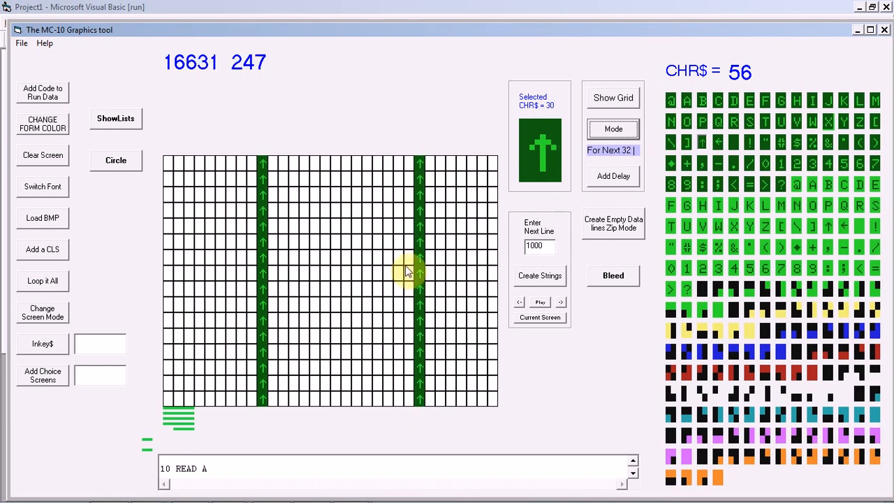
{"action": "mouse_move", "coordinate": [374, 230]}
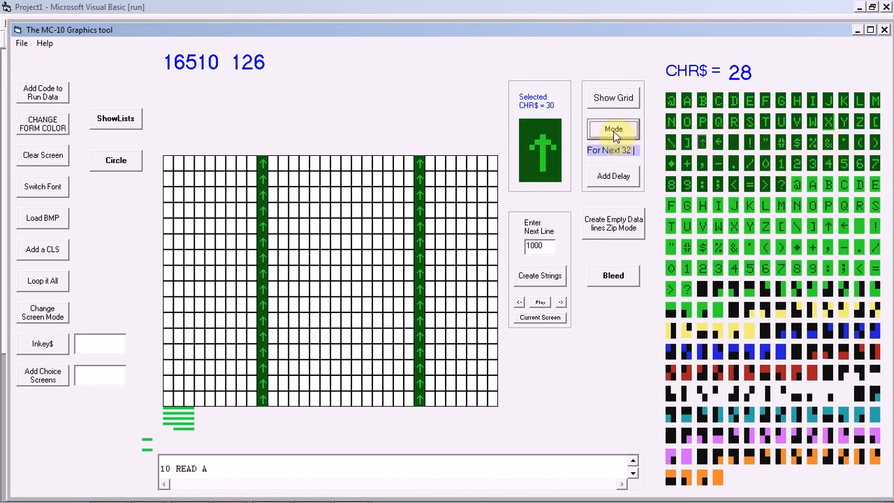
- Draw slash diagonal lines with the For Next slash variant
{"action": "left_click", "coordinate": [758, 164]}
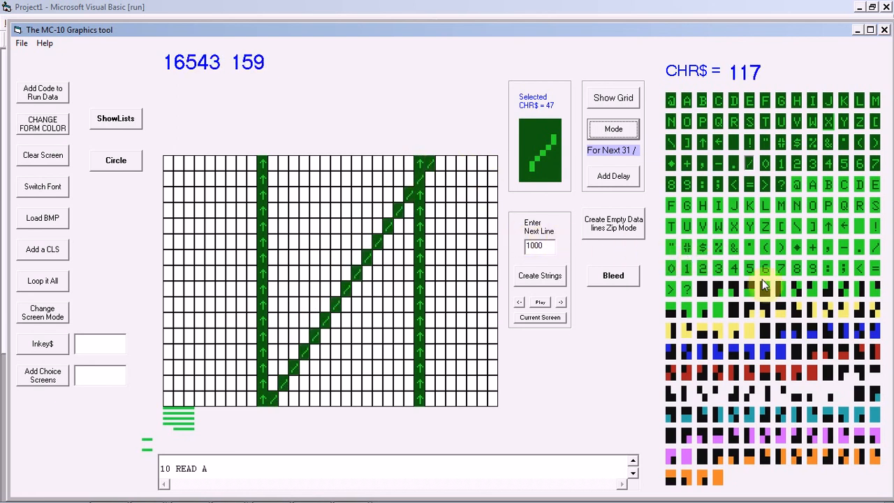
{"action": "left_click", "coordinate": [669, 226]}
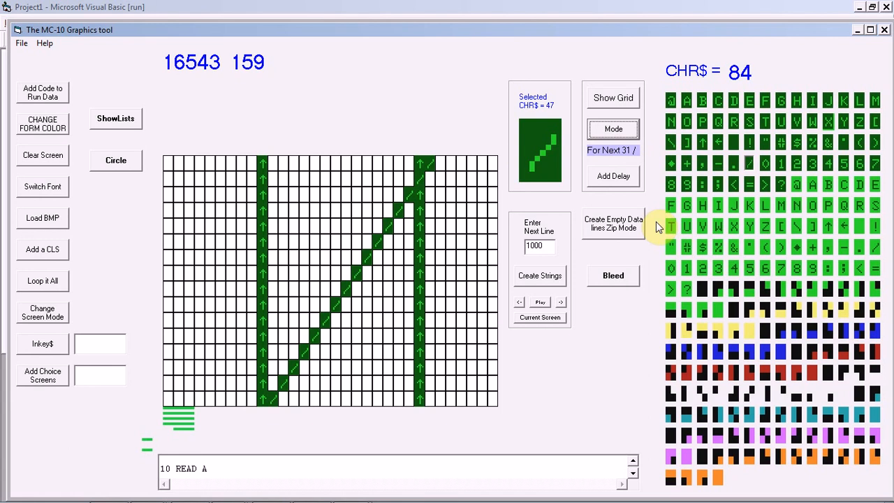
{"action": "left_click", "coordinate": [686, 122]}
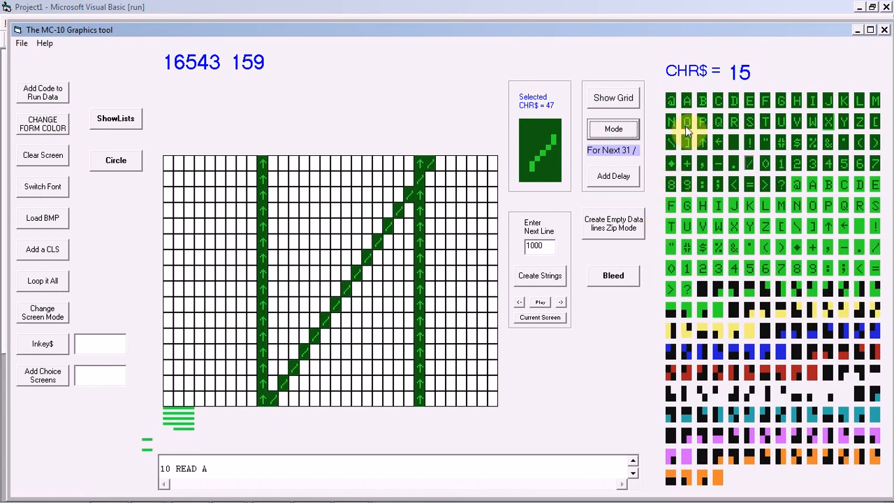
- Place two Q characters in Poke mode and draw backslash diagonal lines
{"action": "left_click", "coordinate": [613, 129]}
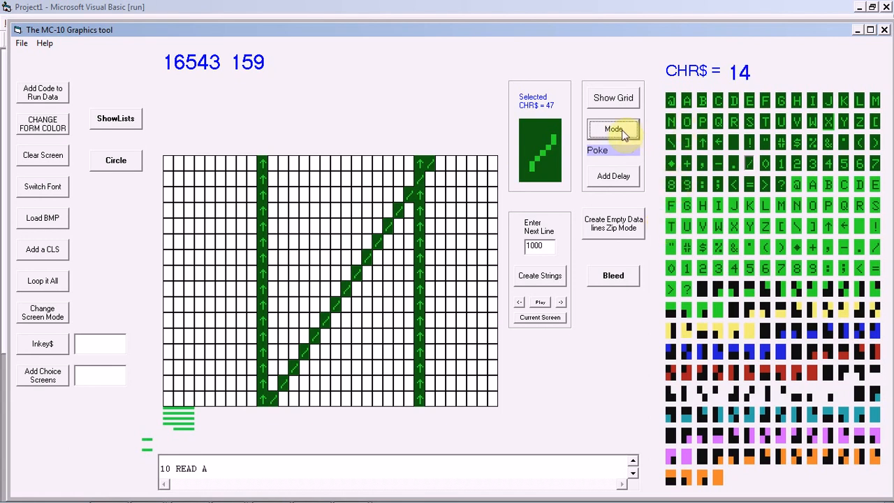
{"action": "left_click", "coordinate": [734, 121]}
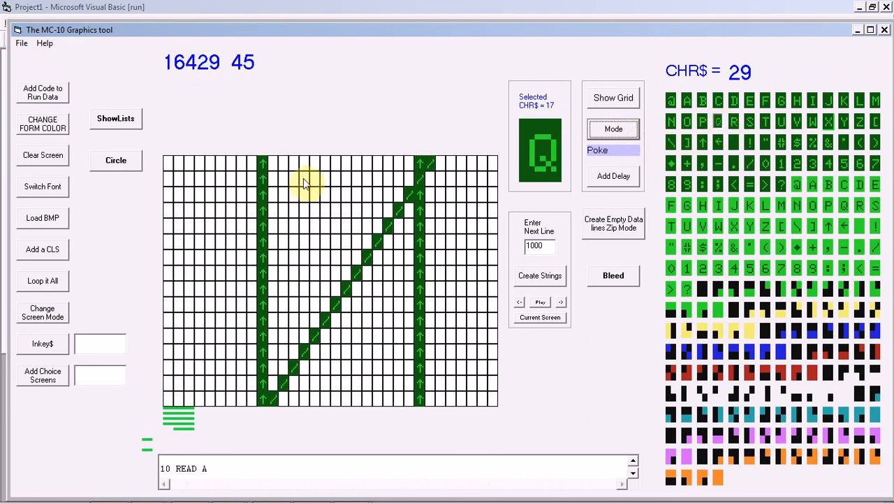
{"action": "left_click", "coordinate": [372, 258]}
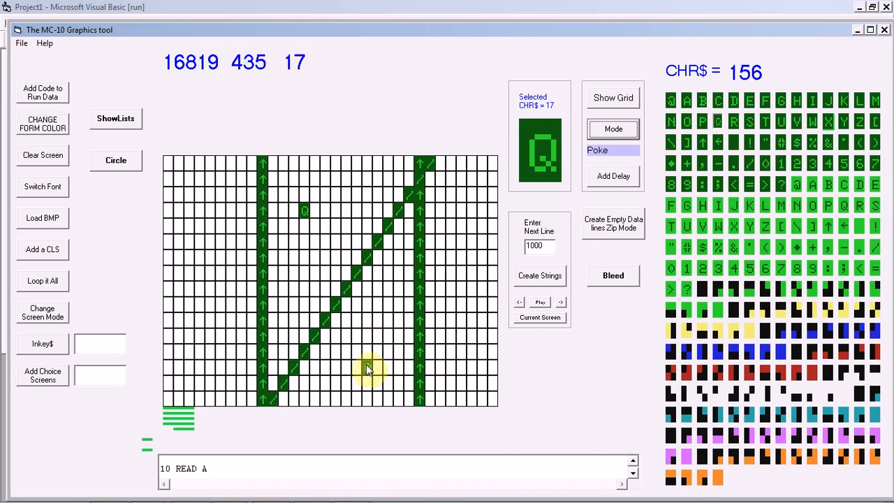
{"action": "left_click", "coordinate": [613, 129]}
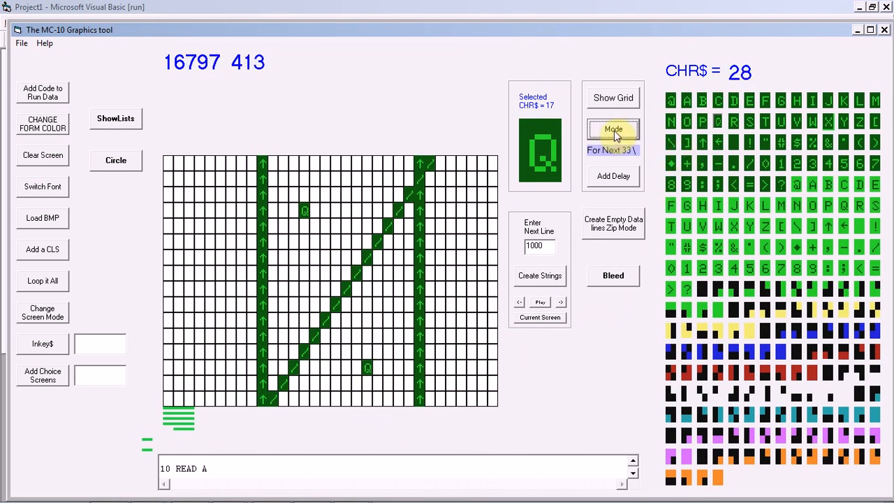
{"action": "left_click", "coordinate": [687, 163]}
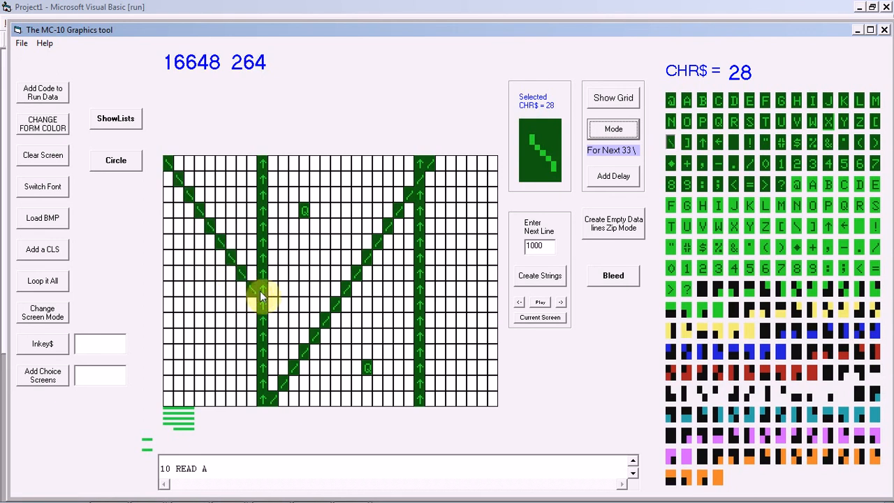
{"action": "mouse_move", "coordinate": [496, 406]}
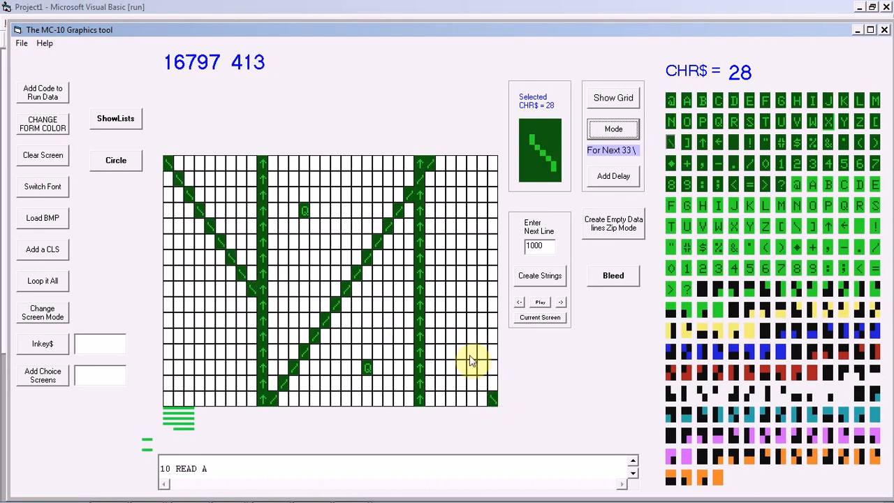
{"action": "mouse_move", "coordinate": [447, 341]}
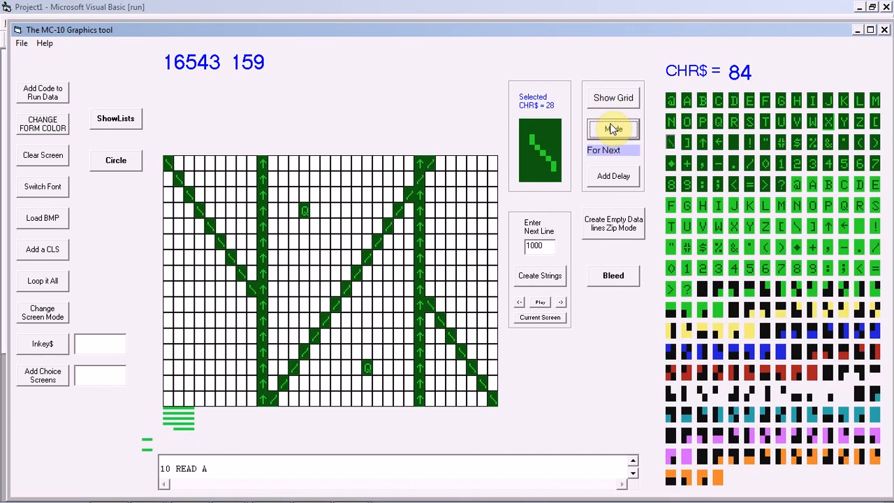
{"action": "left_click", "coordinate": [852, 372]}
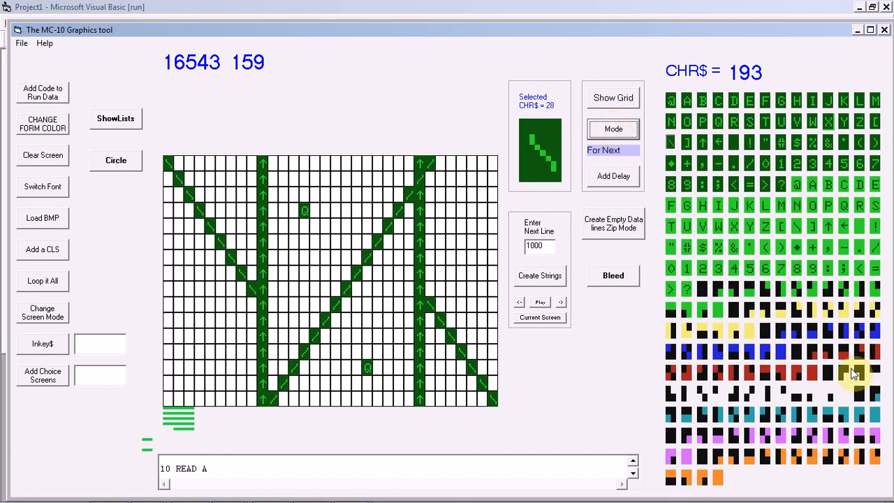
- Pick a red block character and draw downward diagonal loop lines
{"action": "left_click", "coordinate": [781, 352]}
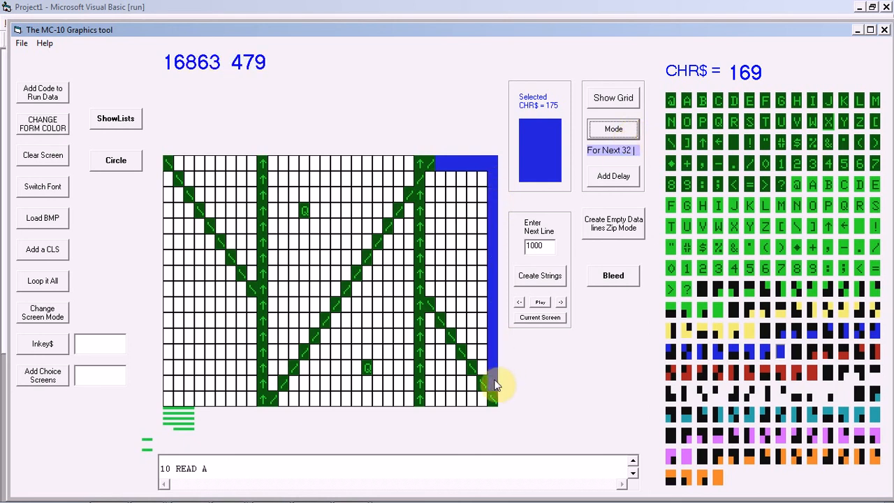
{"action": "mouse_move", "coordinate": [482, 370]}
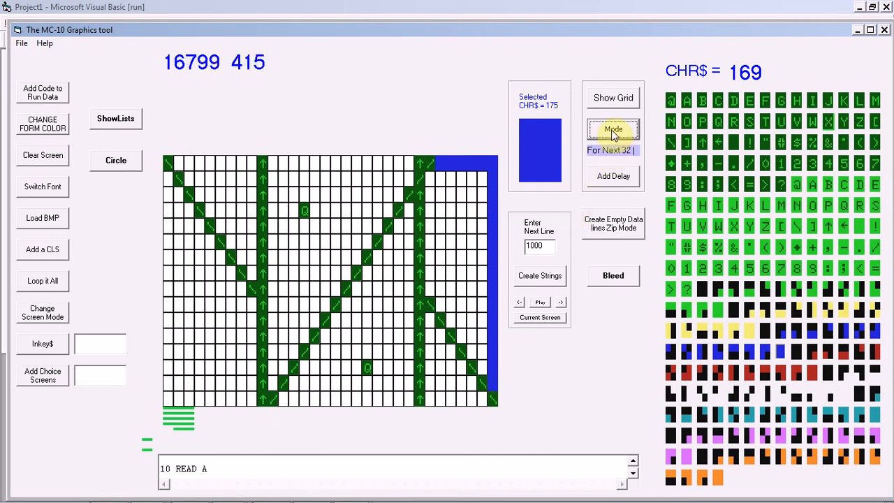
{"action": "left_click", "coordinate": [613, 130]}
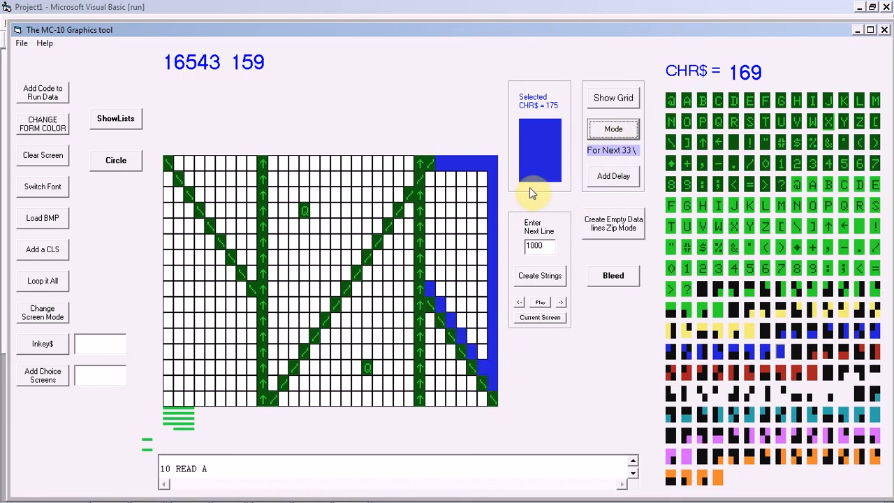
{"action": "left_click", "coordinate": [613, 129]}
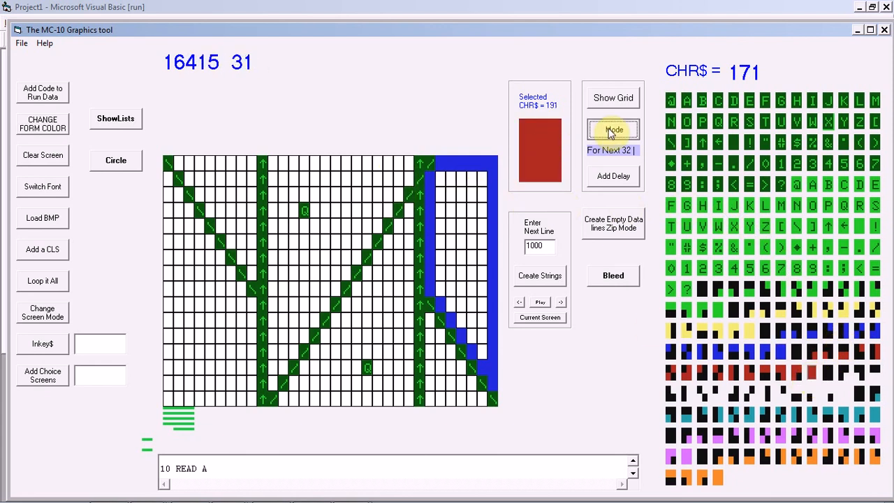
- Cycle through Data, Zip and For Next 31/33/32 modes to draw the border lines
{"action": "left_click", "coordinate": [613, 130]}
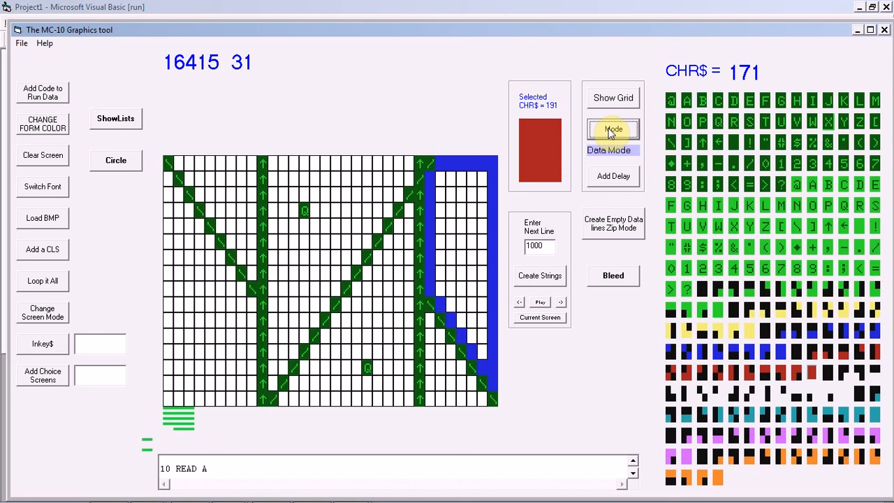
{"action": "left_click", "coordinate": [613, 130]}
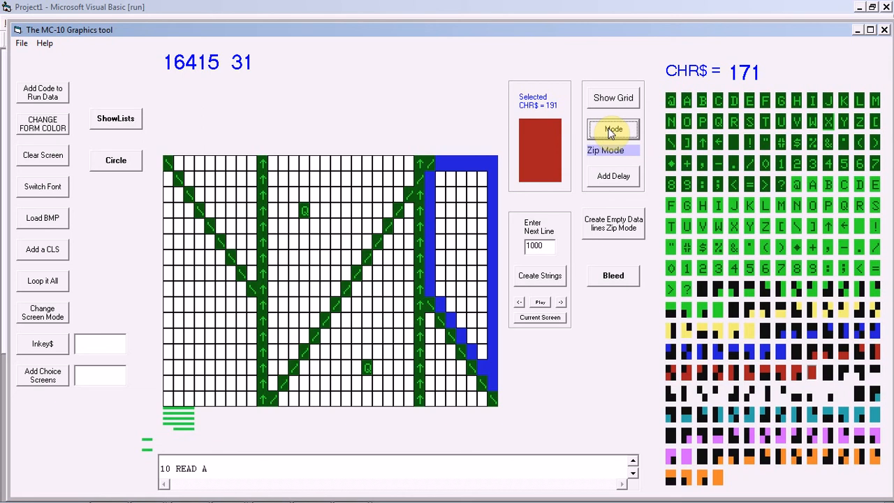
{"action": "left_click", "coordinate": [613, 130]}
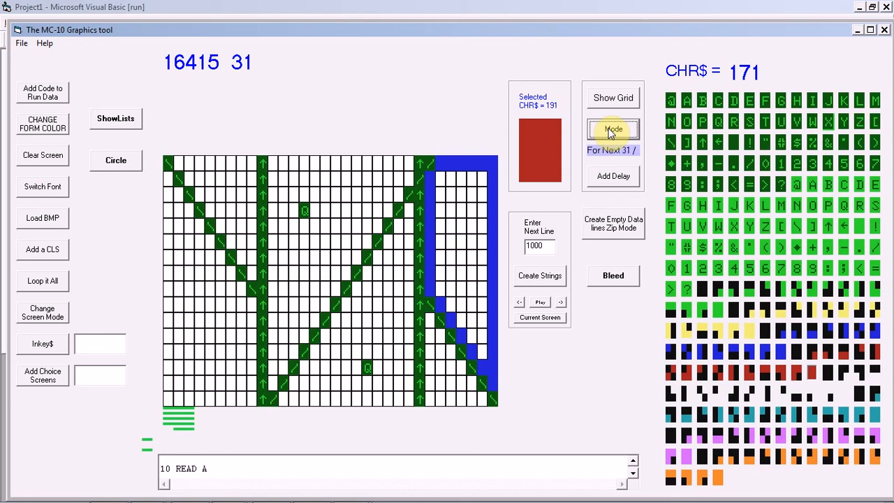
{"action": "left_click", "coordinate": [612, 130]}
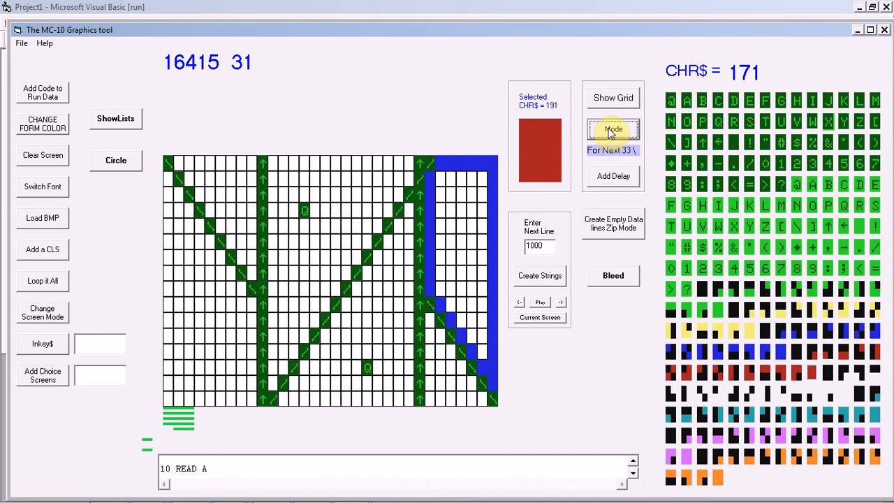
{"action": "left_click", "coordinate": [613, 130]}
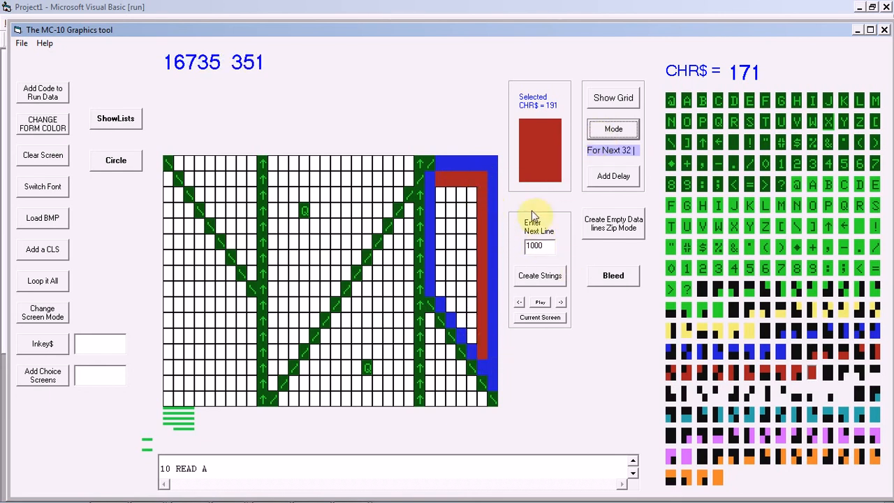
{"action": "left_click", "coordinate": [612, 129]}
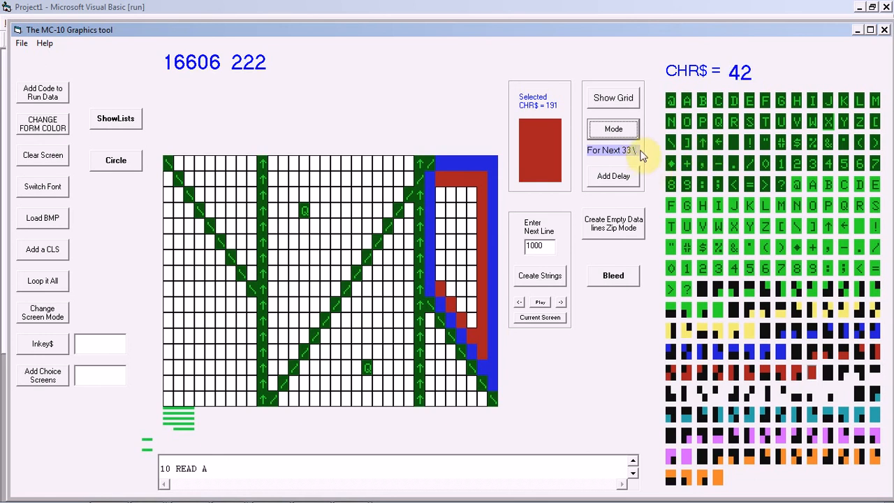
{"action": "mouse_move", "coordinate": [646, 155]}
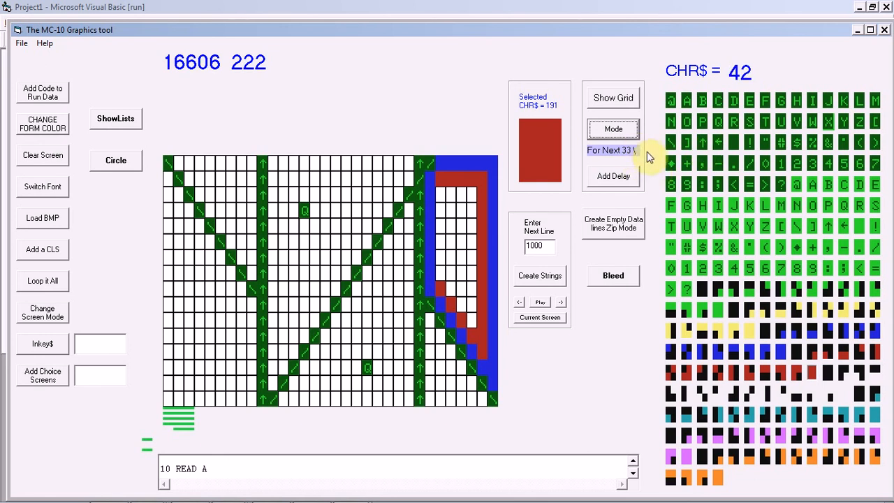
{"action": "left_click", "coordinate": [613, 129]}
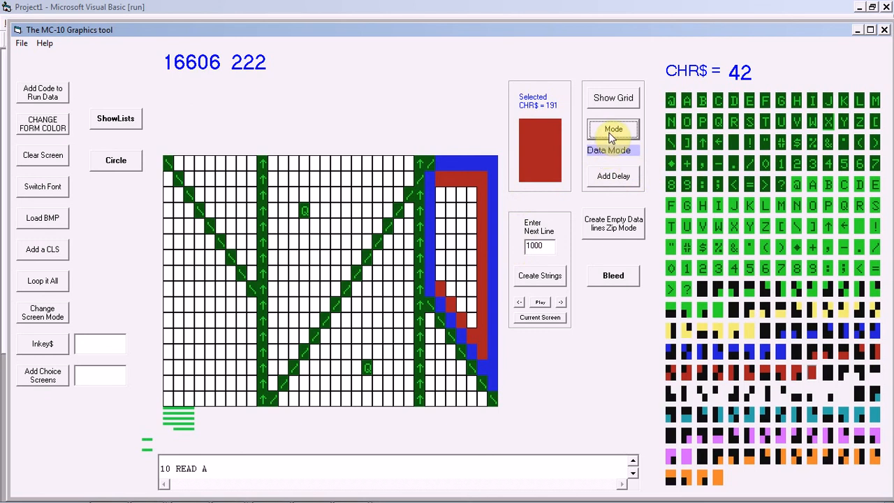
{"action": "left_click", "coordinate": [613, 129]}
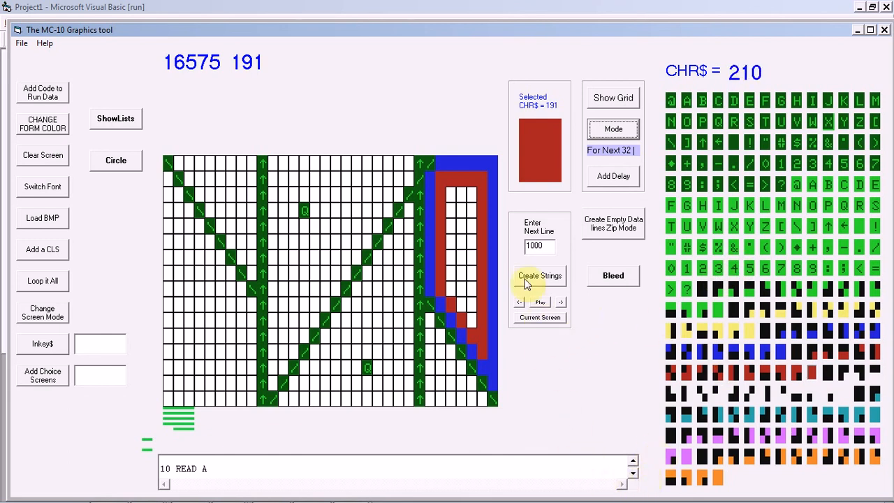
- Generate BASIC strings from the drawing and scroll the code down to line 170 RETURN
{"action": "left_click", "coordinate": [539, 275]}
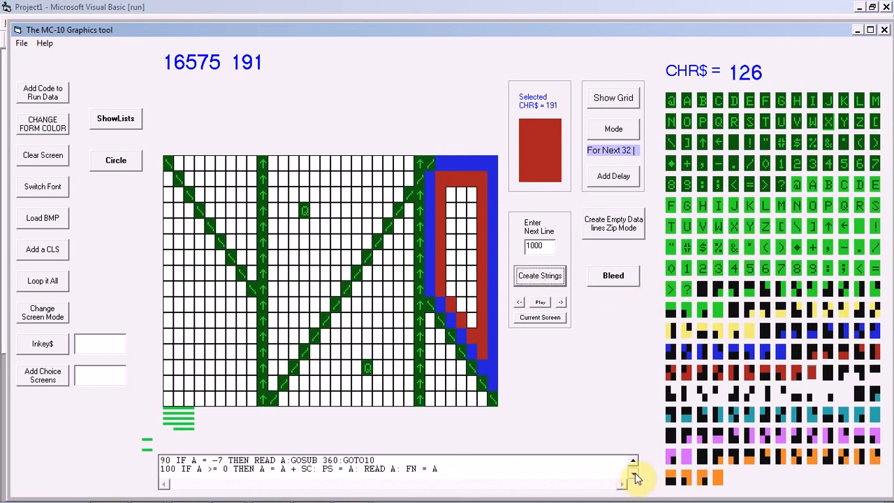
{"action": "left_click", "coordinate": [633, 460]}
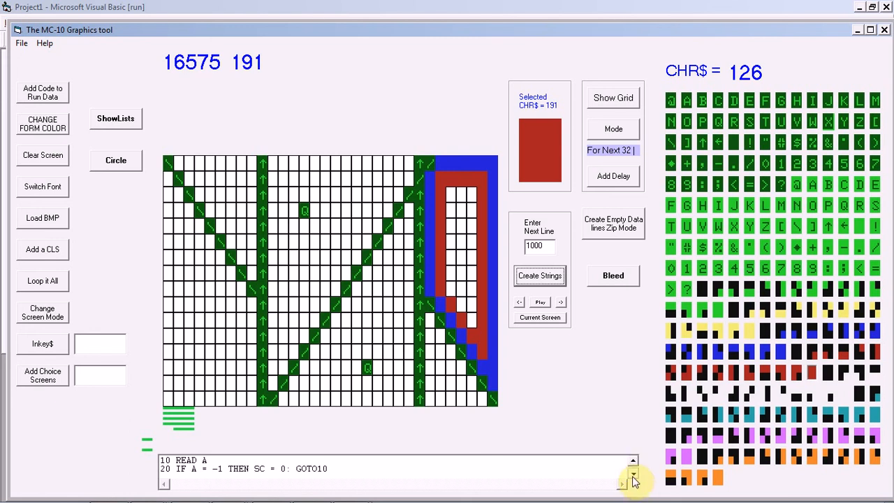
{"action": "left_click", "coordinate": [631, 464]}
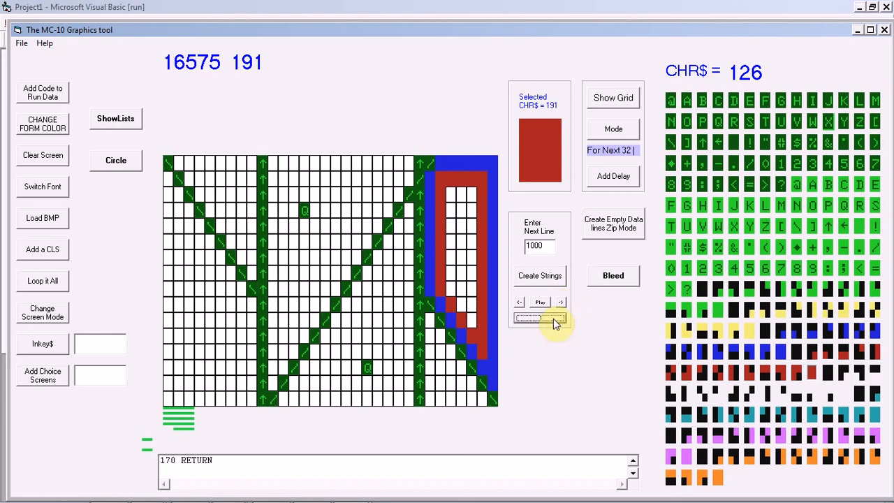
- Try Play, dismiss the 'Sub or Function not defined' error, and stop the project
{"action": "left_click", "coordinate": [541, 302]}
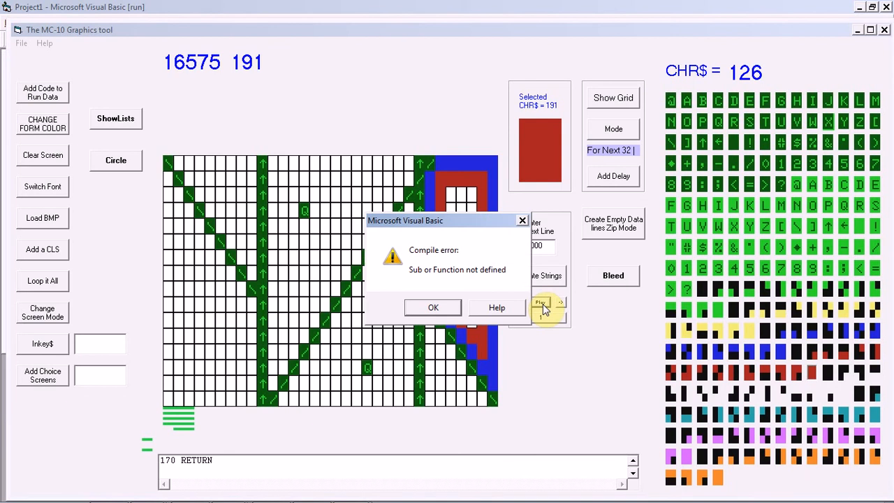
{"action": "left_click", "coordinate": [432, 307]}
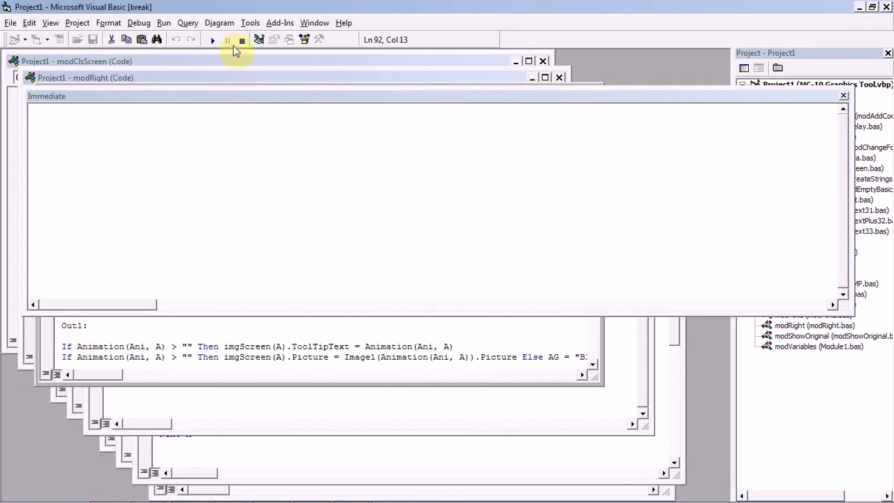
{"action": "left_click", "coordinate": [242, 40]}
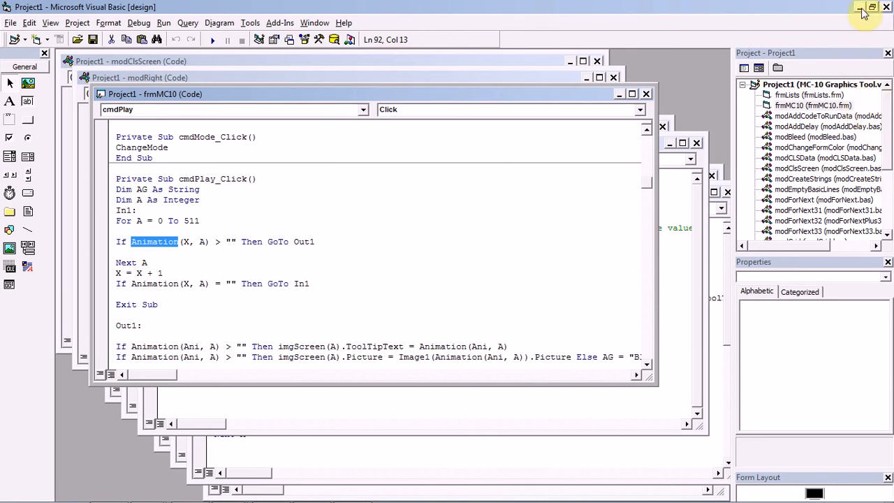
{"action": "mouse_move", "coordinate": [861, 11]}
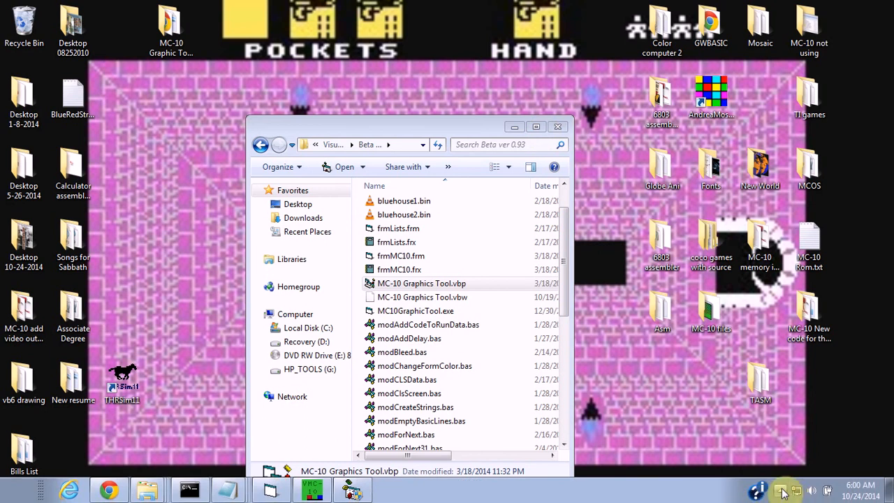
- Check the FlashBack recorder's tray menu, then raise the Beta ver 0.93 Explorer window higher
{"action": "left_click", "coordinate": [783, 491]}
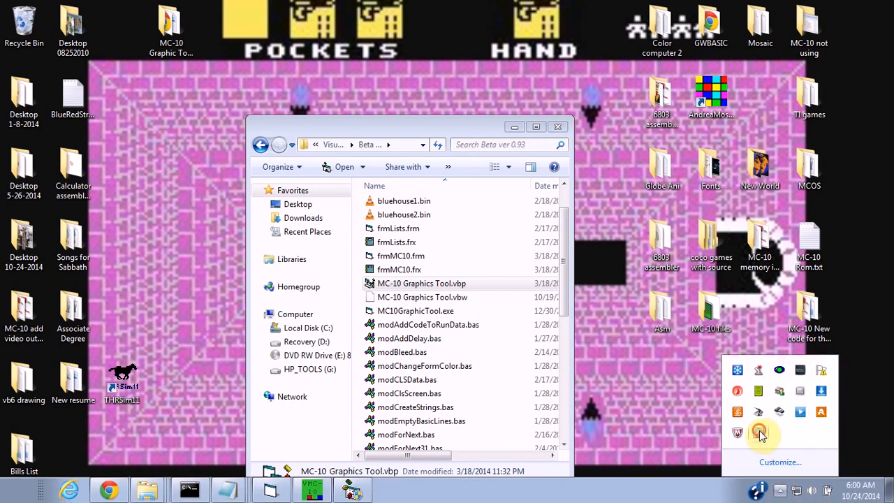
{"action": "left_click", "coordinate": [760, 432]}
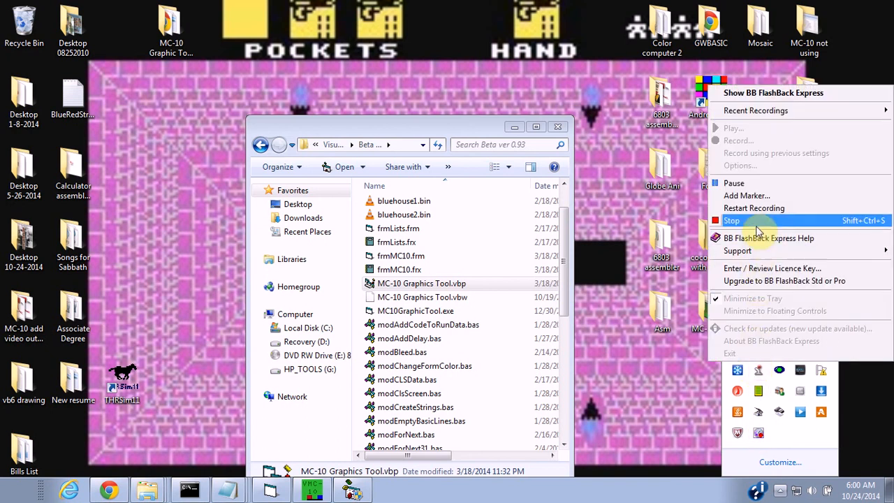
{"action": "mouse_move", "coordinate": [754, 183]}
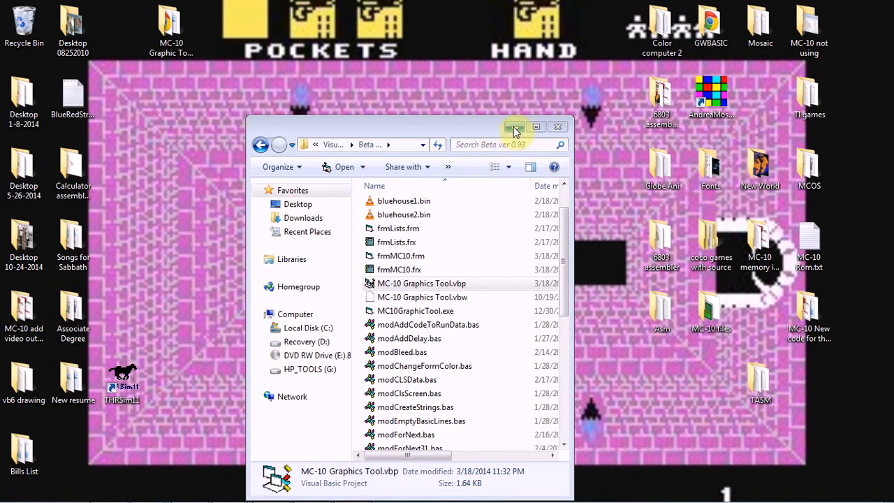
{"action": "mouse_move", "coordinate": [515, 130]}
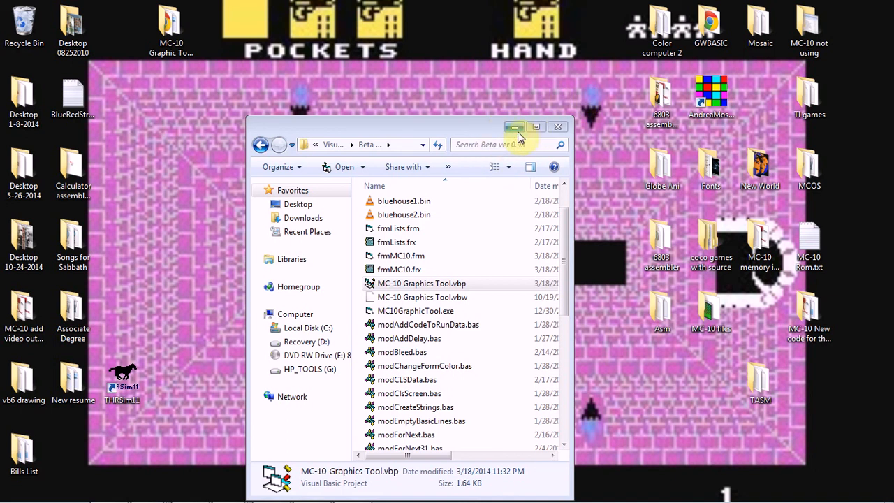
{"action": "mouse_move", "coordinate": [515, 128]}
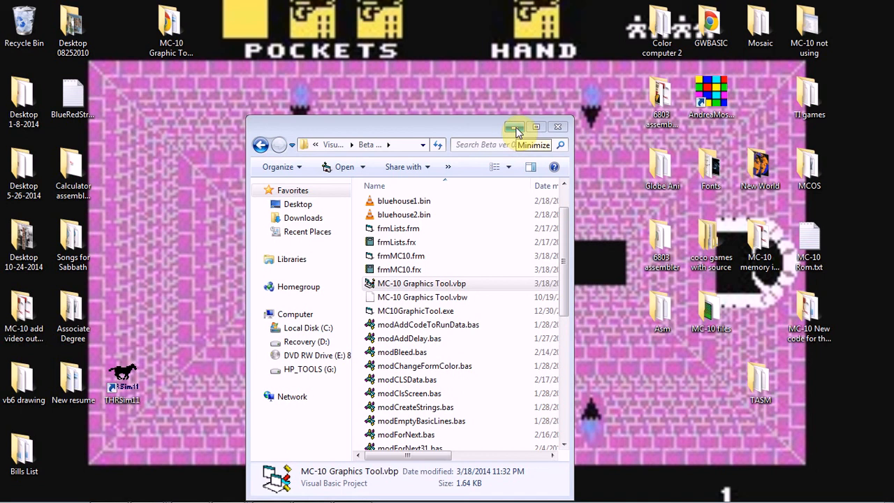
{"action": "mouse_move", "coordinate": [515, 127]}
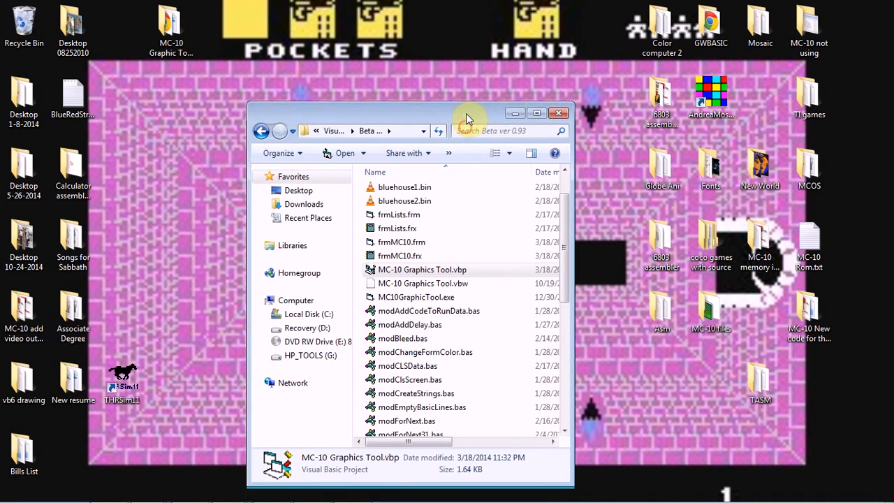
{"action": "left_click_drag", "start_coordinate": [468, 119], "coordinate": [475, 69]}
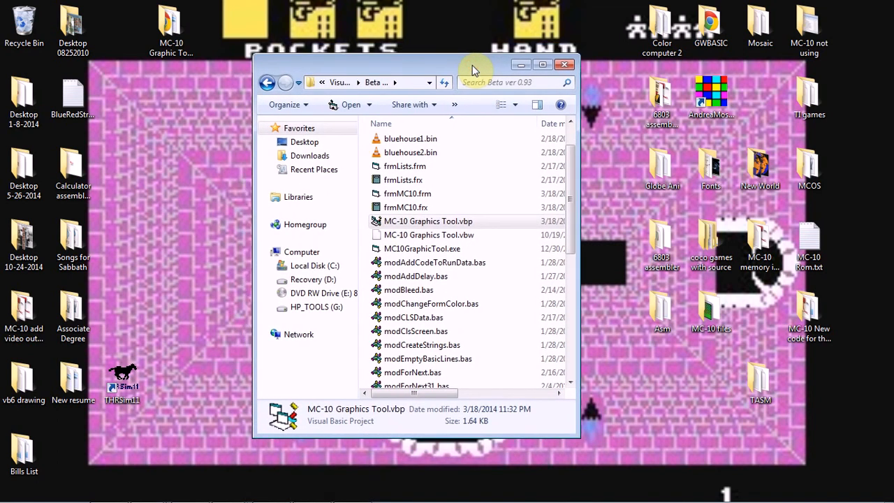